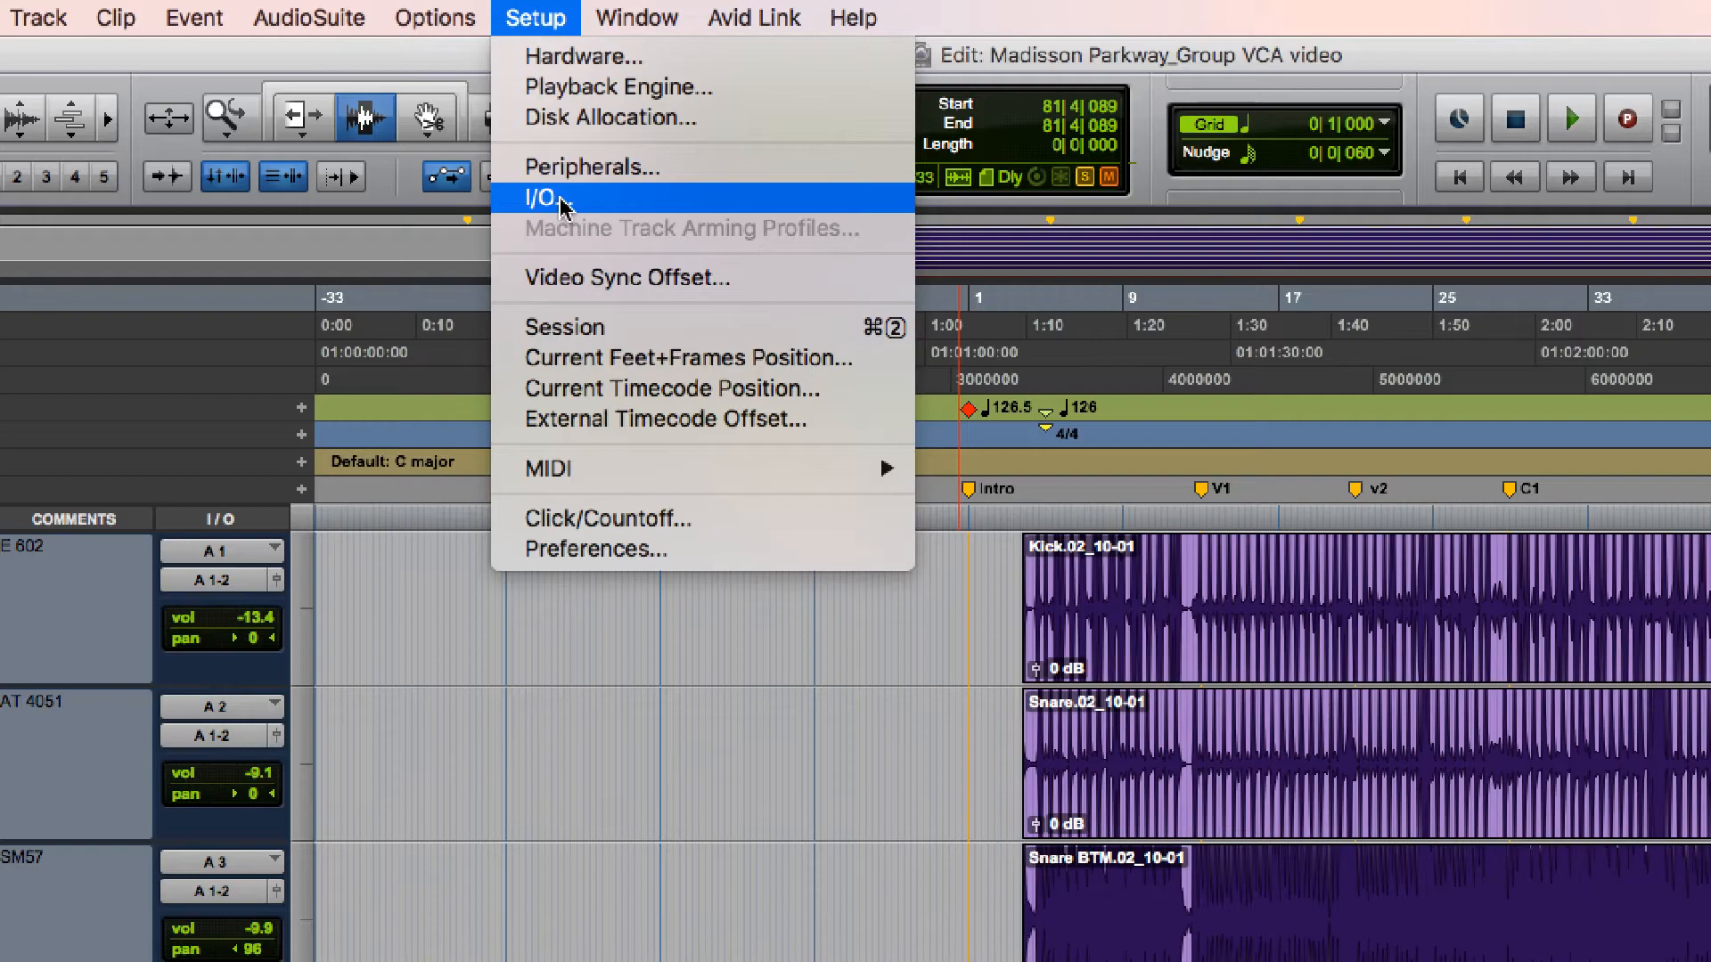
Step: Bring up I/O Setup and review its Input, Bus and Insert path pages
click(547, 198)
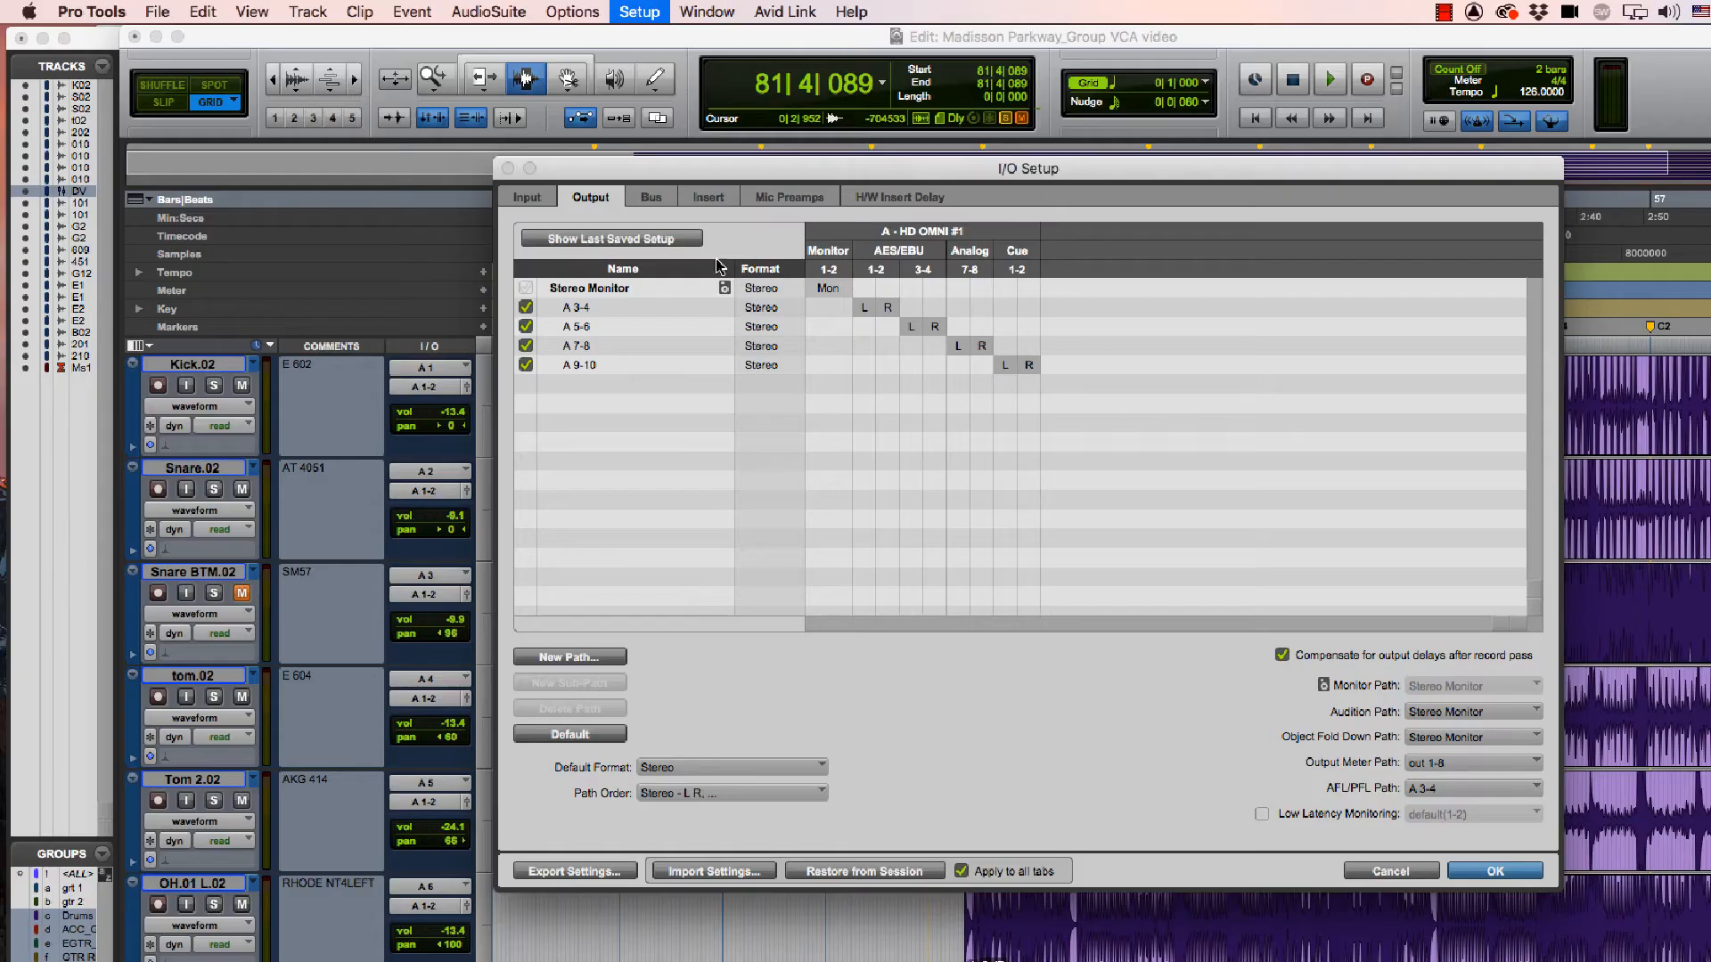
mouse_move(576, 215)
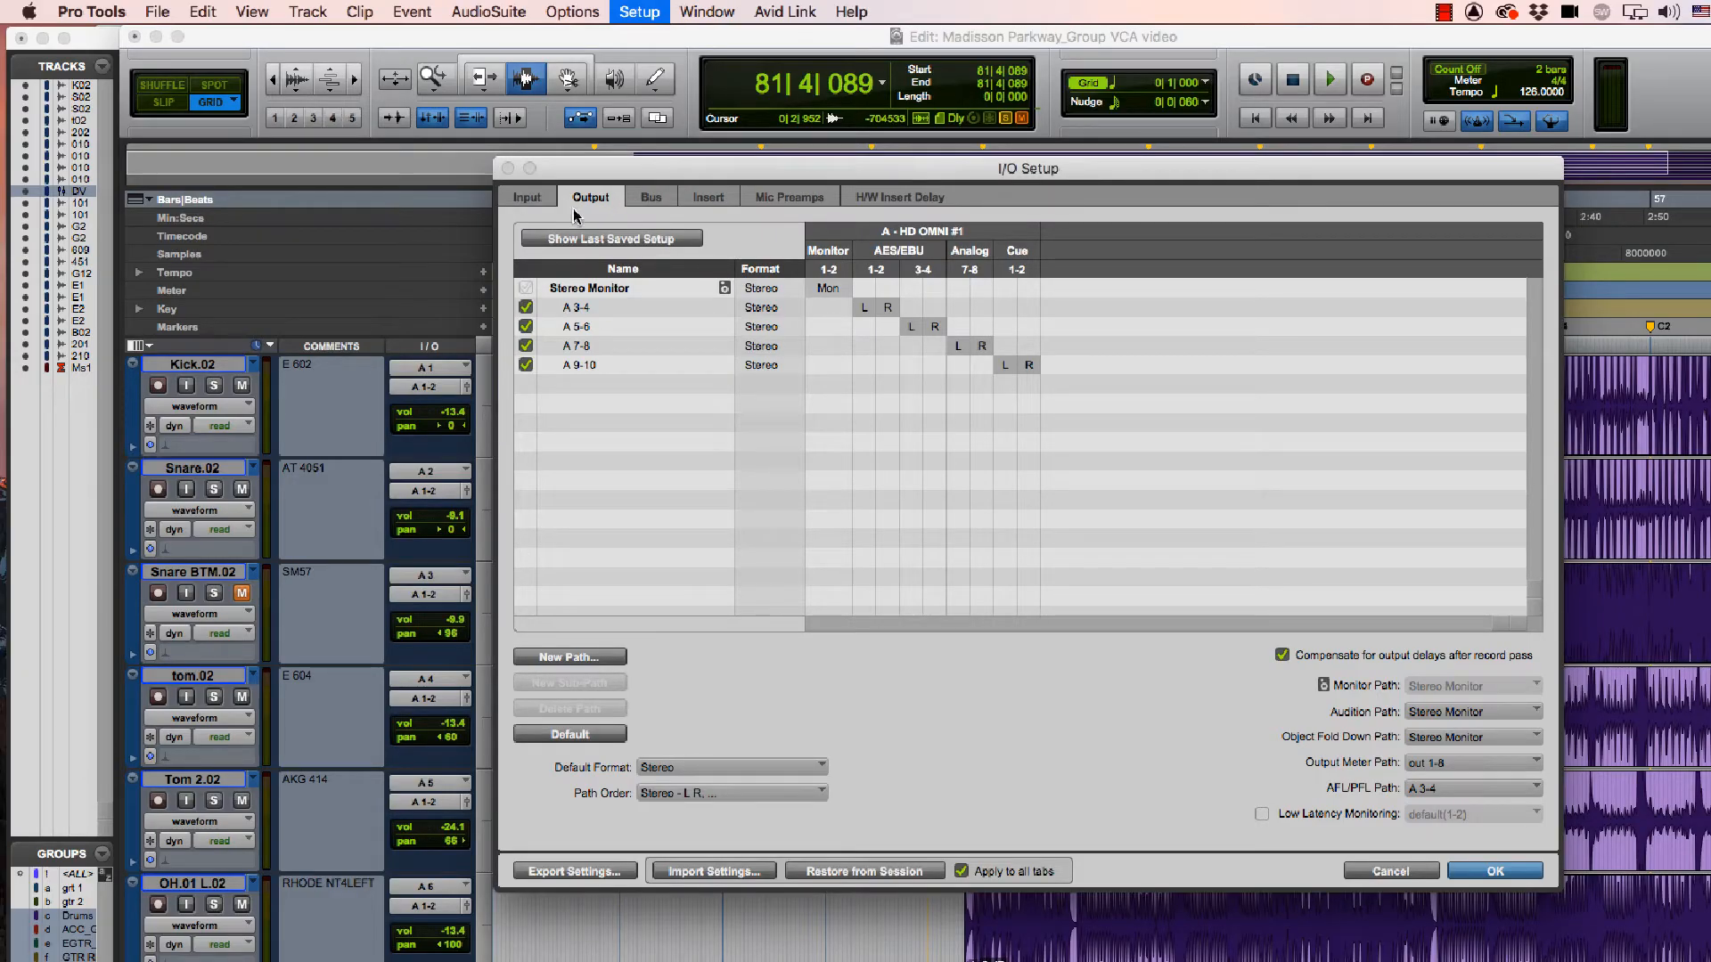
click(527, 196)
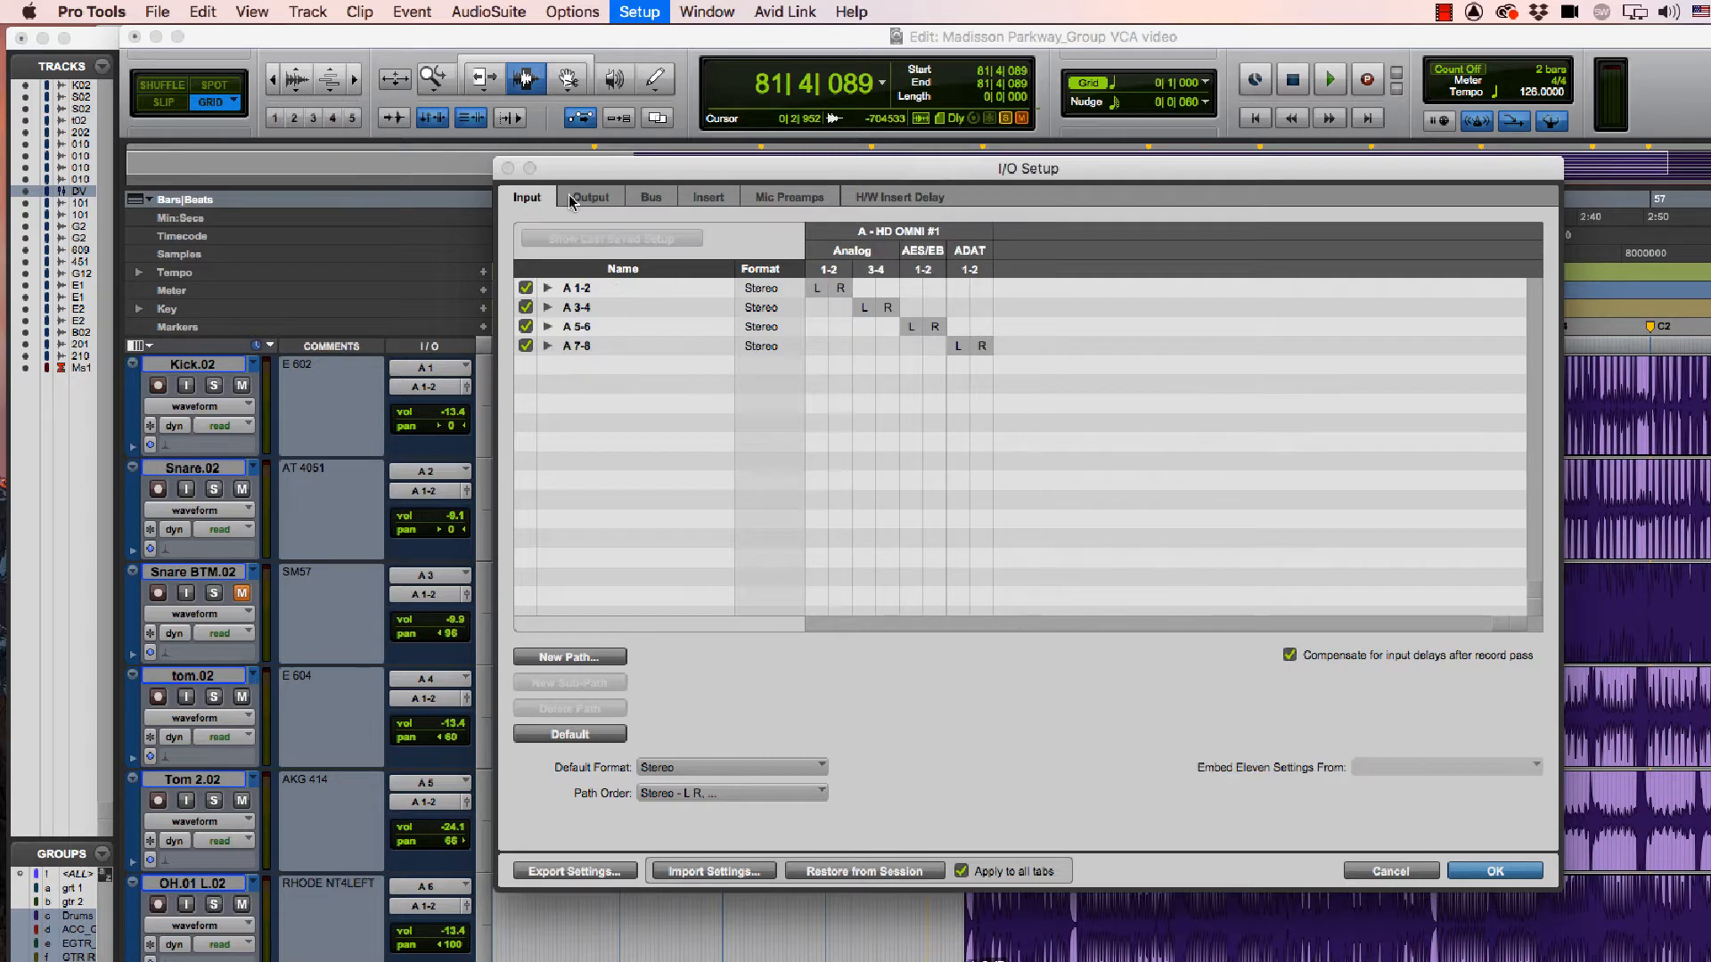
click(650, 196)
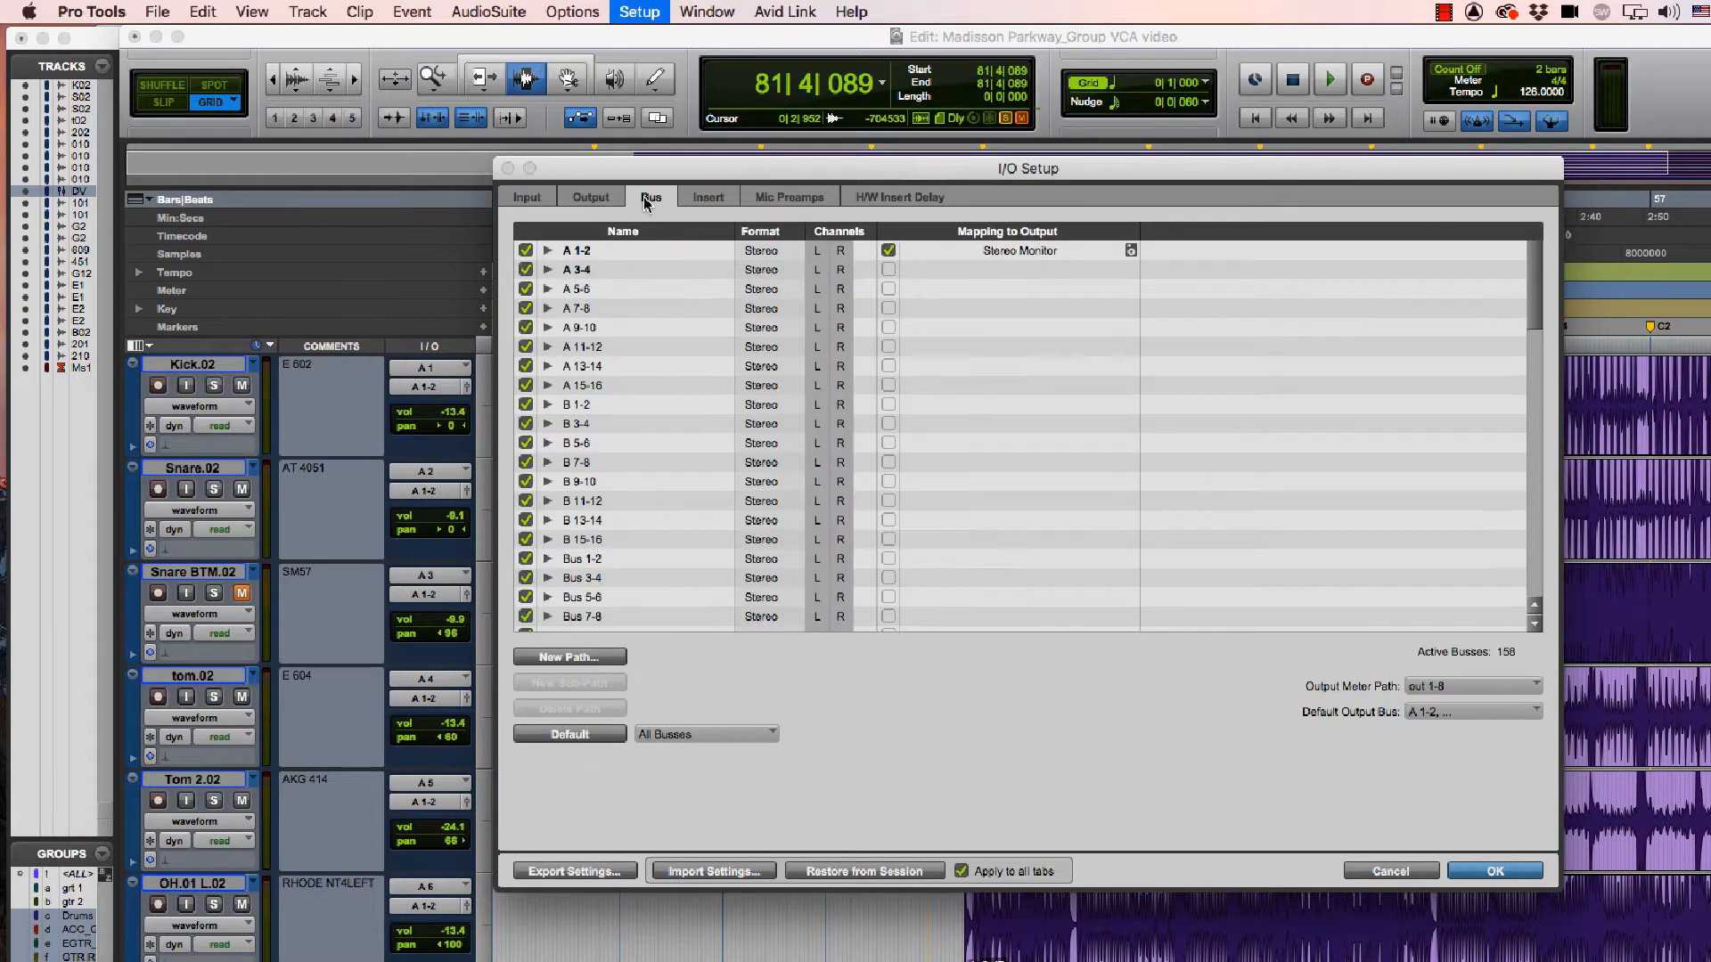
click(708, 198)
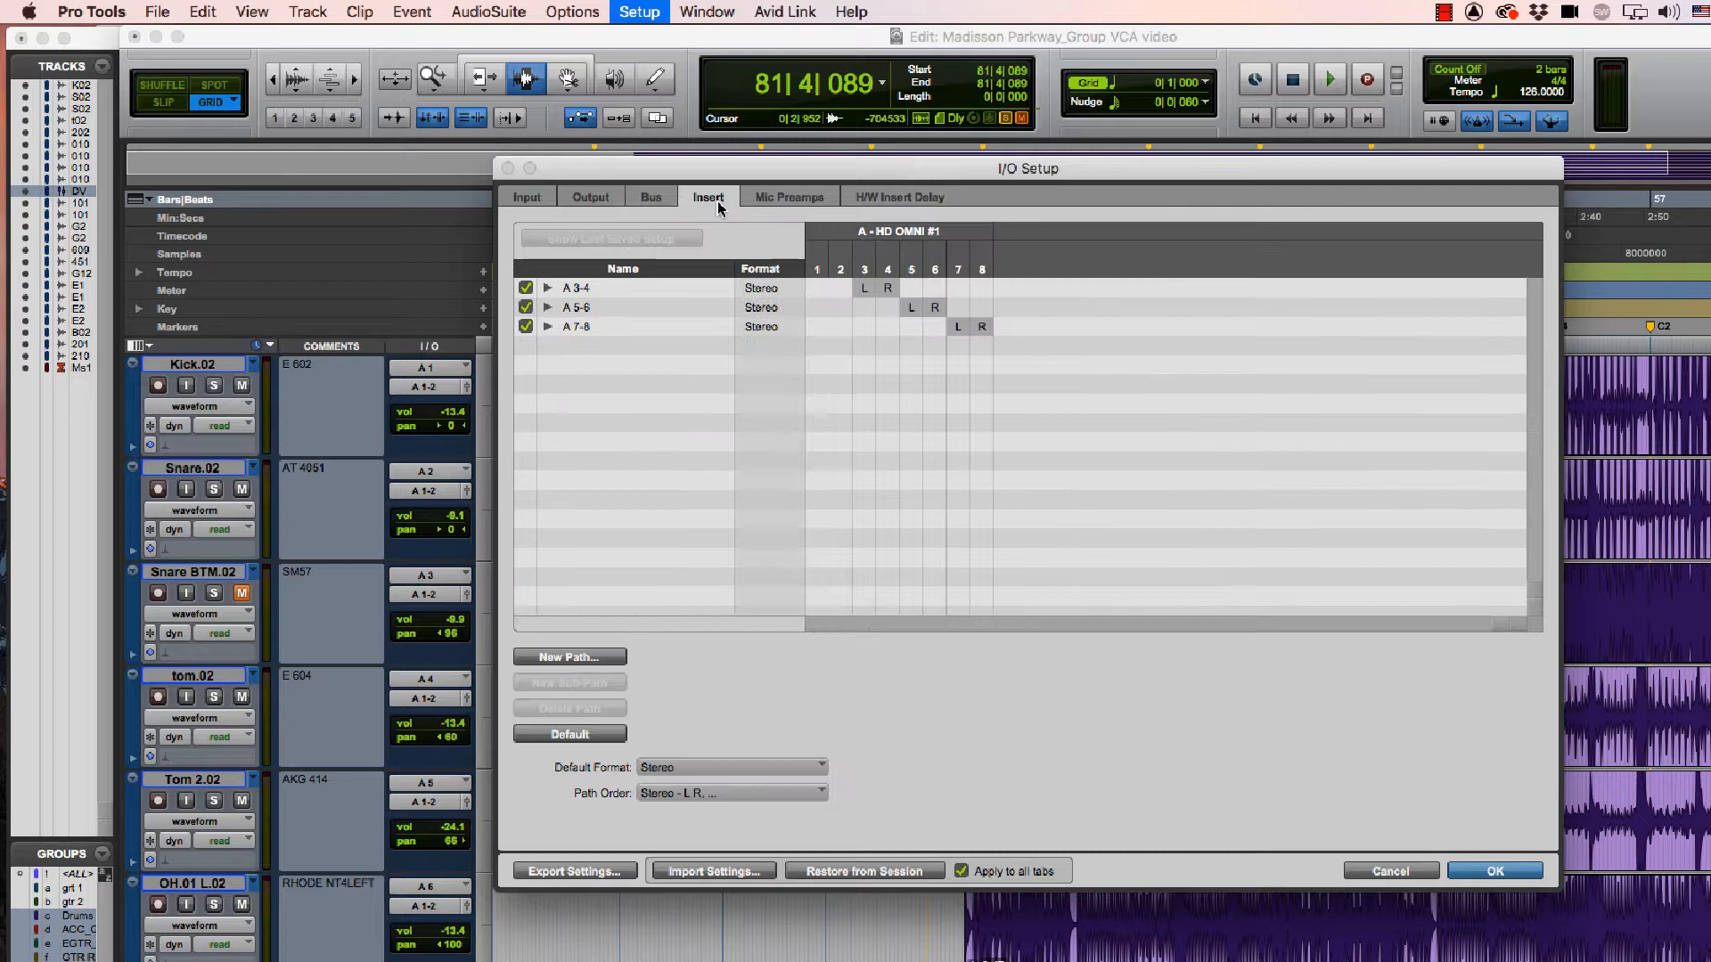
Step: Review the Mic Preamps and H/W Insert Delay pages, ending back on Output
click(788, 196)
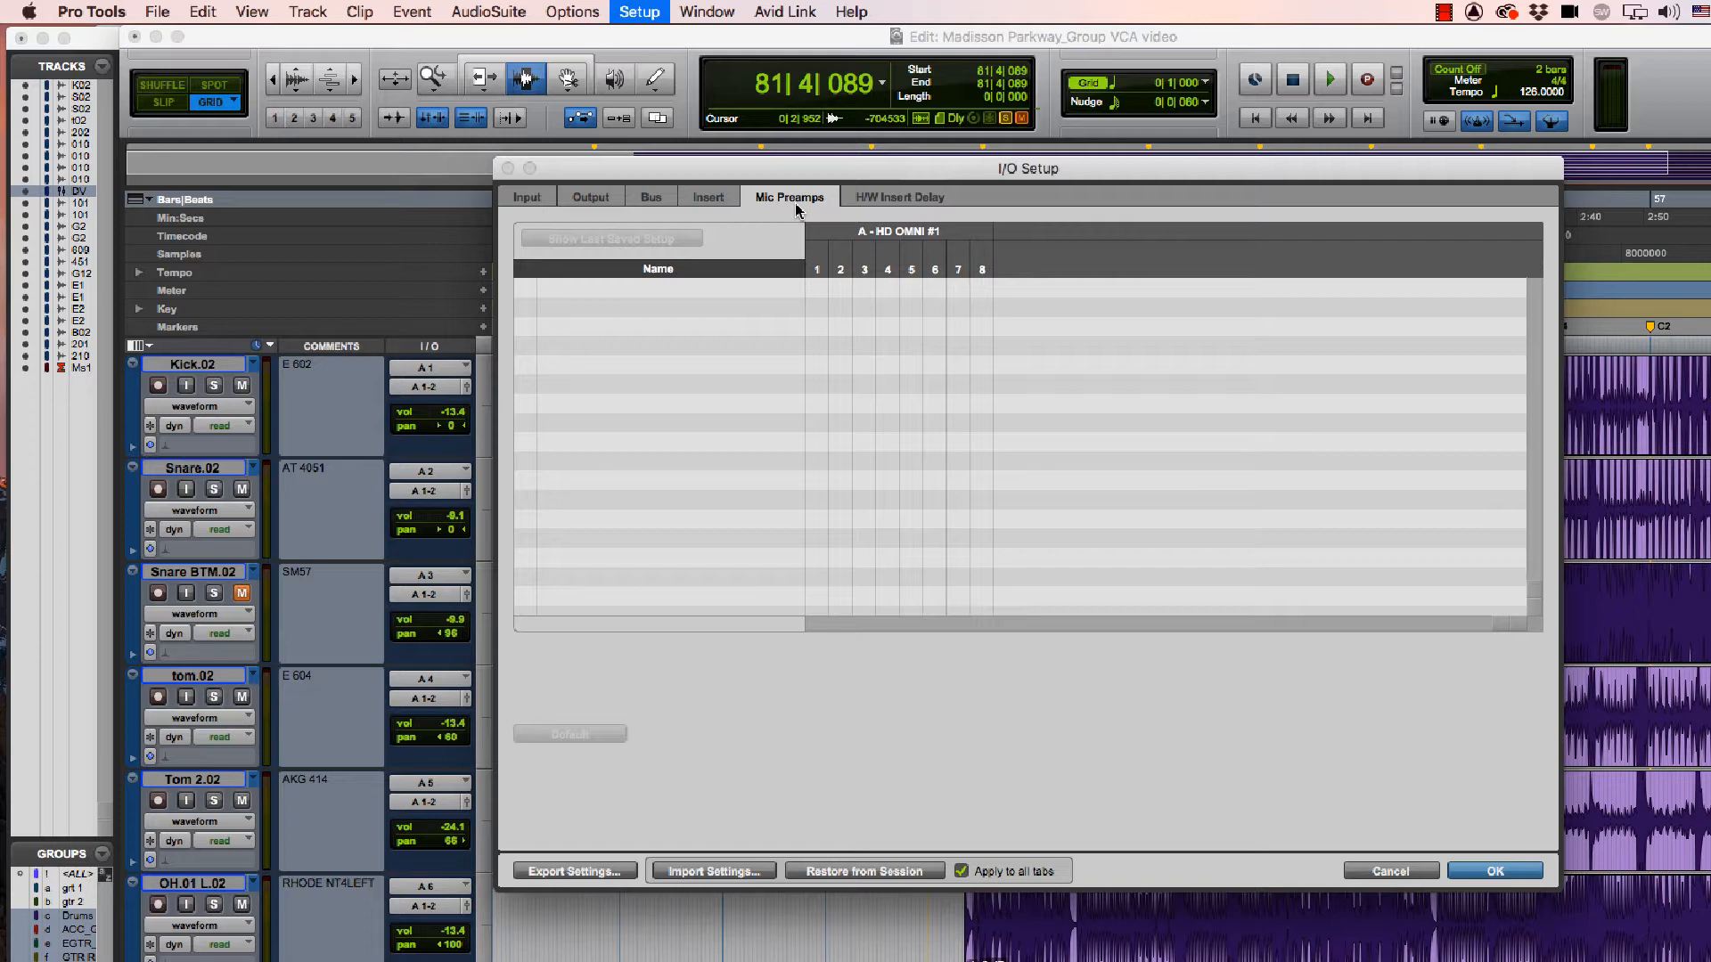
click(899, 196)
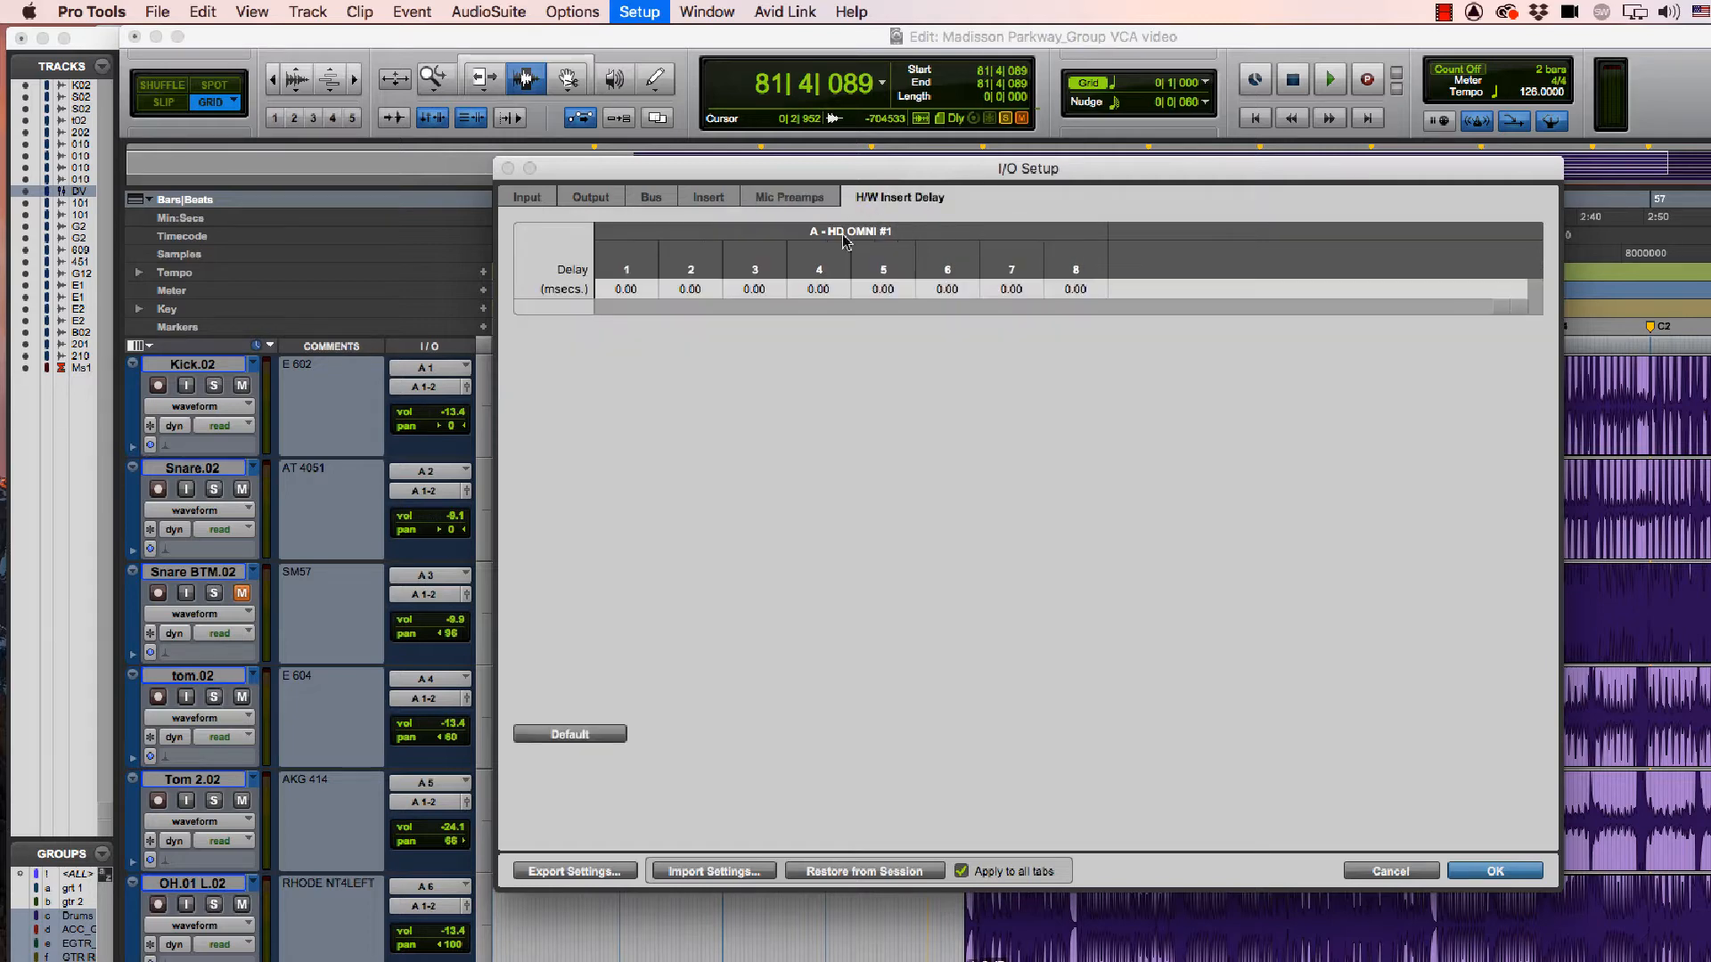
mouse_move(781, 319)
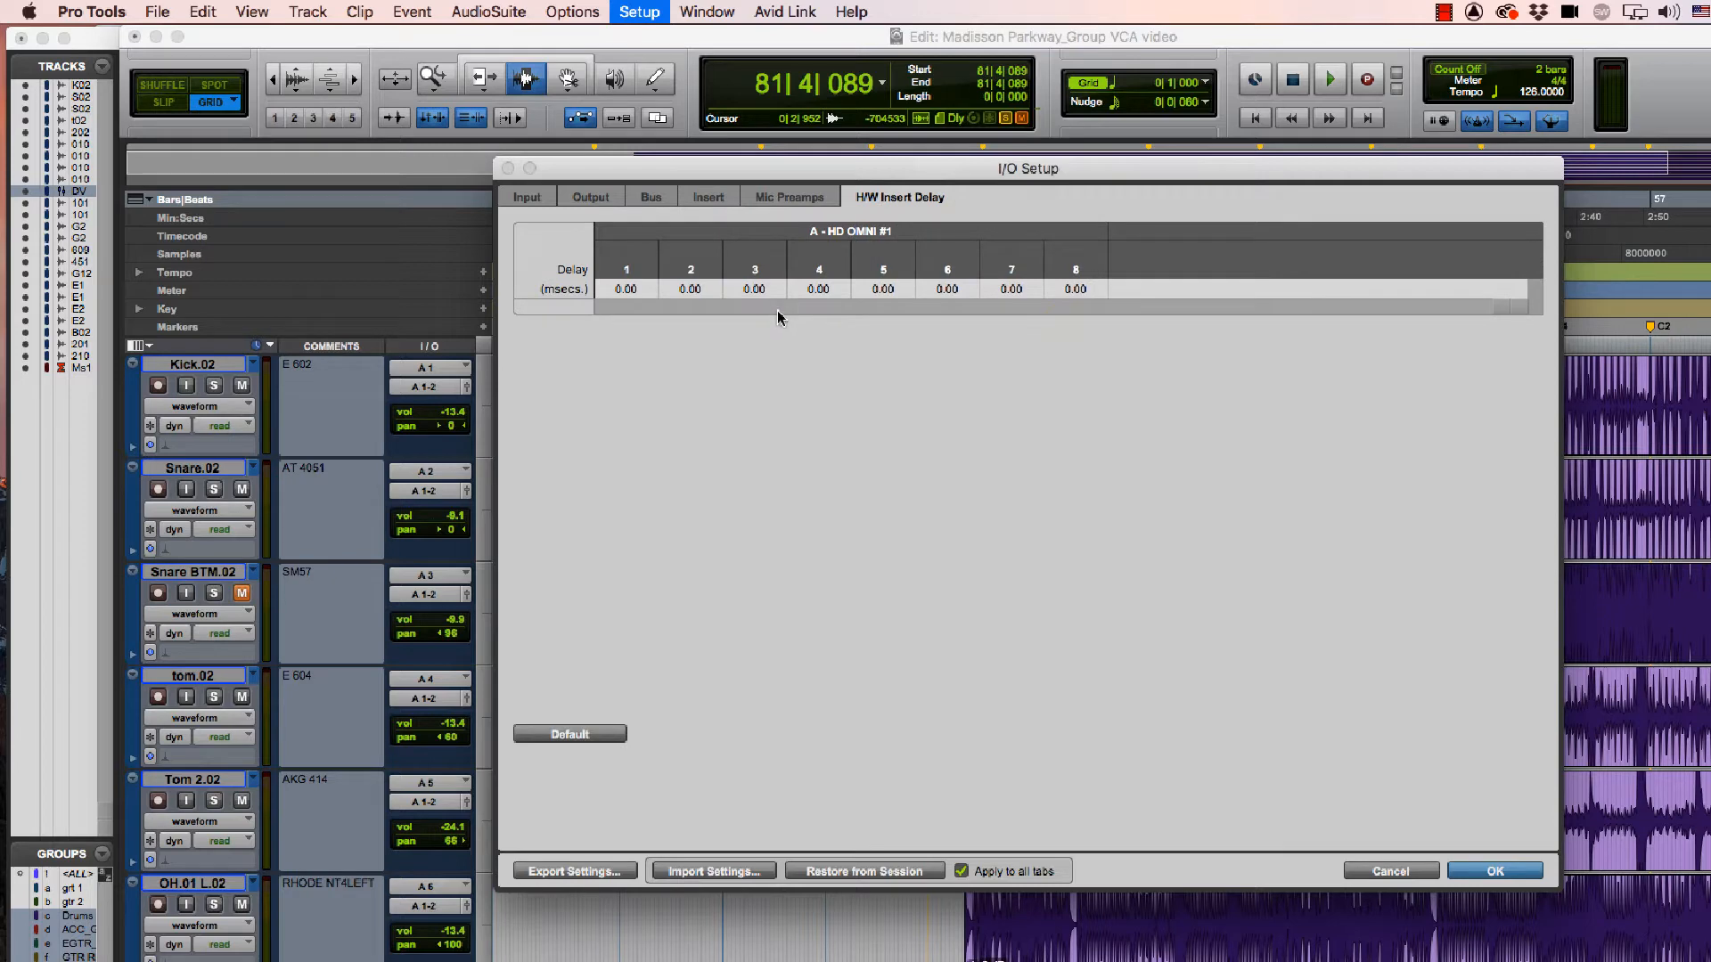
mouse_move(755, 279)
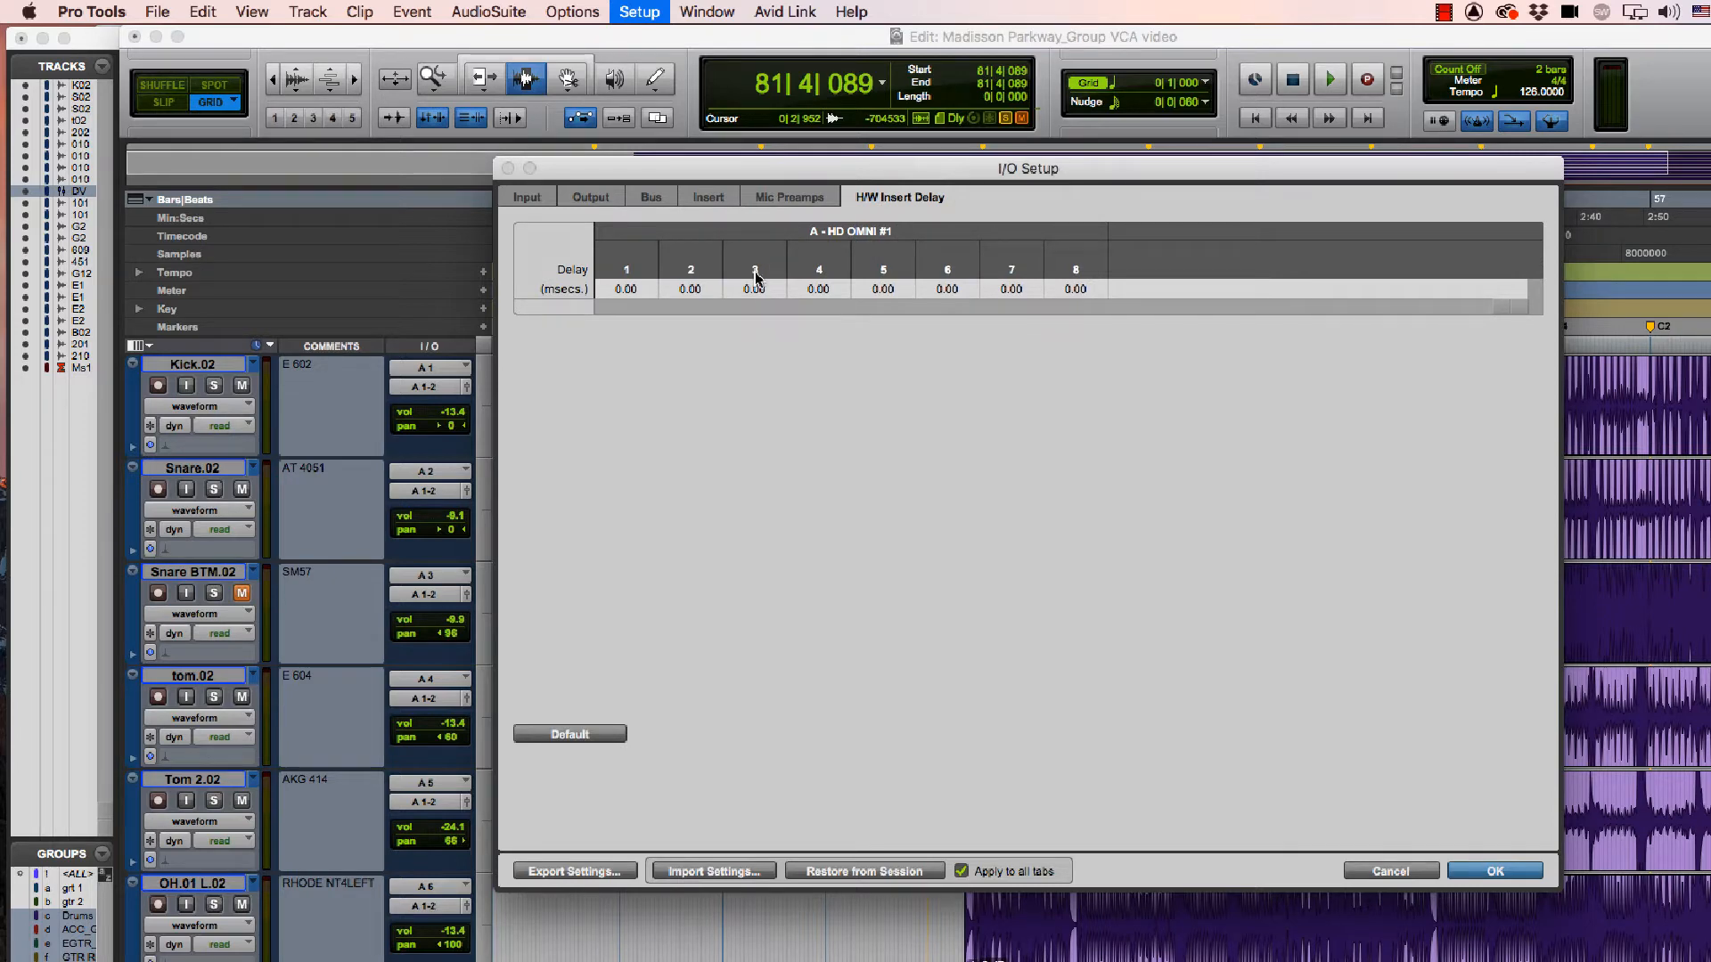
click(590, 198)
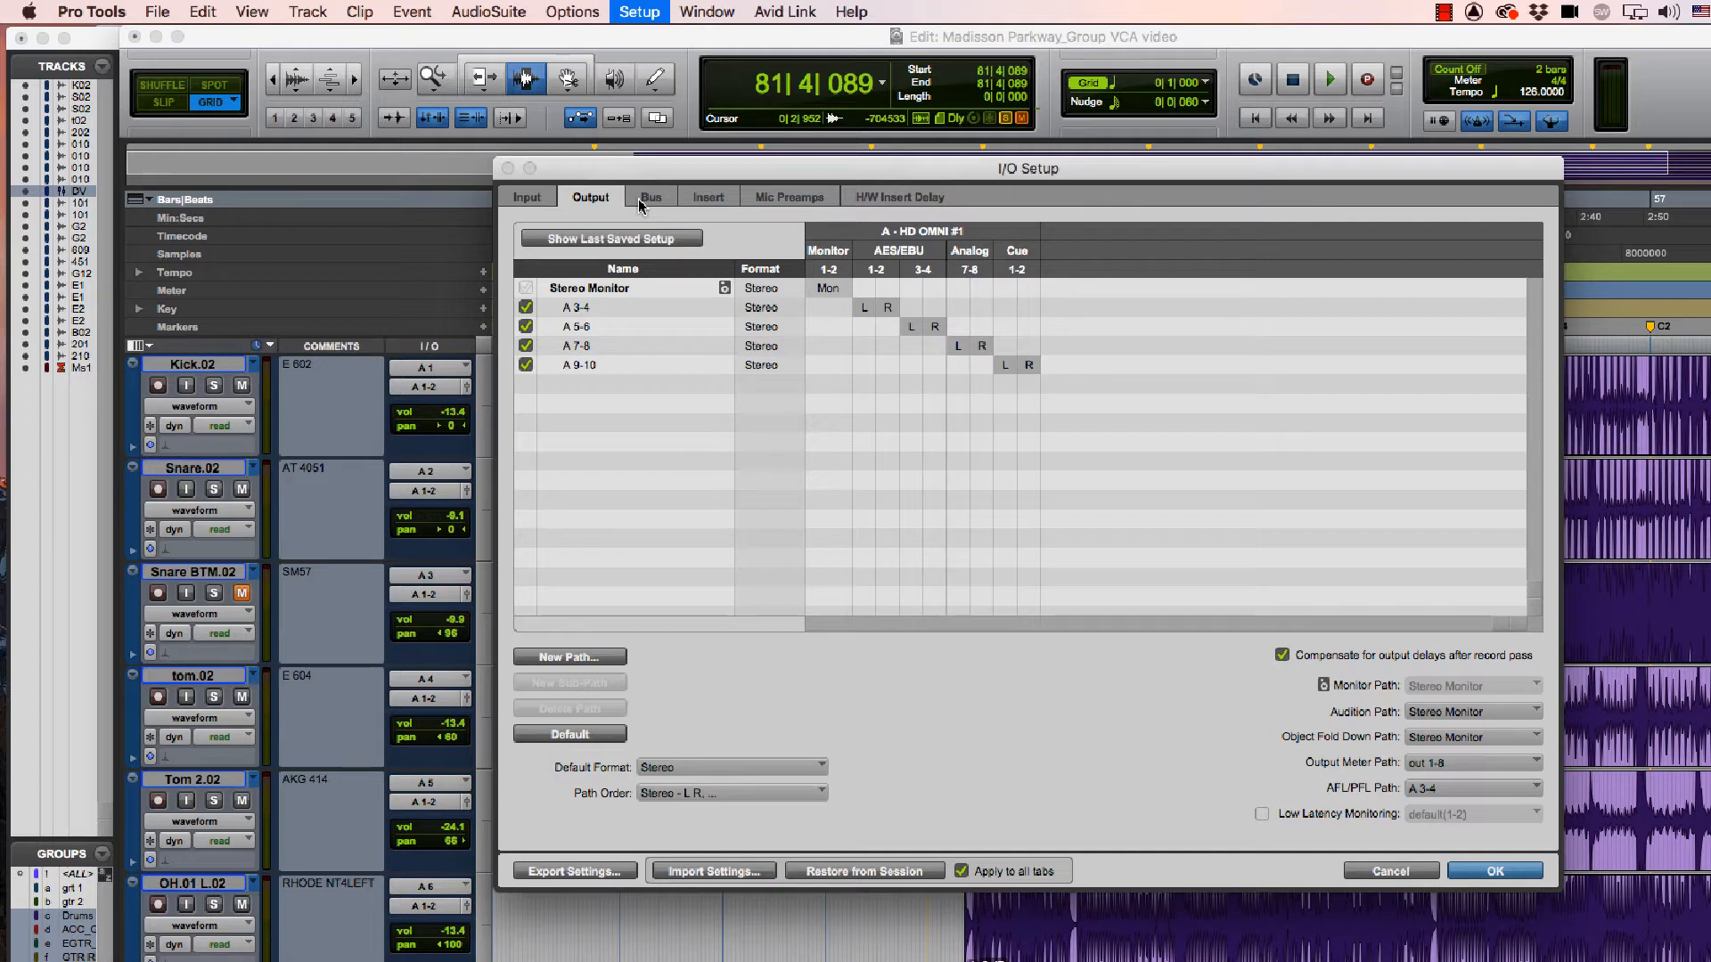
Step: Scroll the Bus page down to Bus 127-128, then accept and close I/O Setup
click(650, 196)
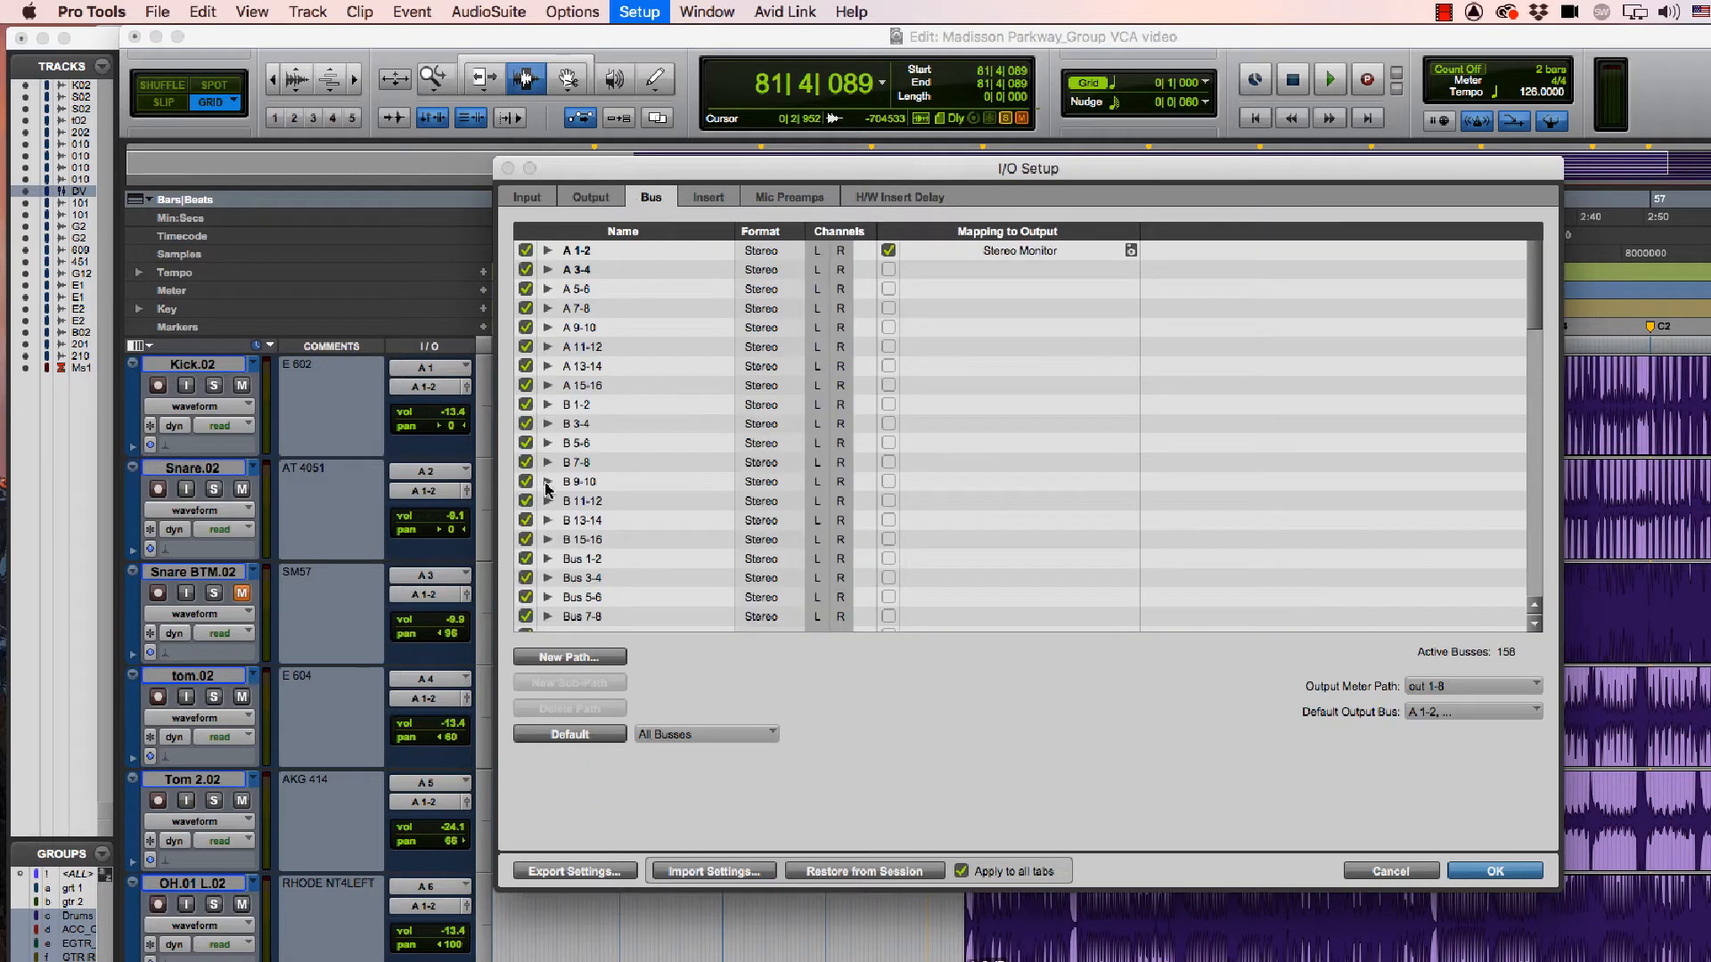
scroll(down, 3)
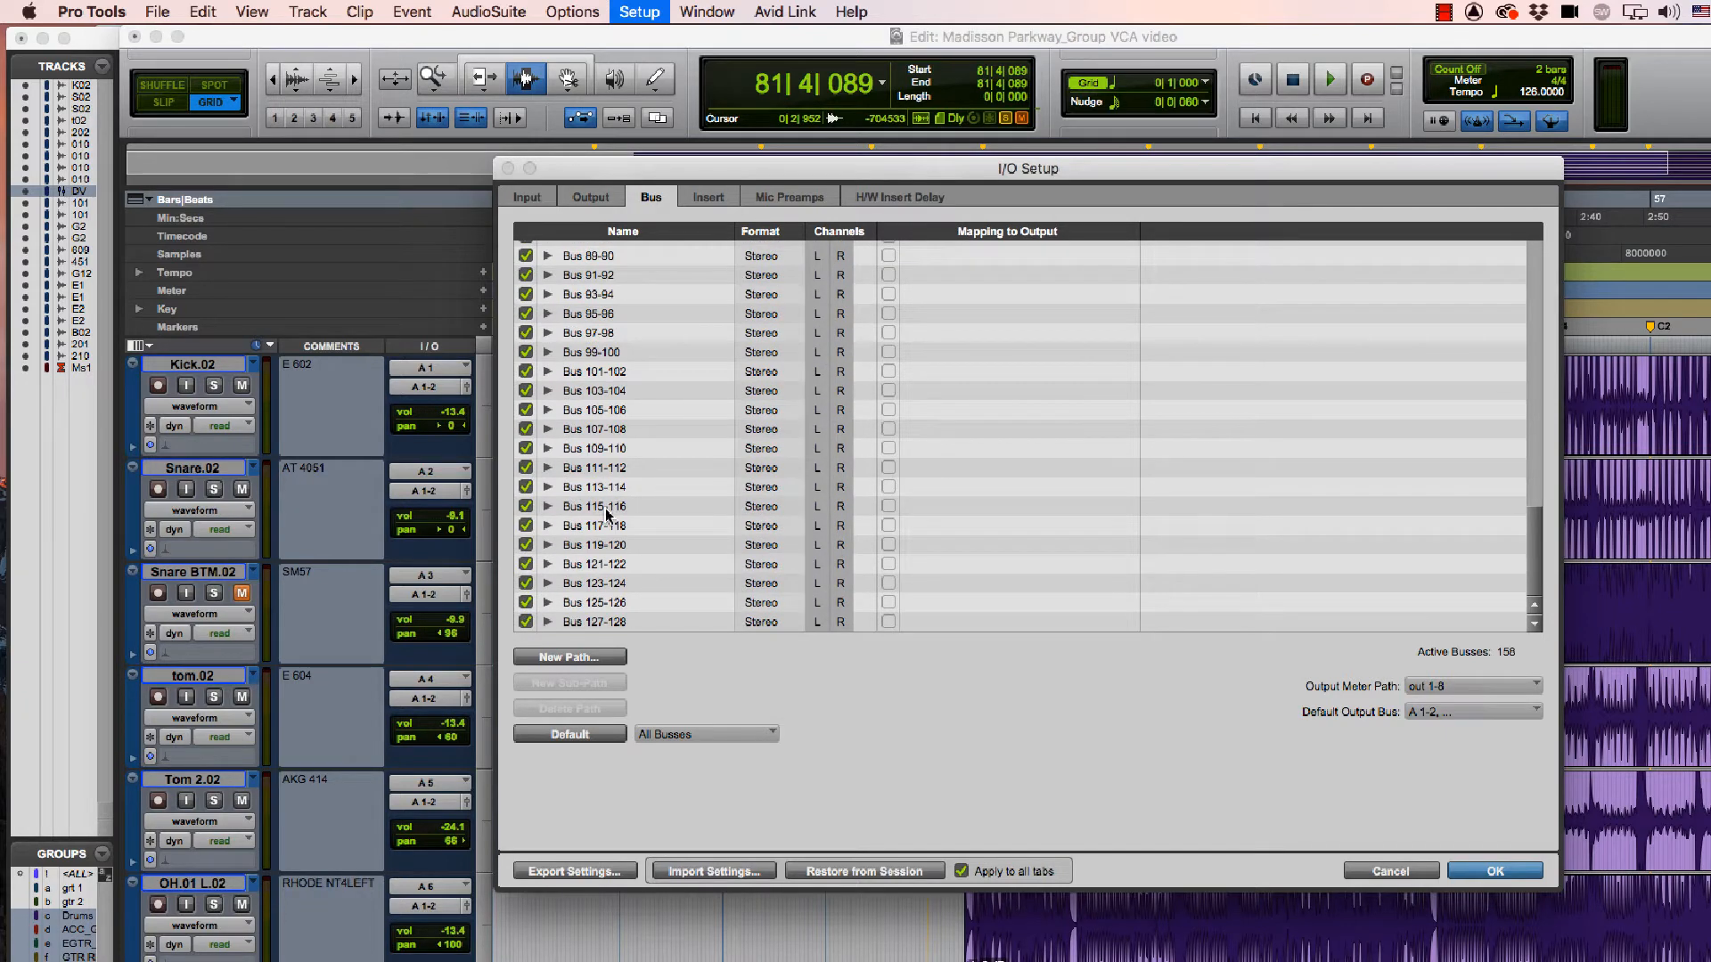
mouse_move(683, 565)
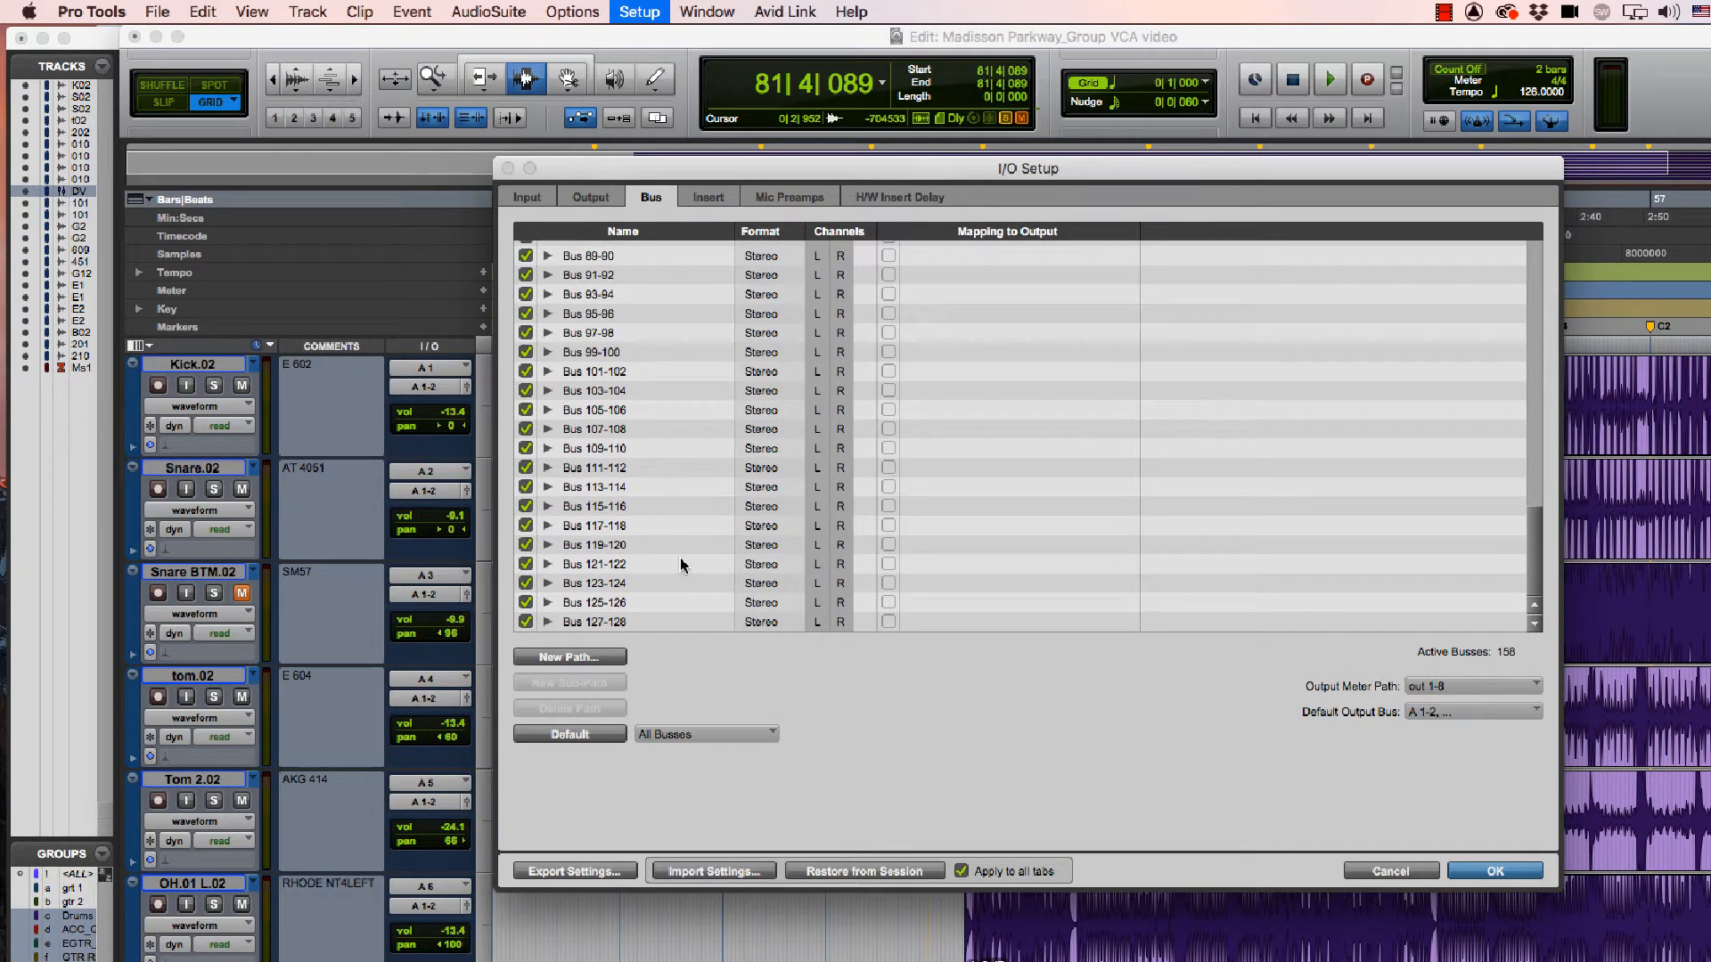
mouse_move(1219, 663)
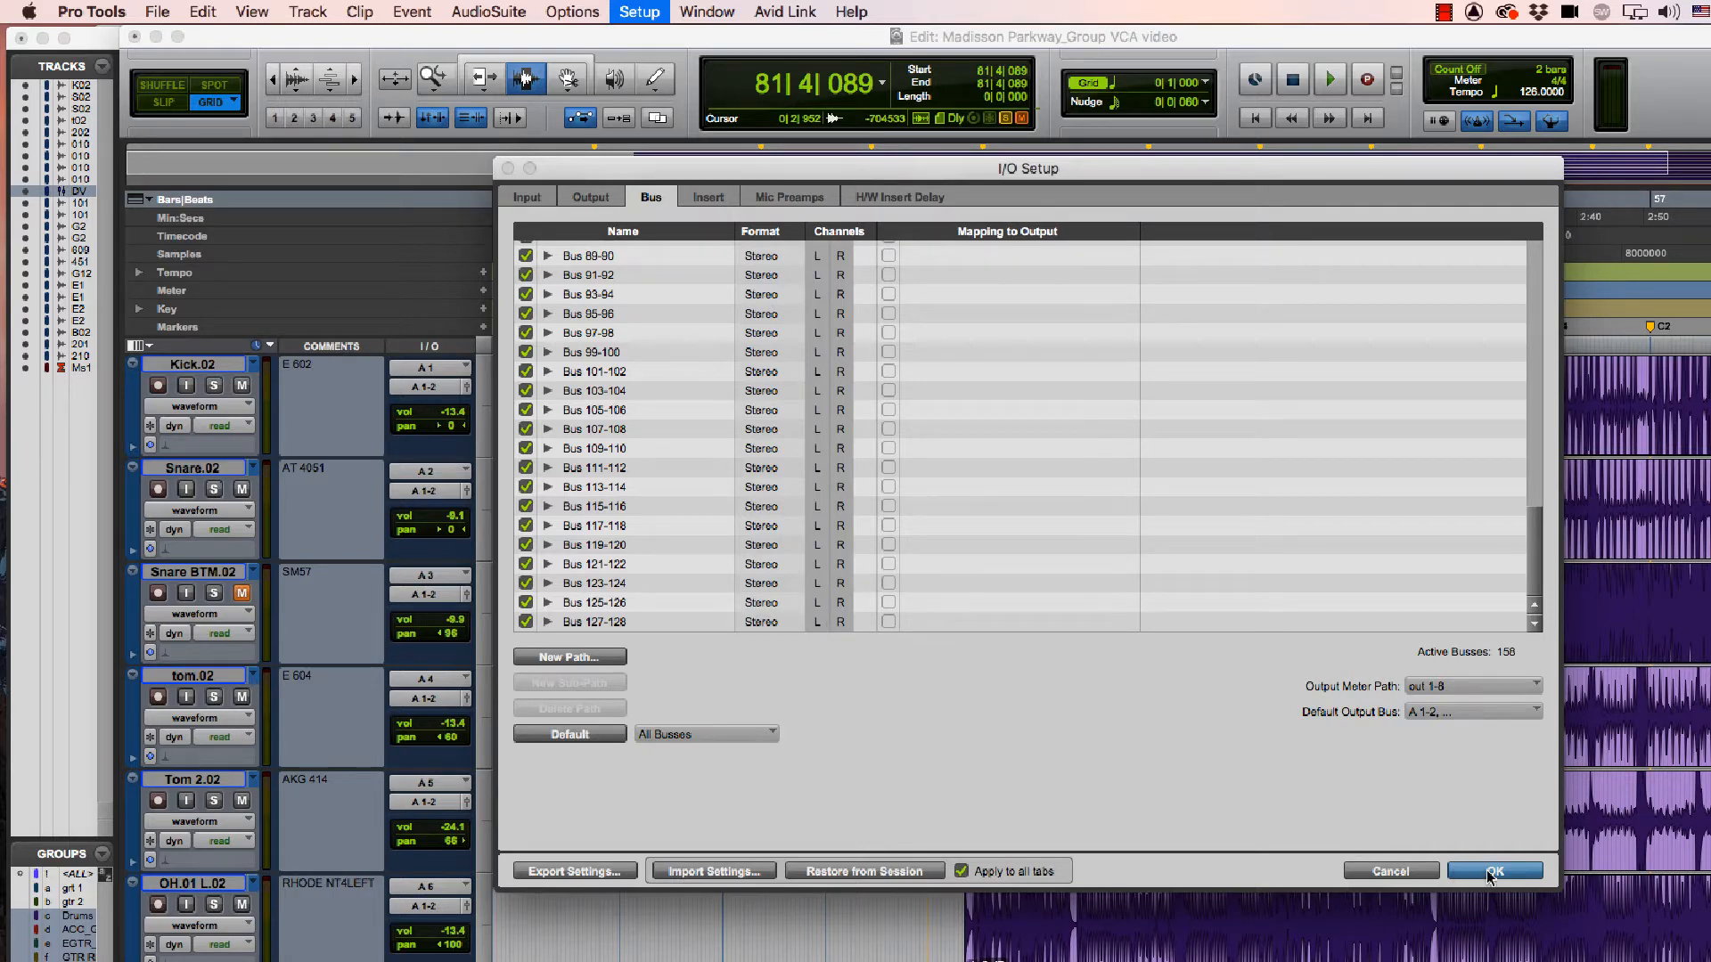
click(1493, 871)
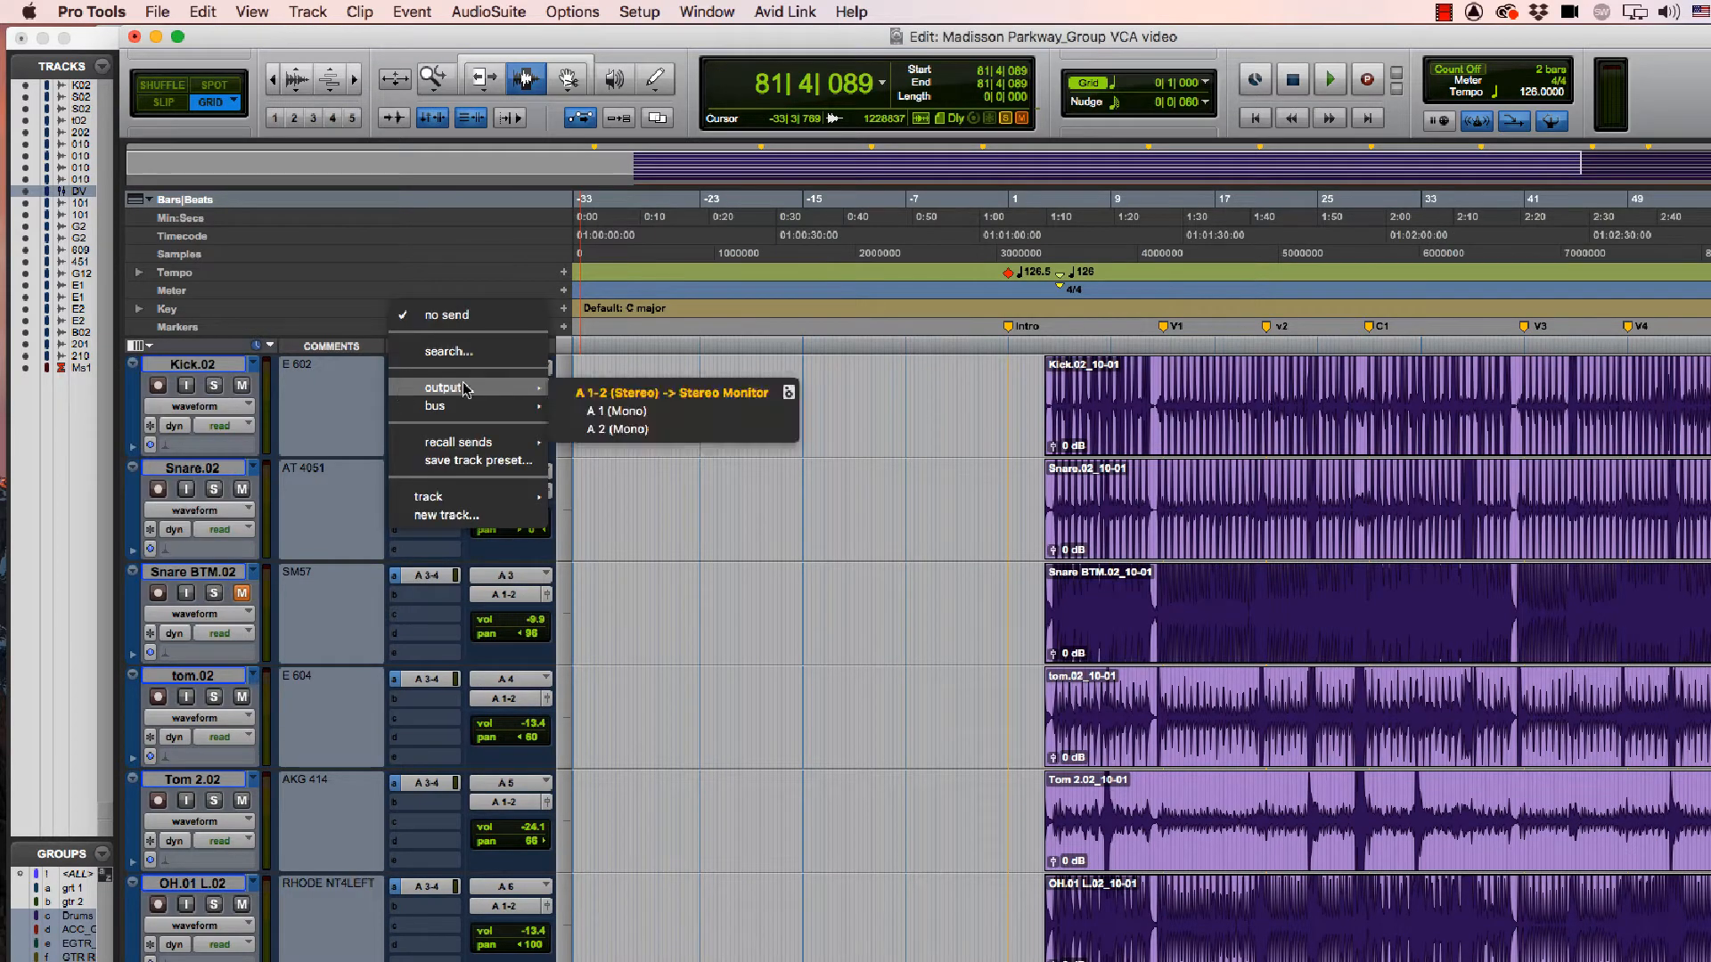
mouse_move(435, 407)
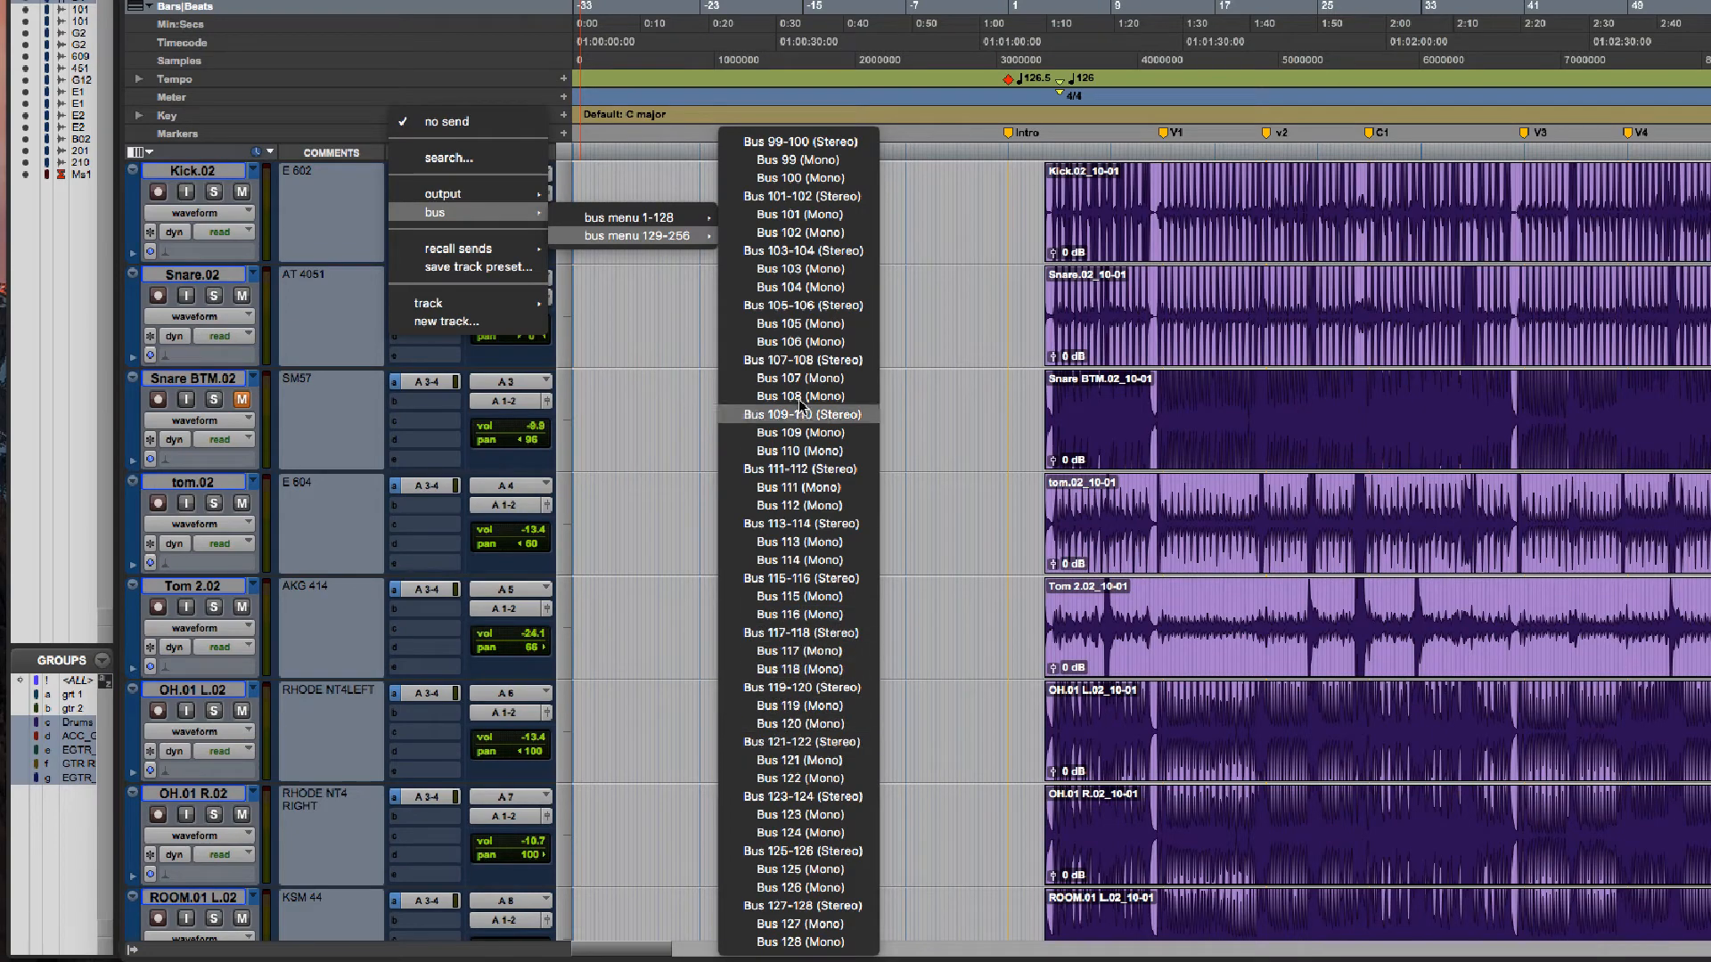
mouse_move(798, 141)
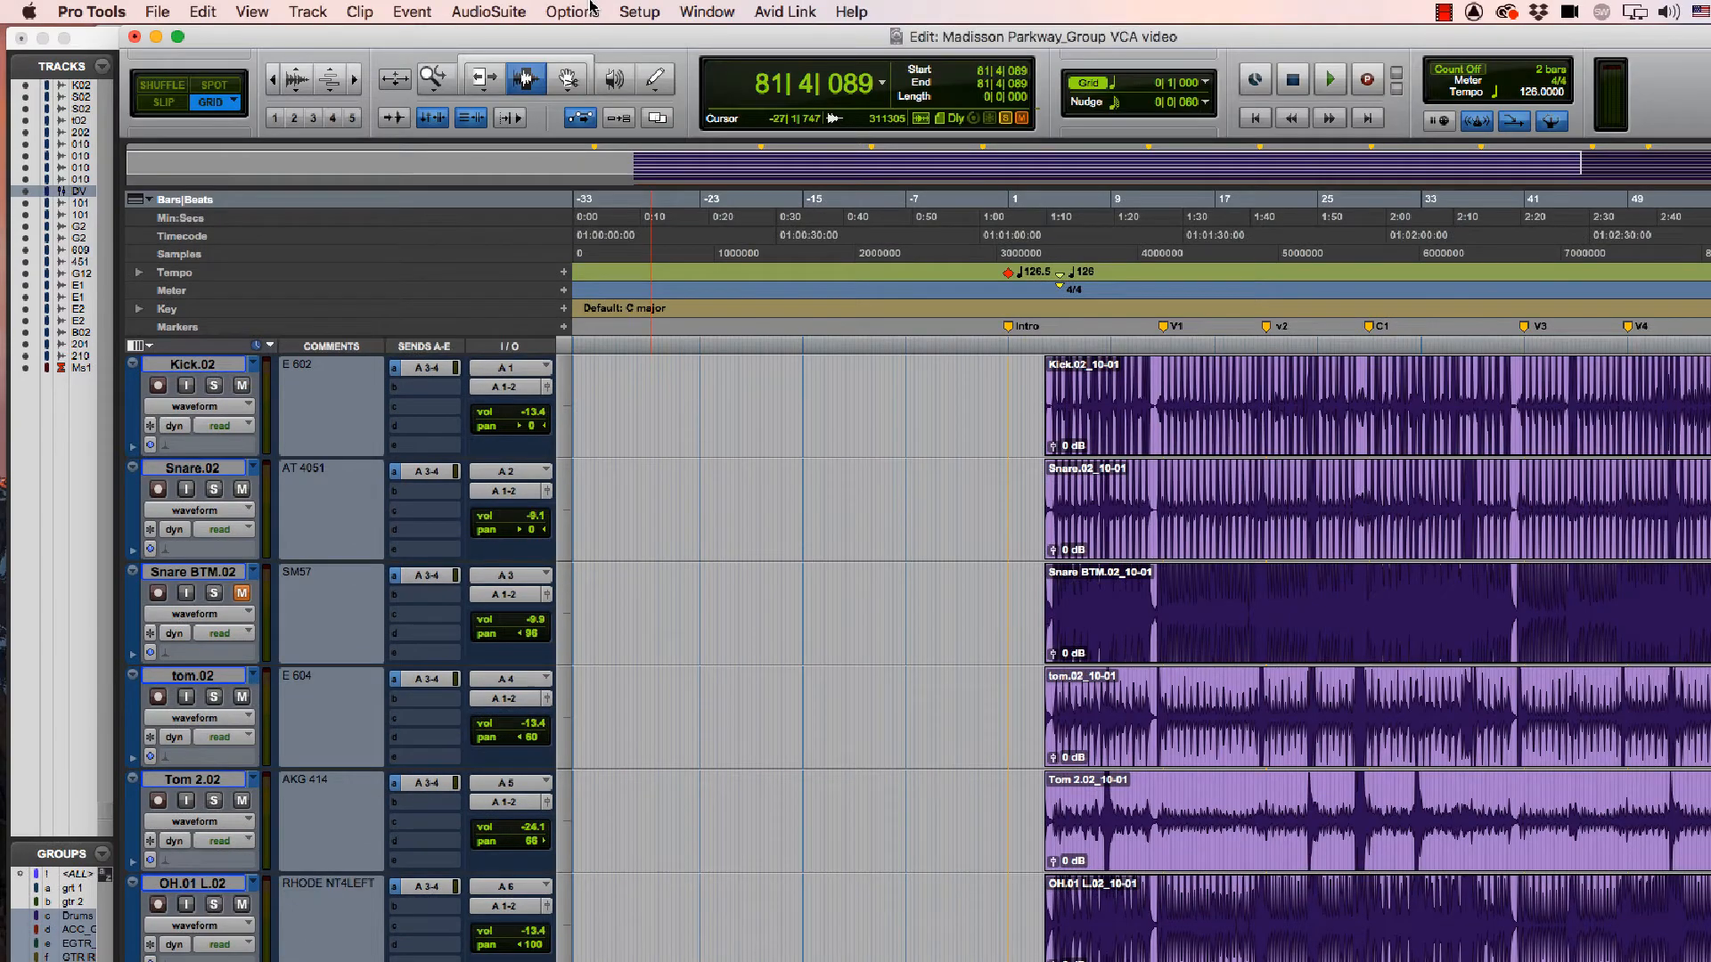
Step: Reopen I/O Setup from the Setup menu and deactivate all output paths
click(638, 13)
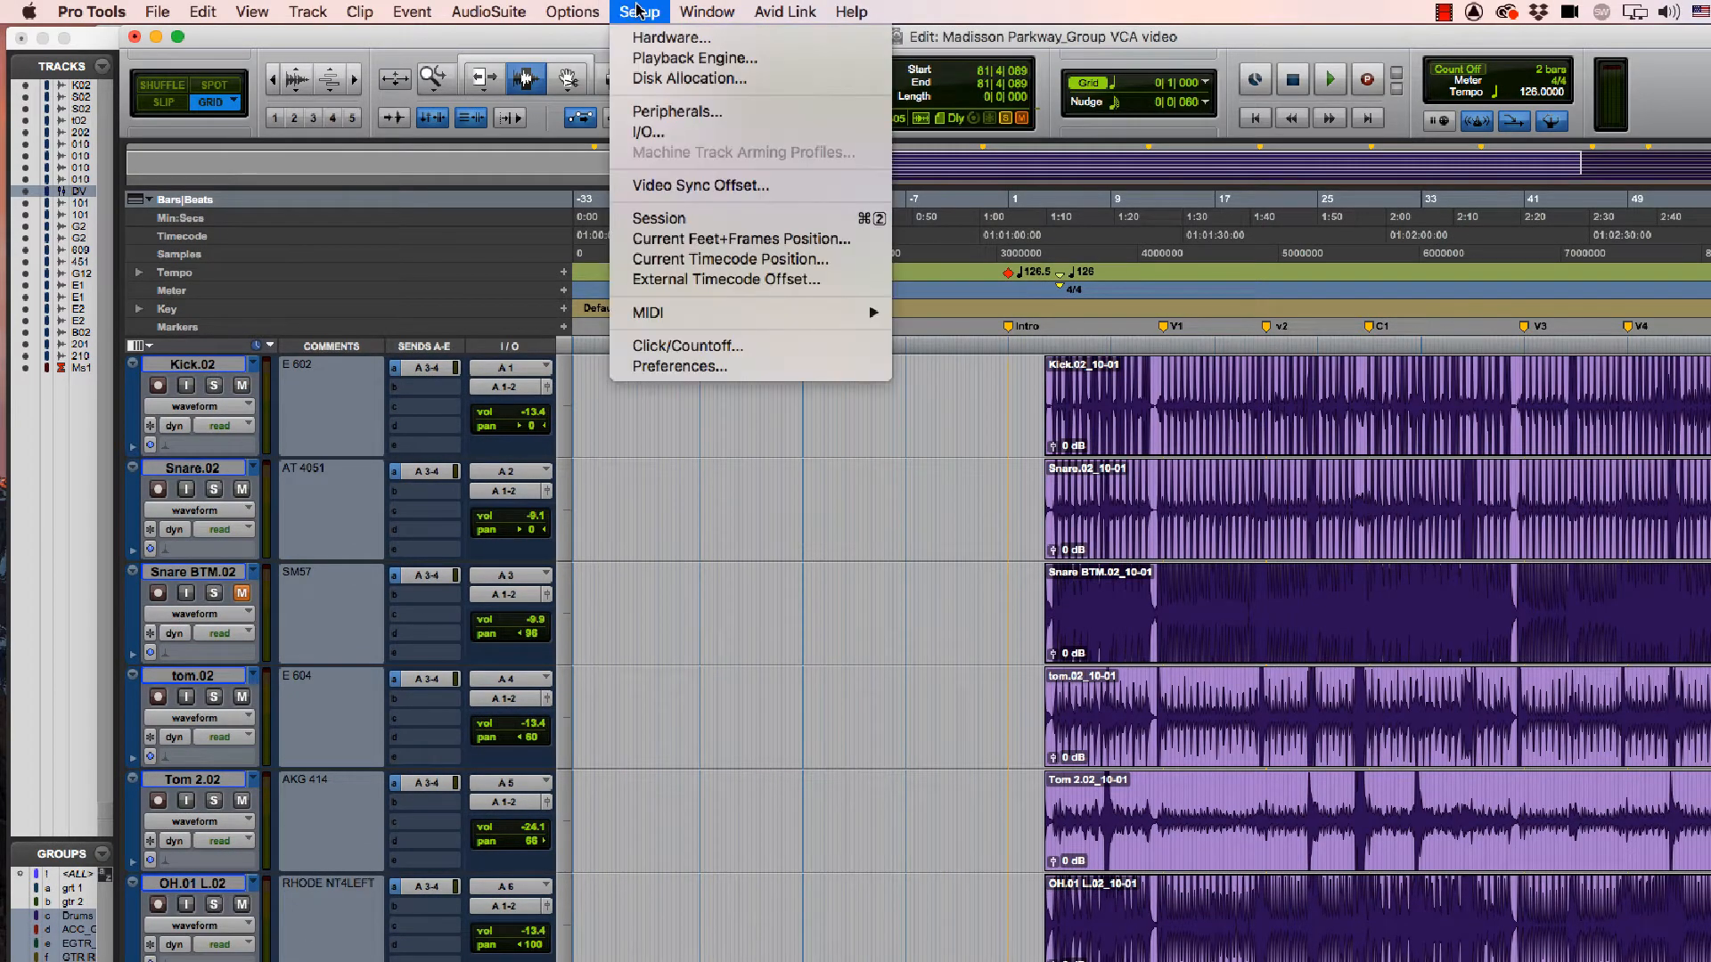
click(645, 132)
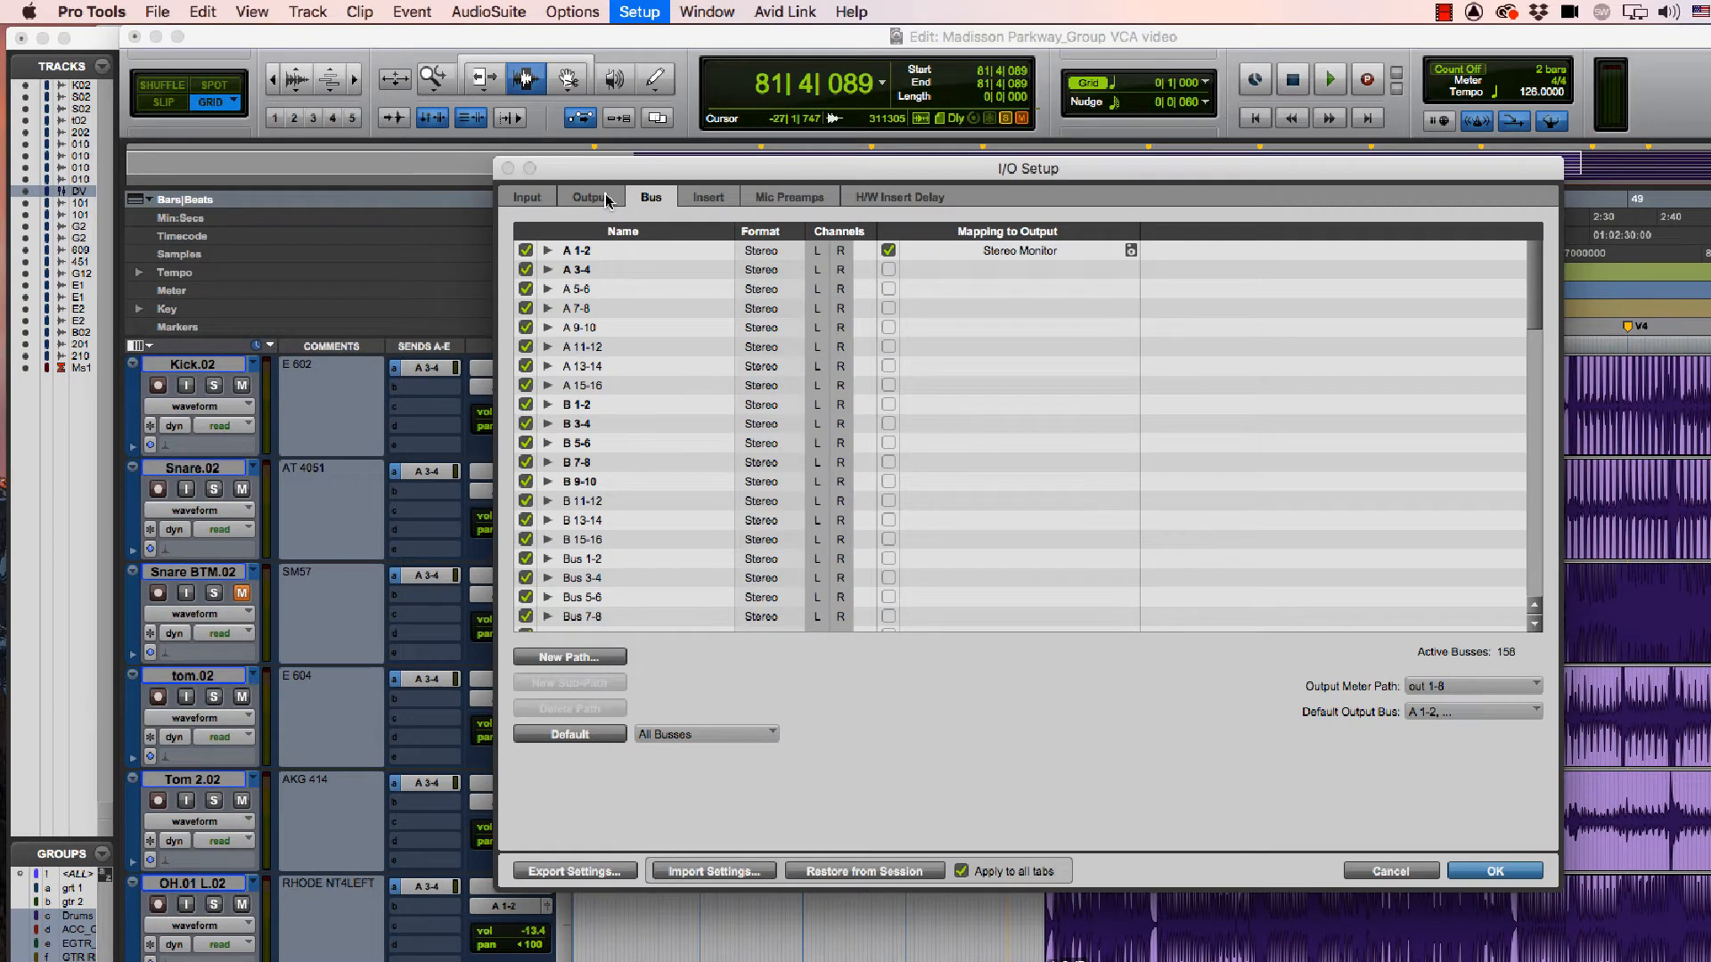
click(590, 196)
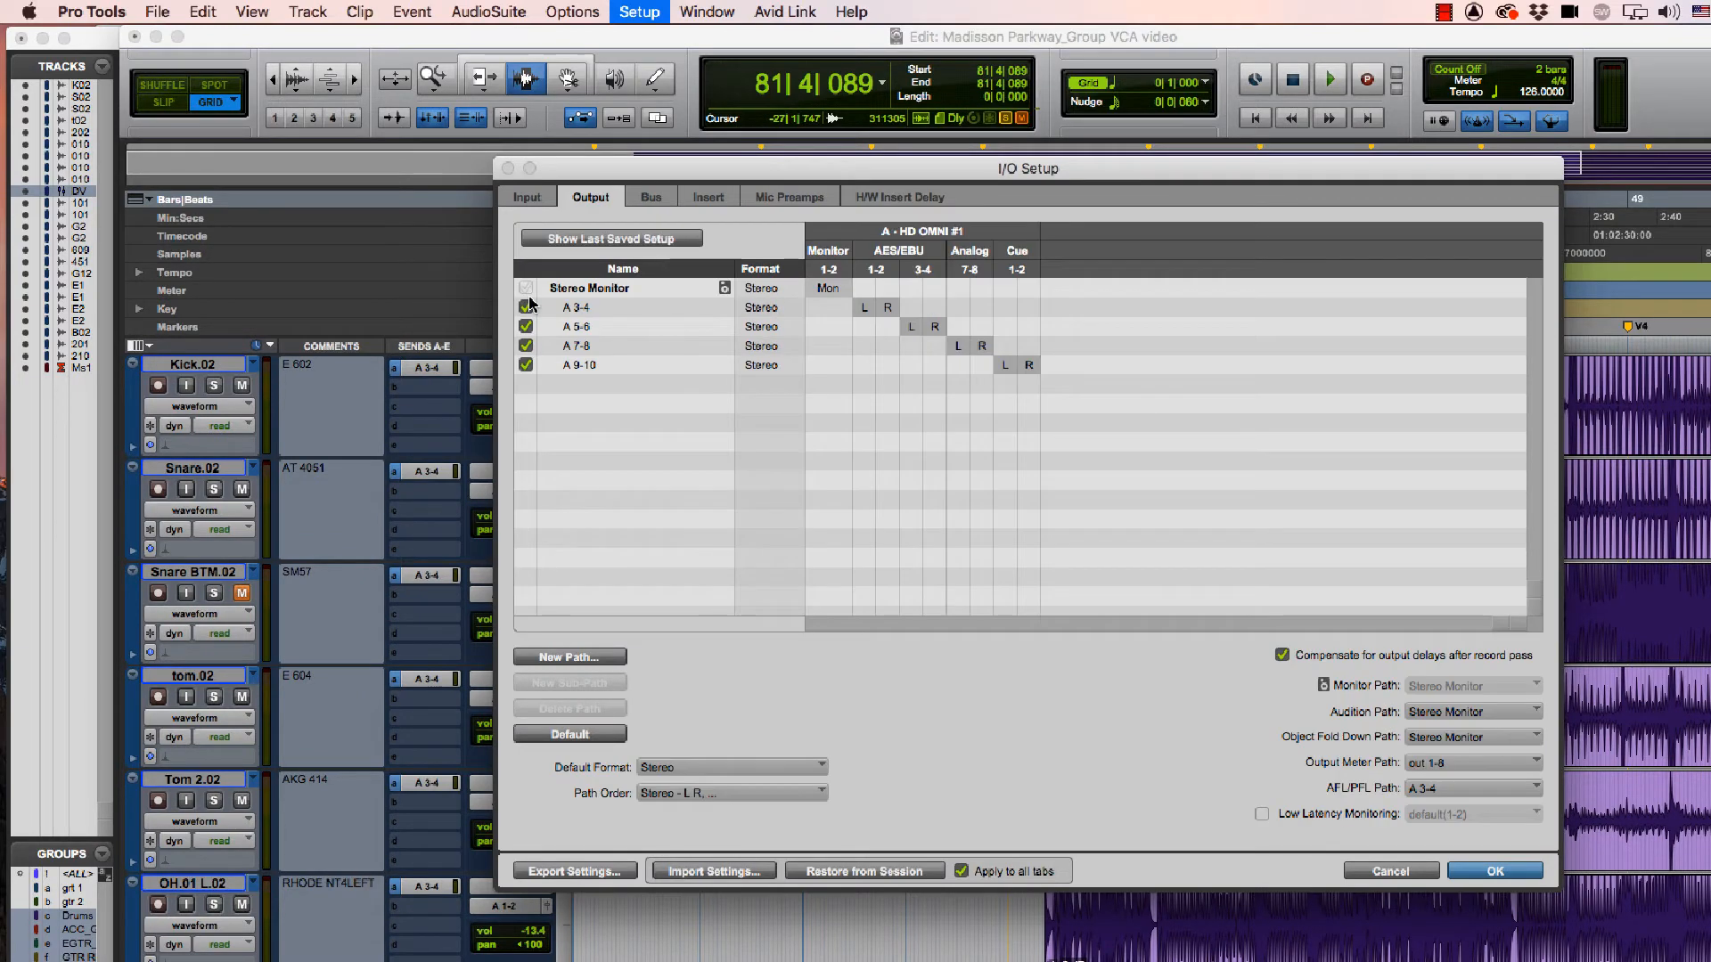
click(525, 326)
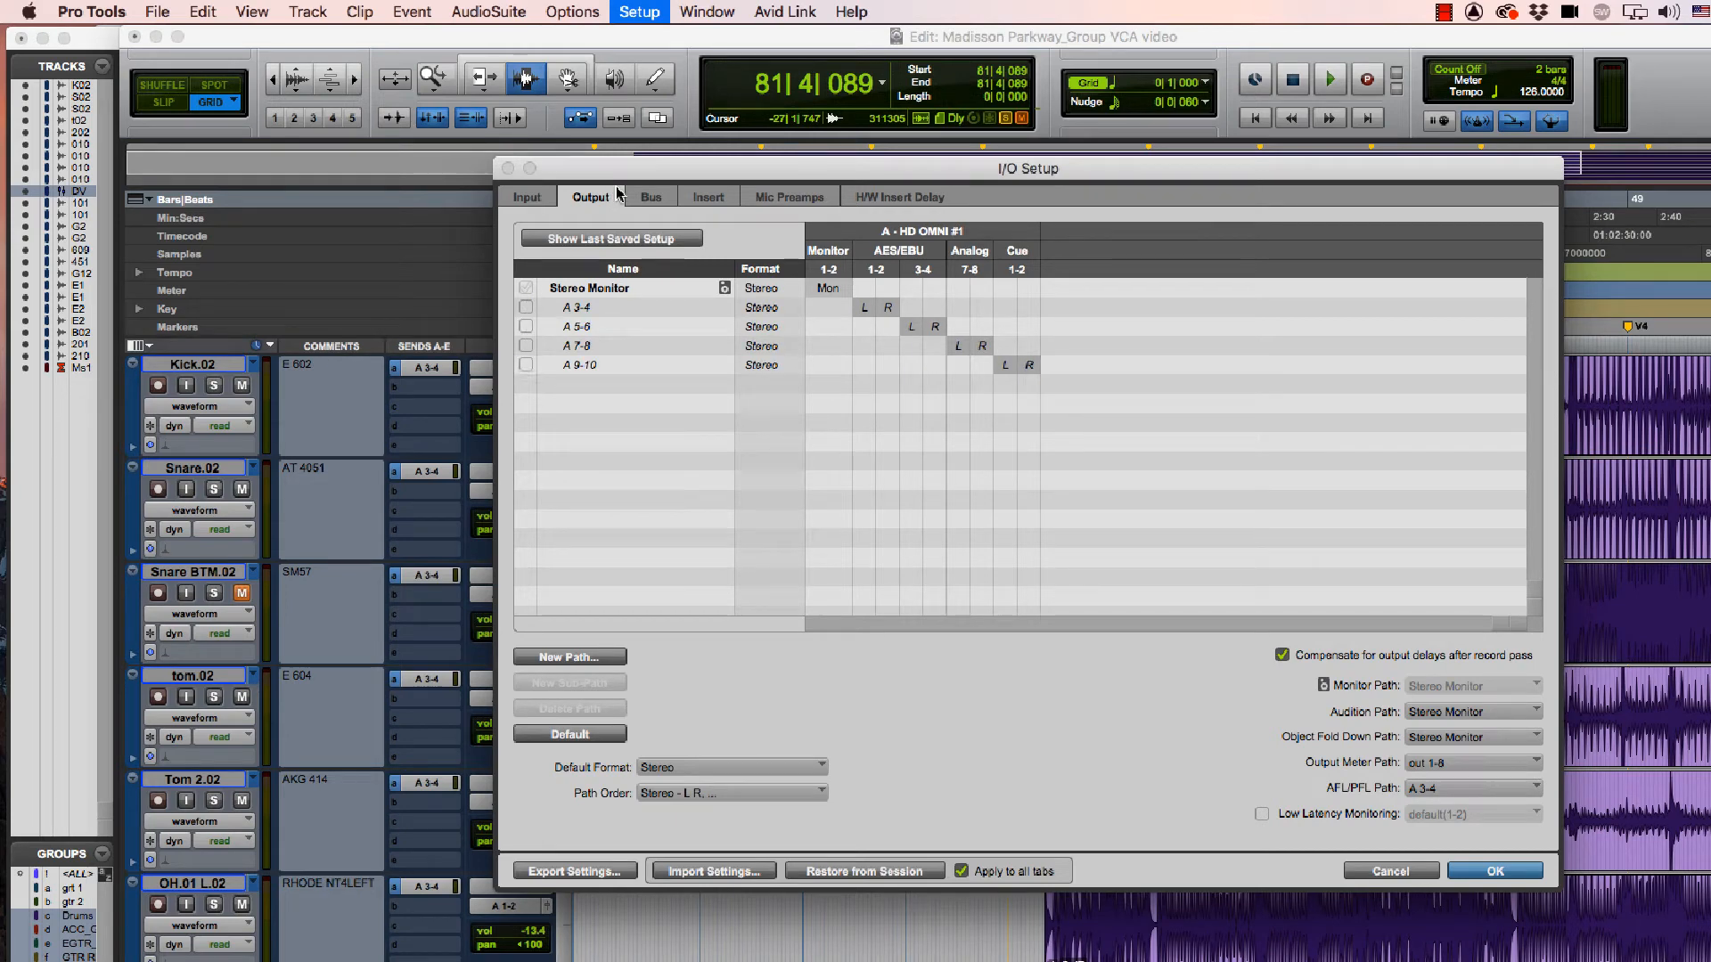
Step: Select the A and B bus paths through Bus 127-128 and delete them
click(650, 196)
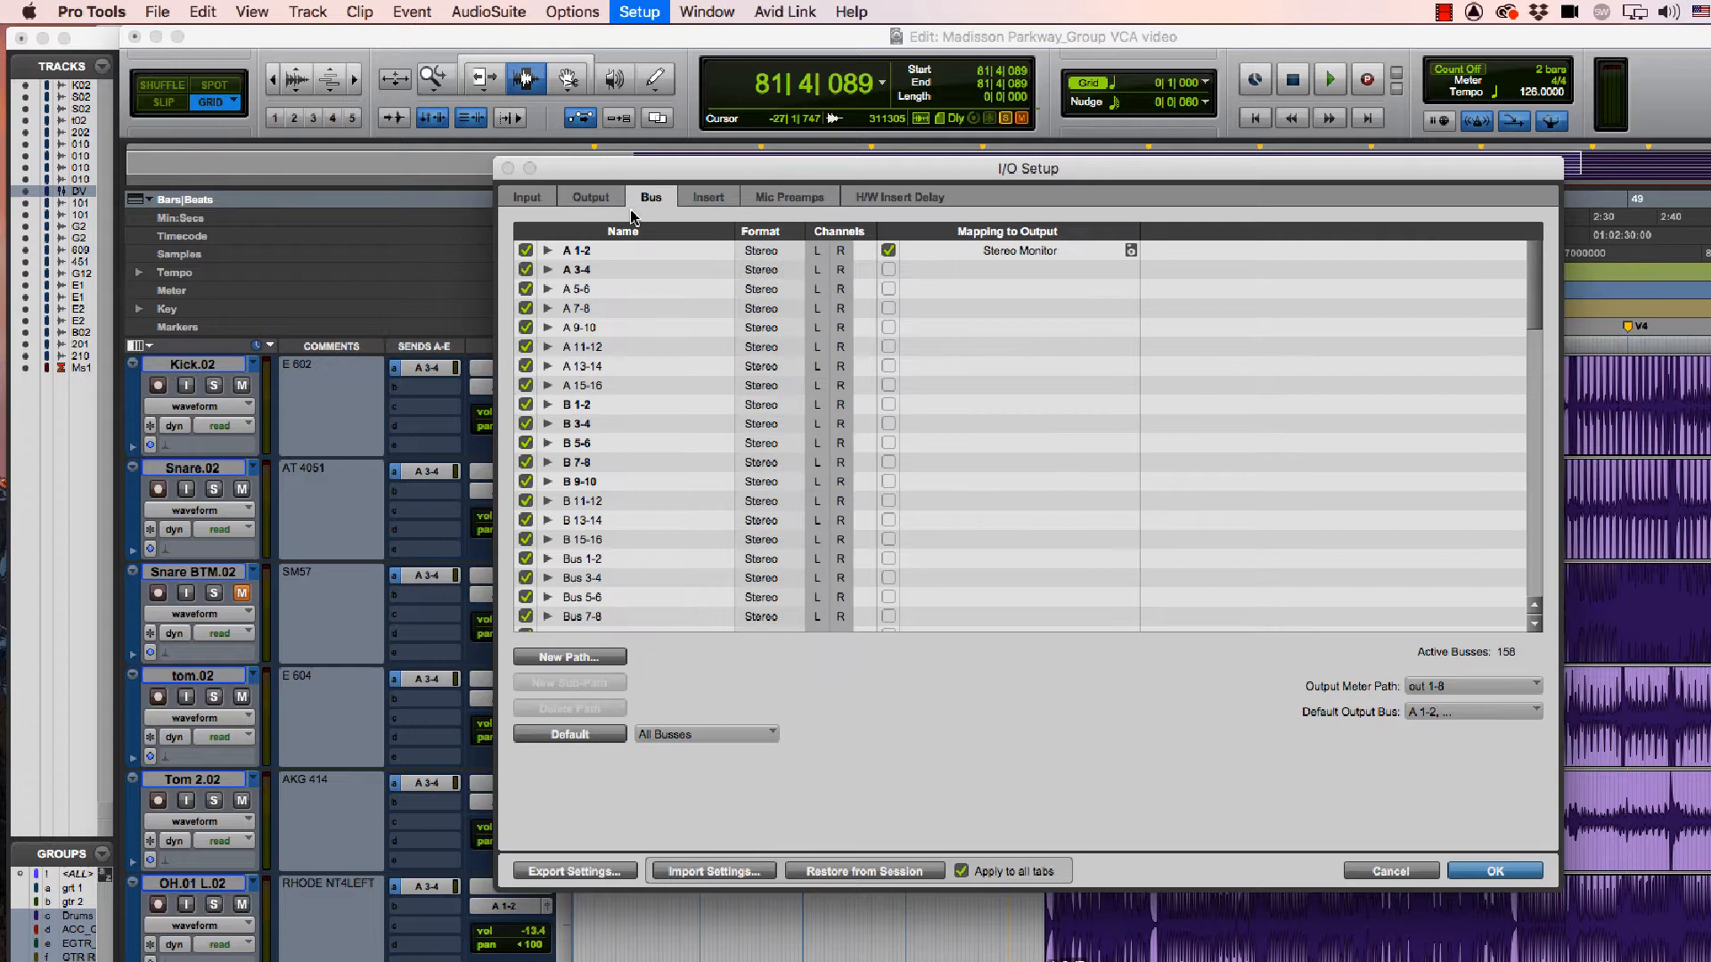
click(611, 270)
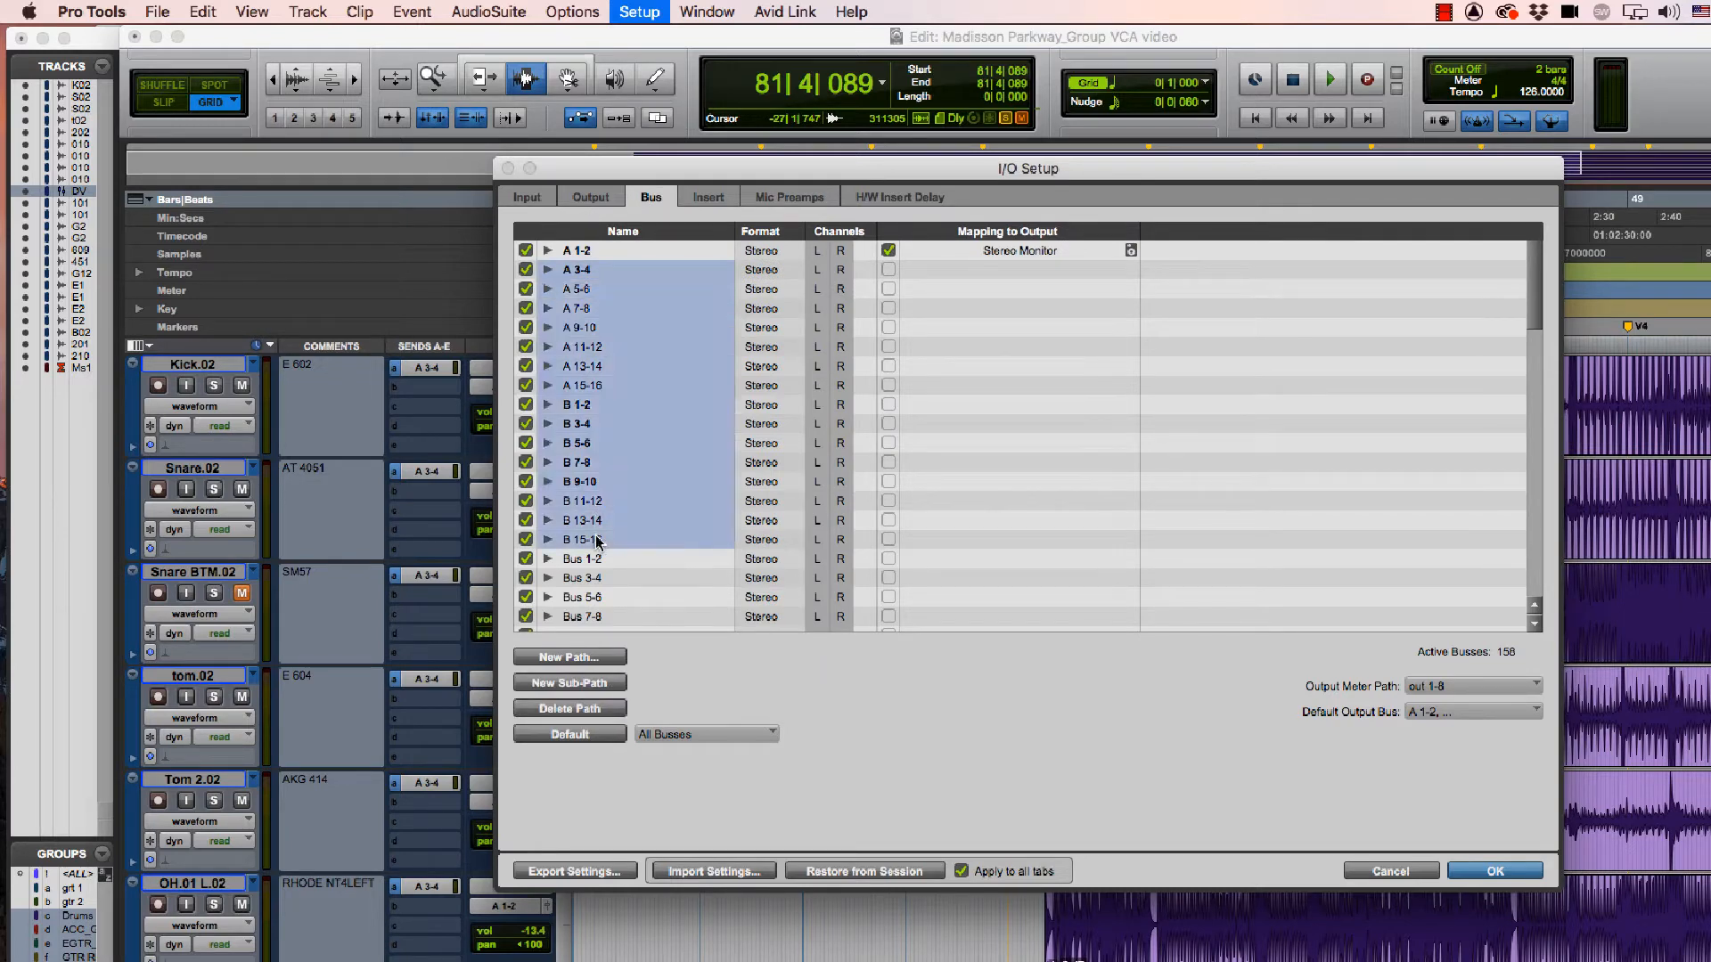
click(567, 708)
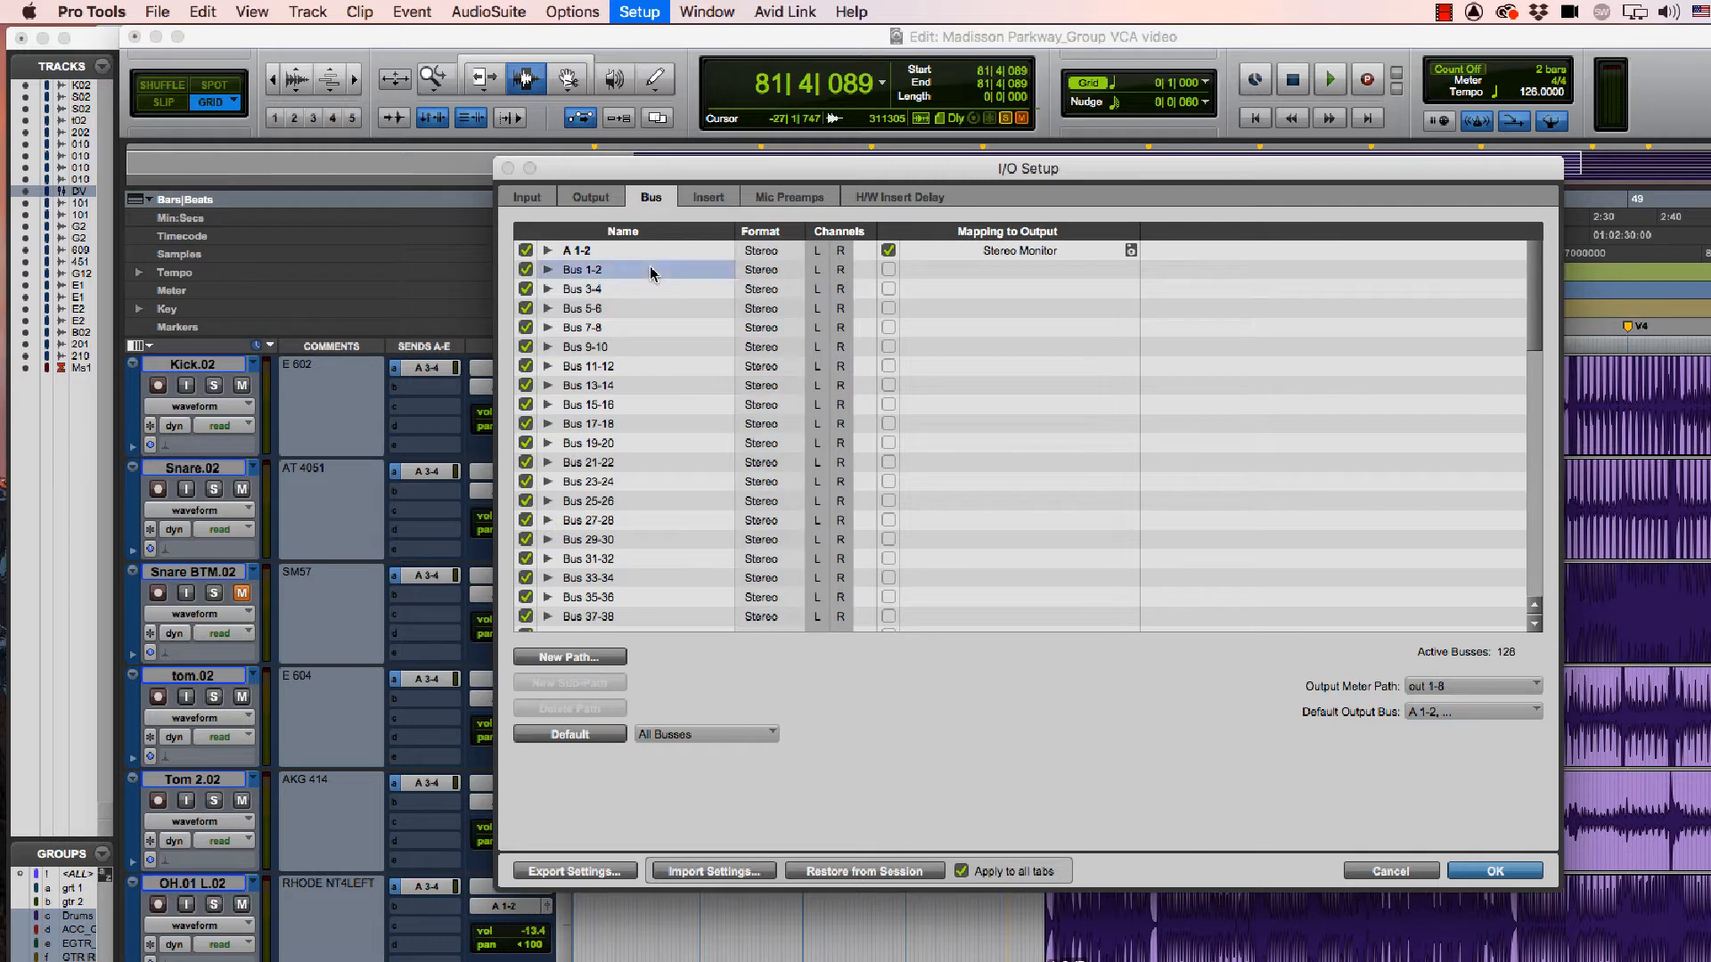
scroll(down, 3)
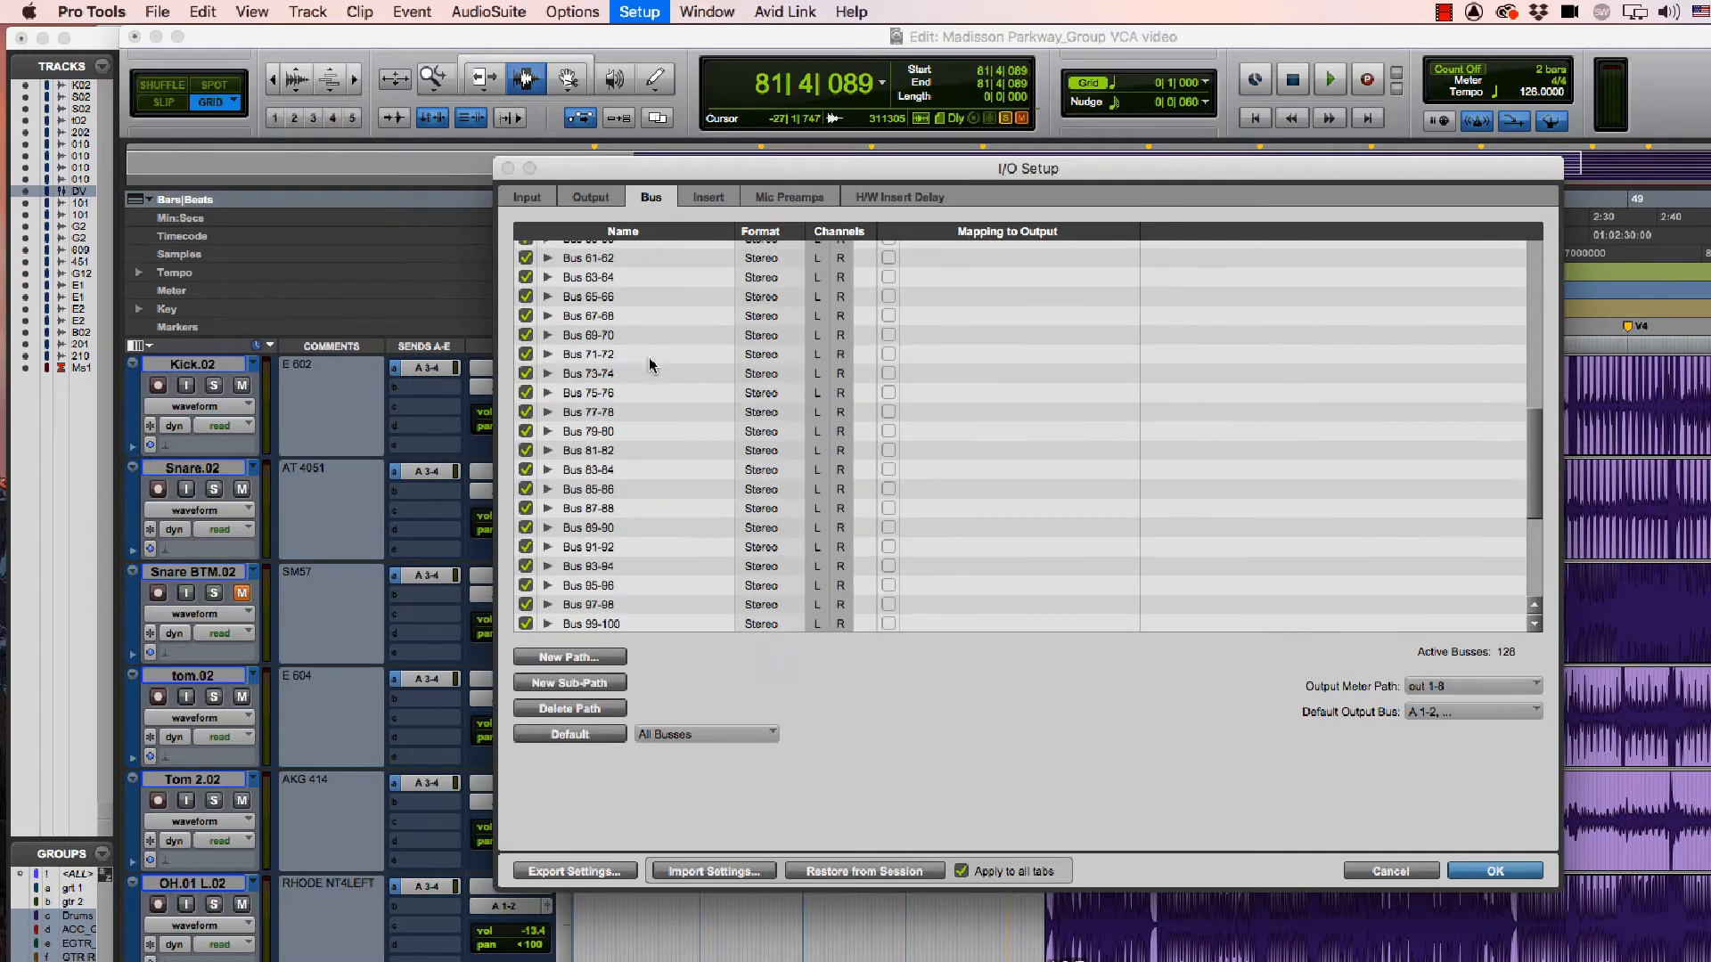
scroll(down, 3)
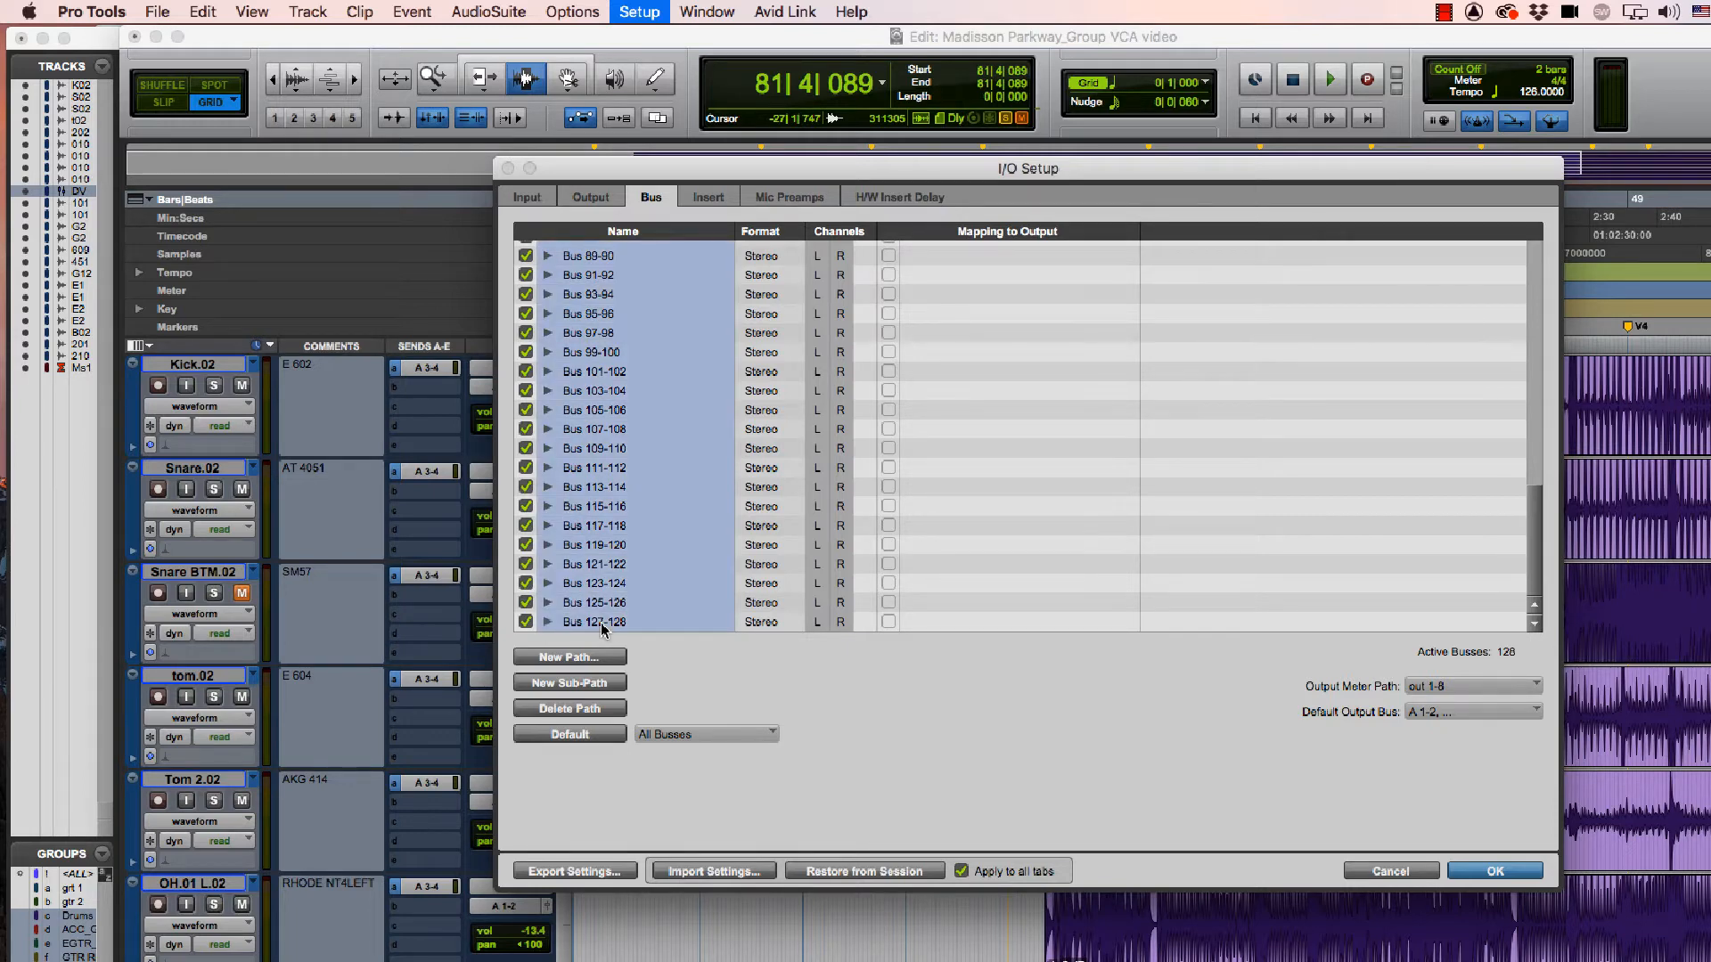
click(566, 656)
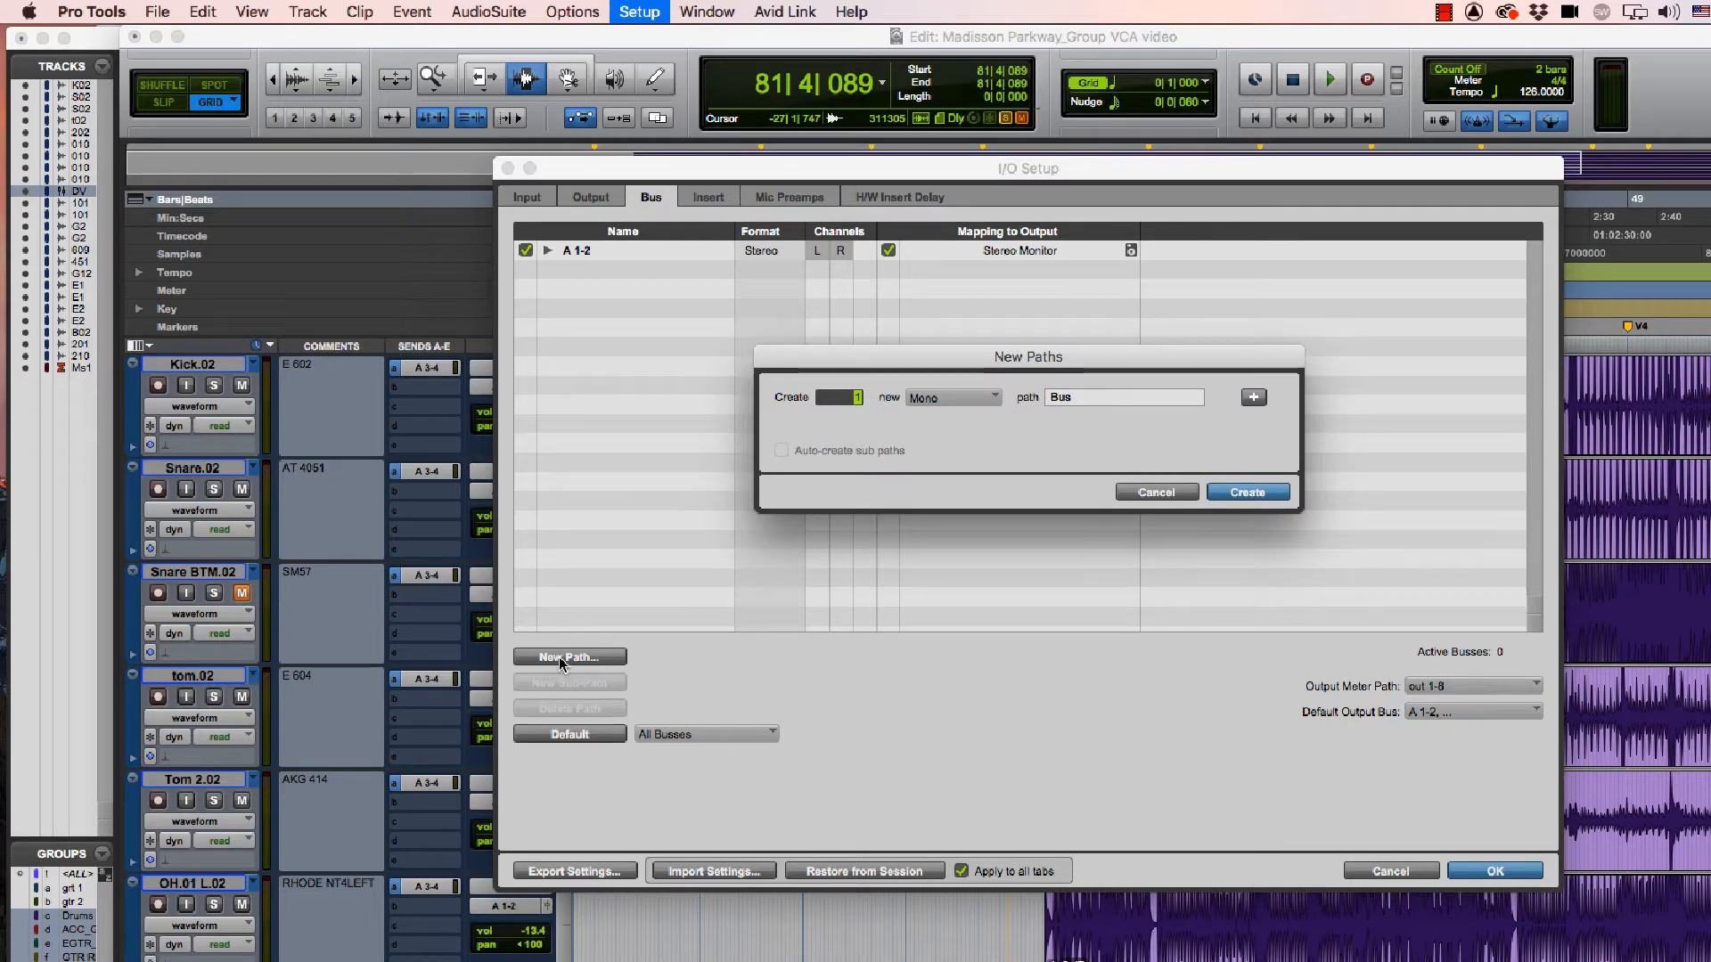
mouse_move(857, 645)
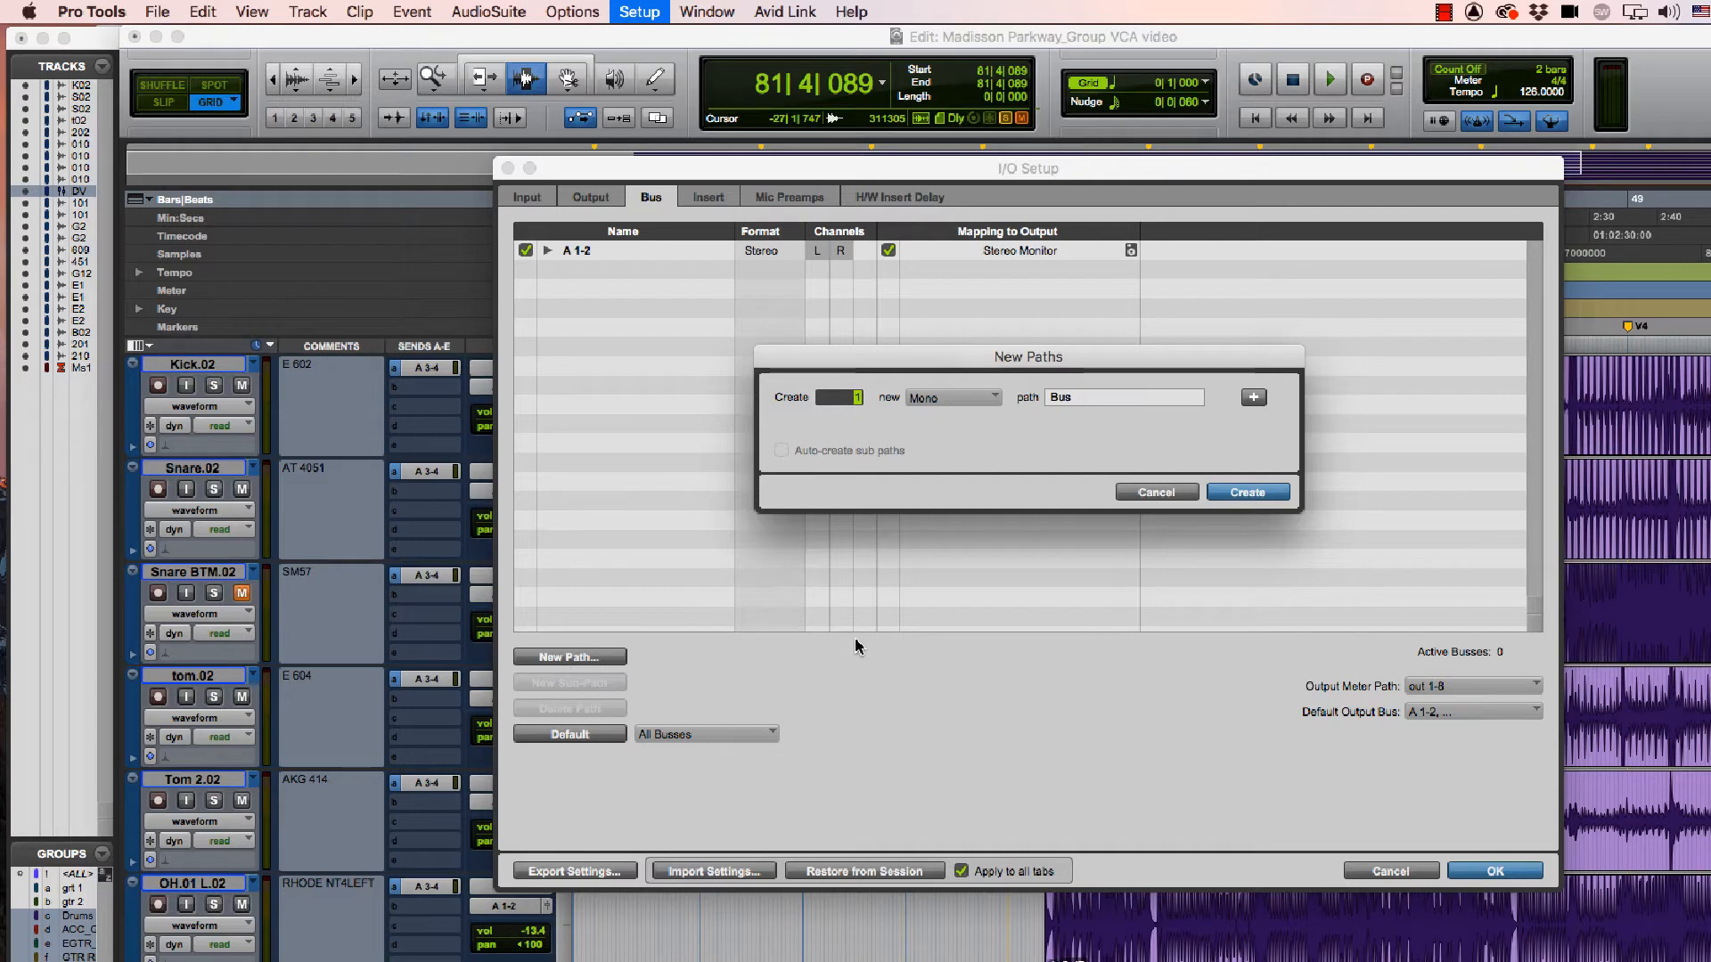
mouse_move(609, 673)
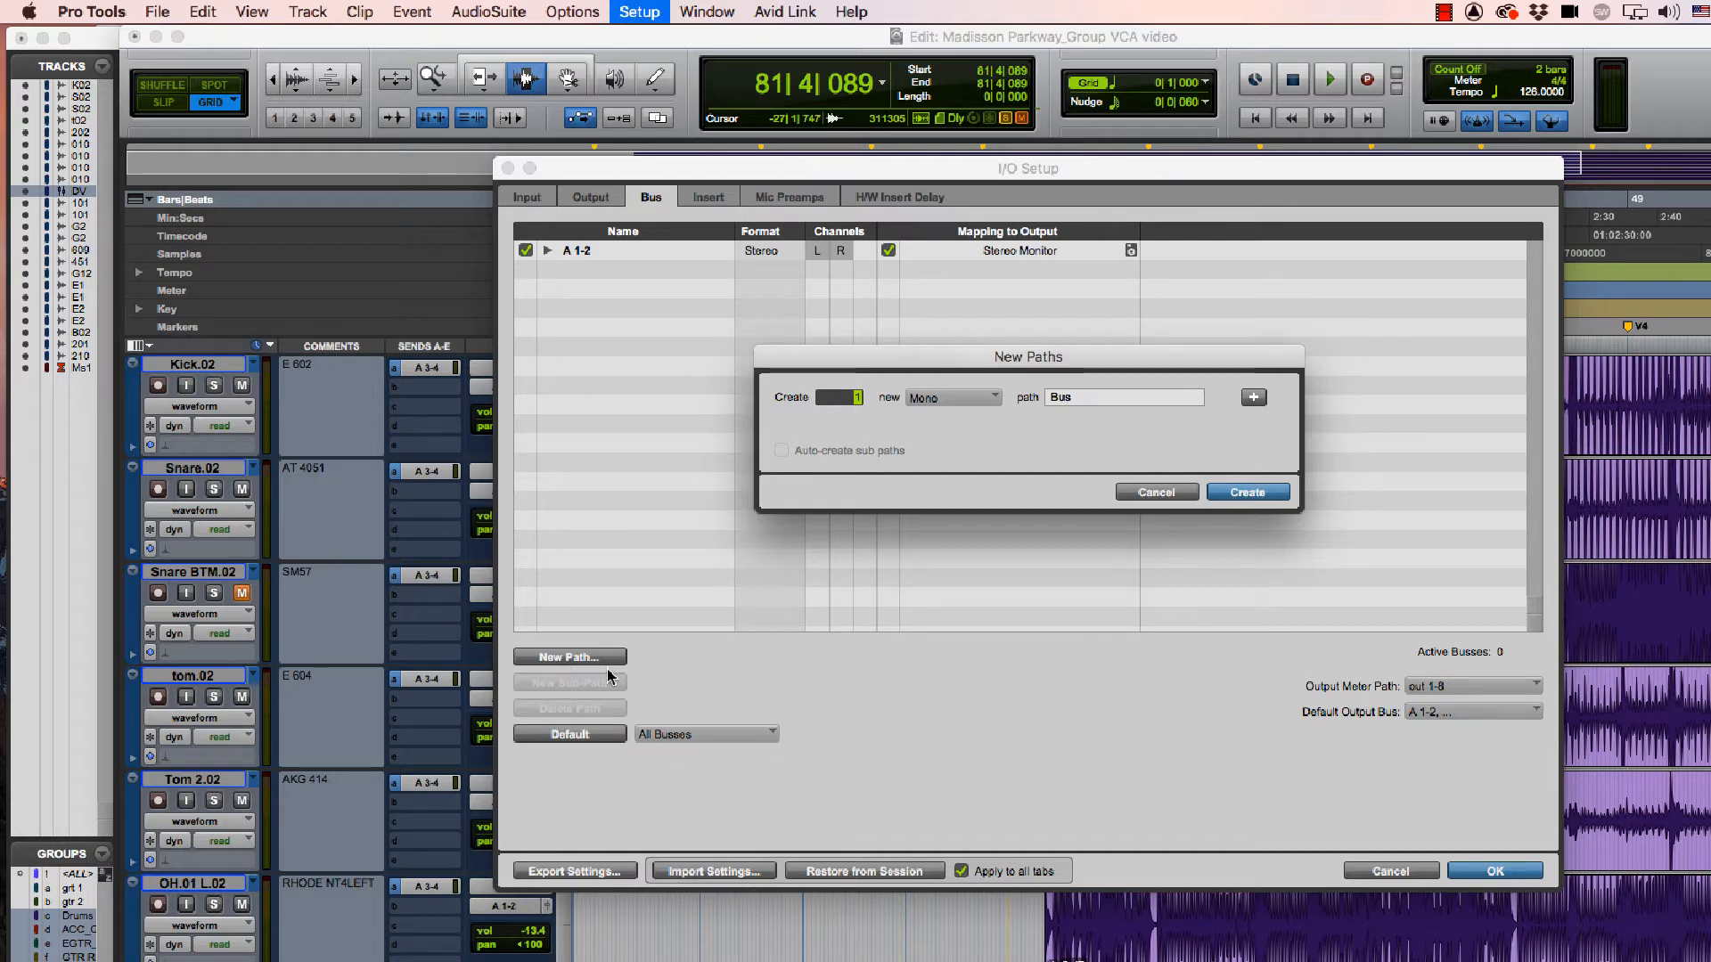
Step: Create a stereo Reverb bus and four stereo Delay_ buses with auto-created mono sub paths
click(951, 396)
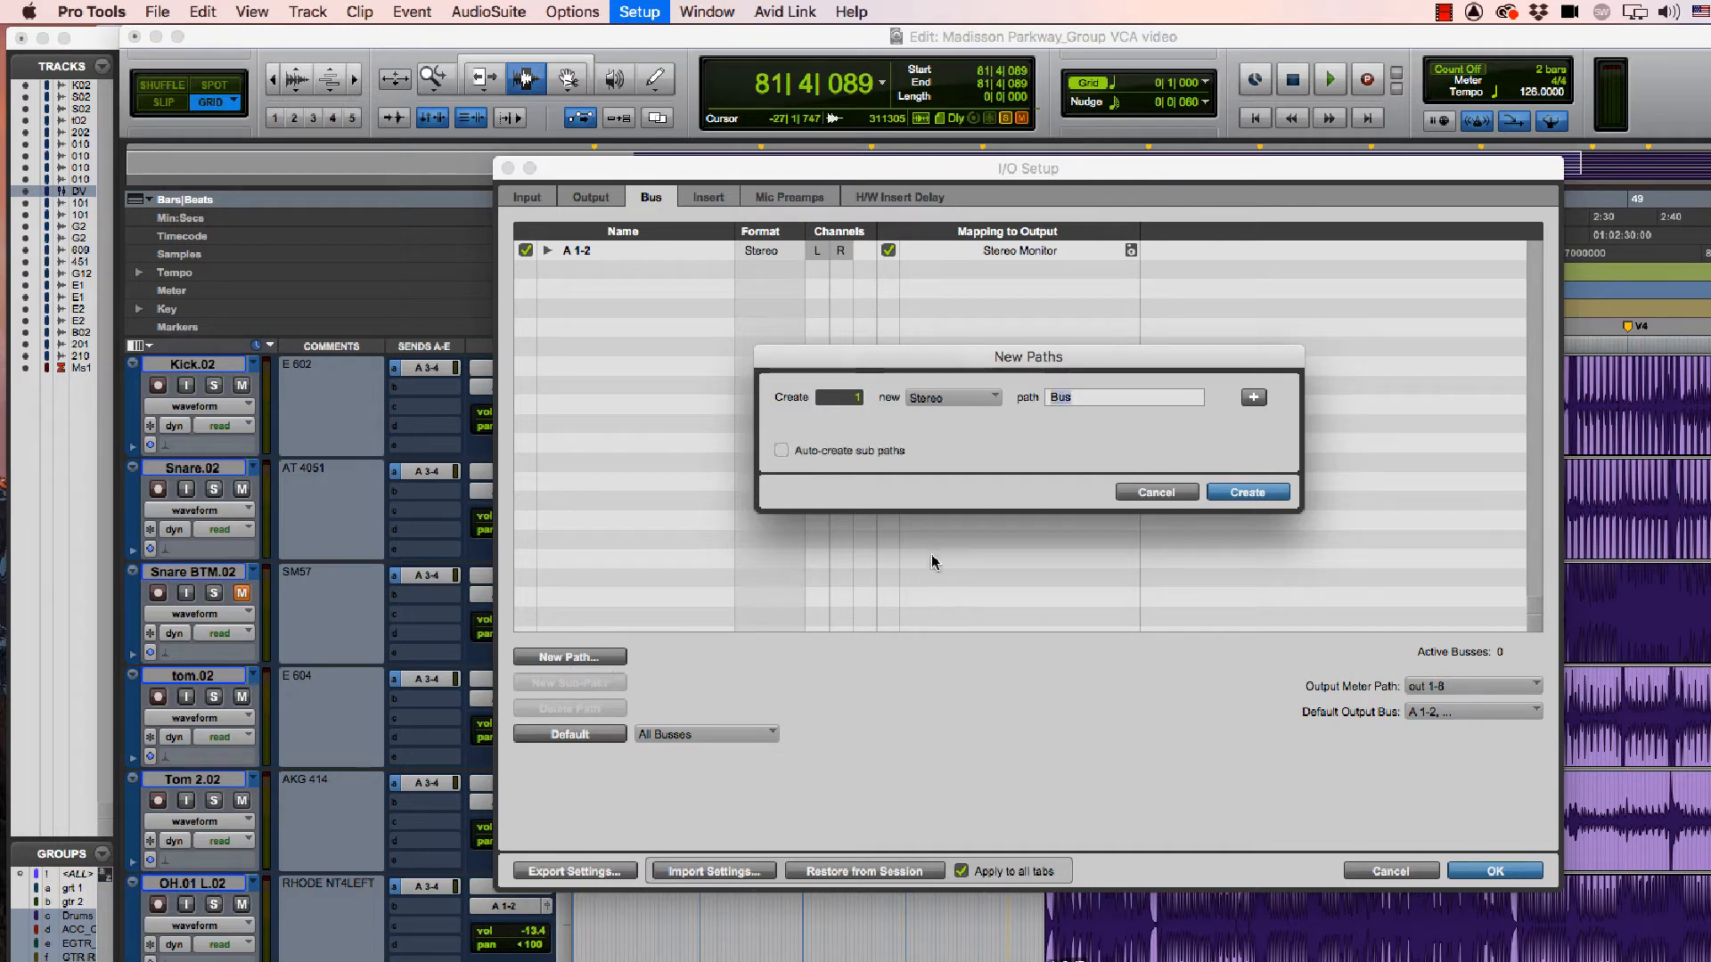
text(Reverb)
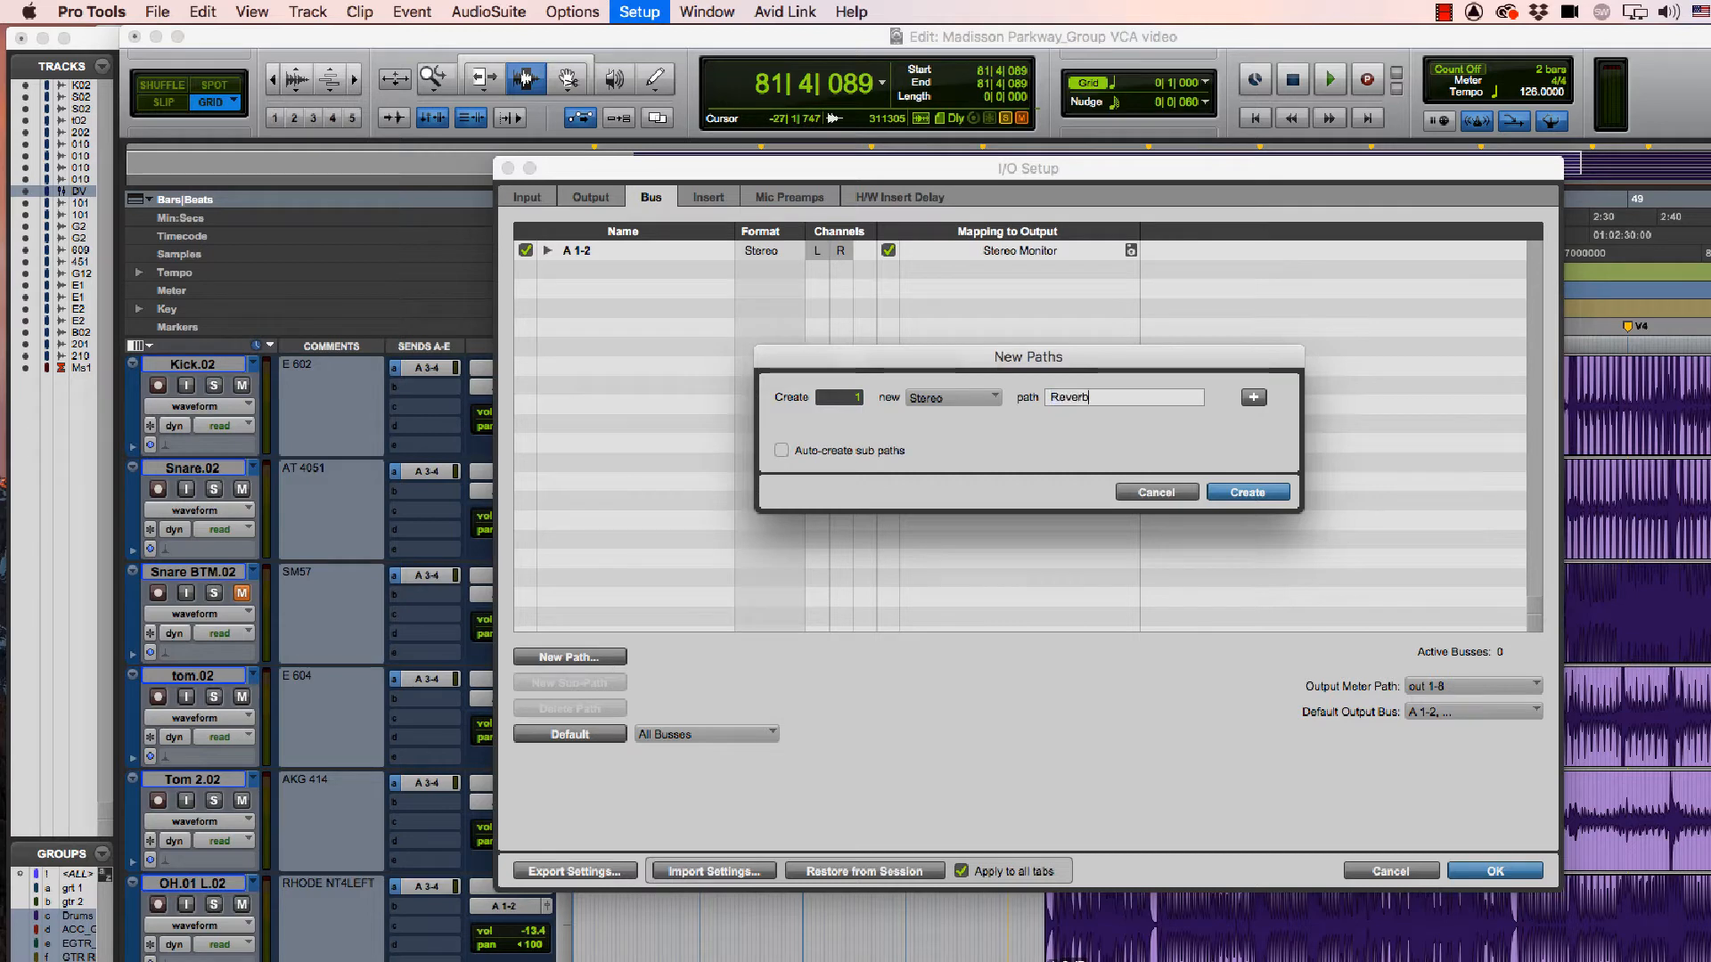
click(1253, 395)
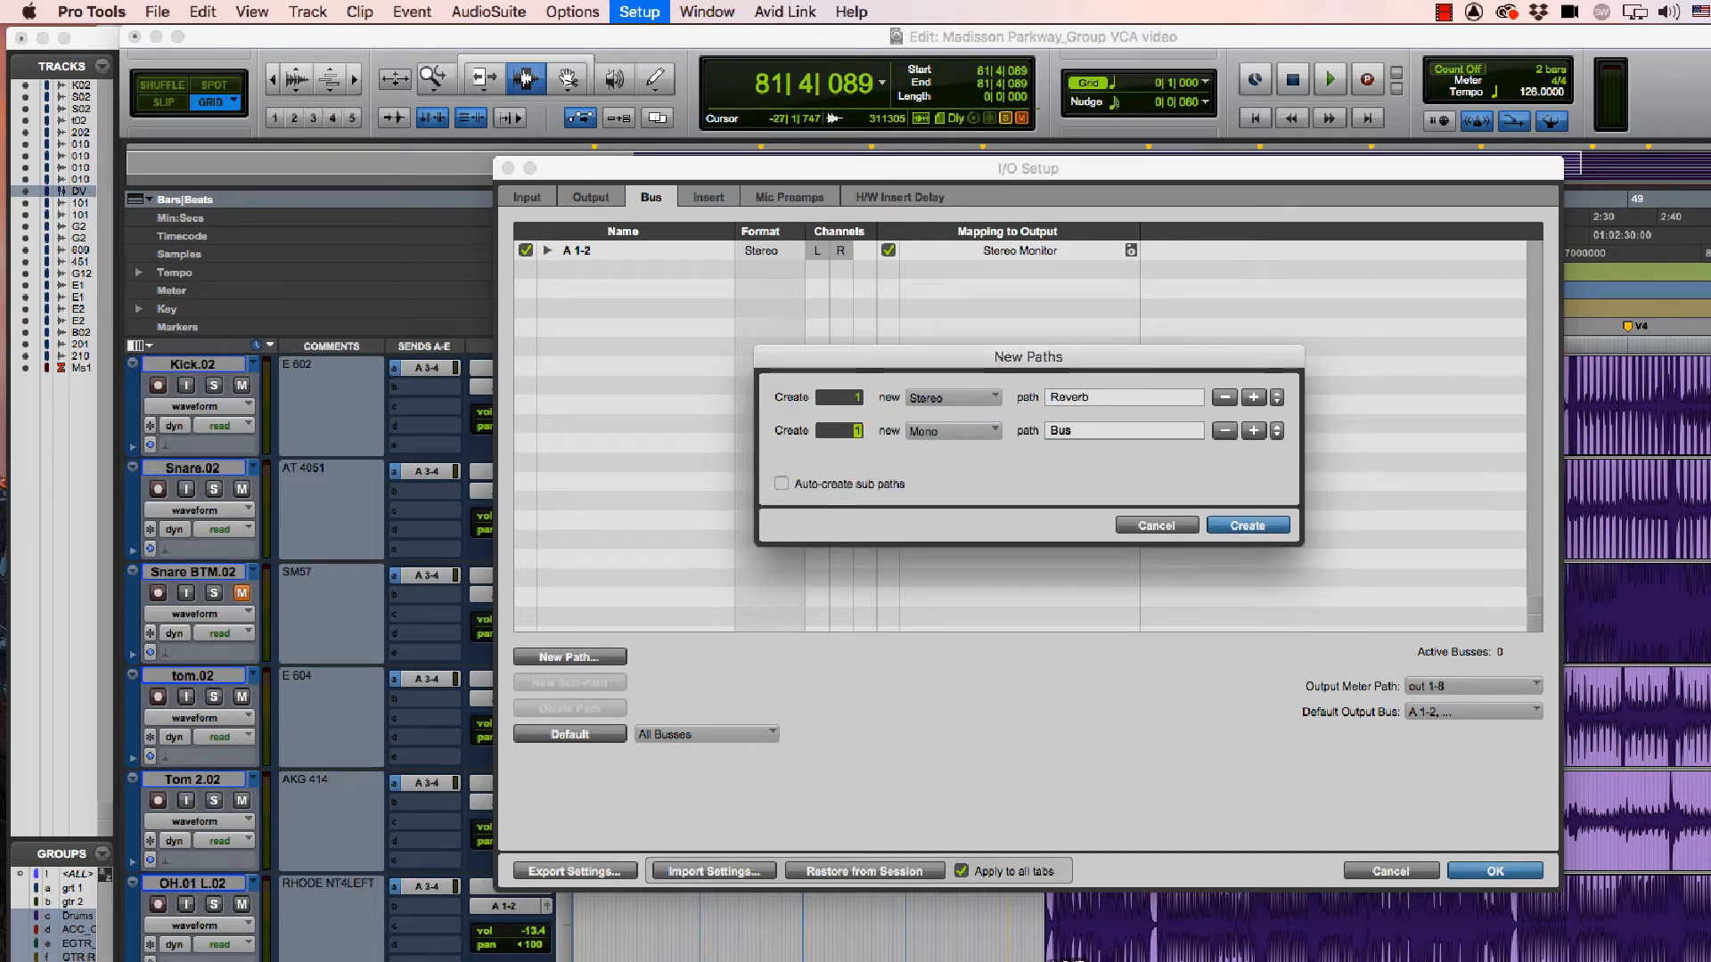
click(950, 429)
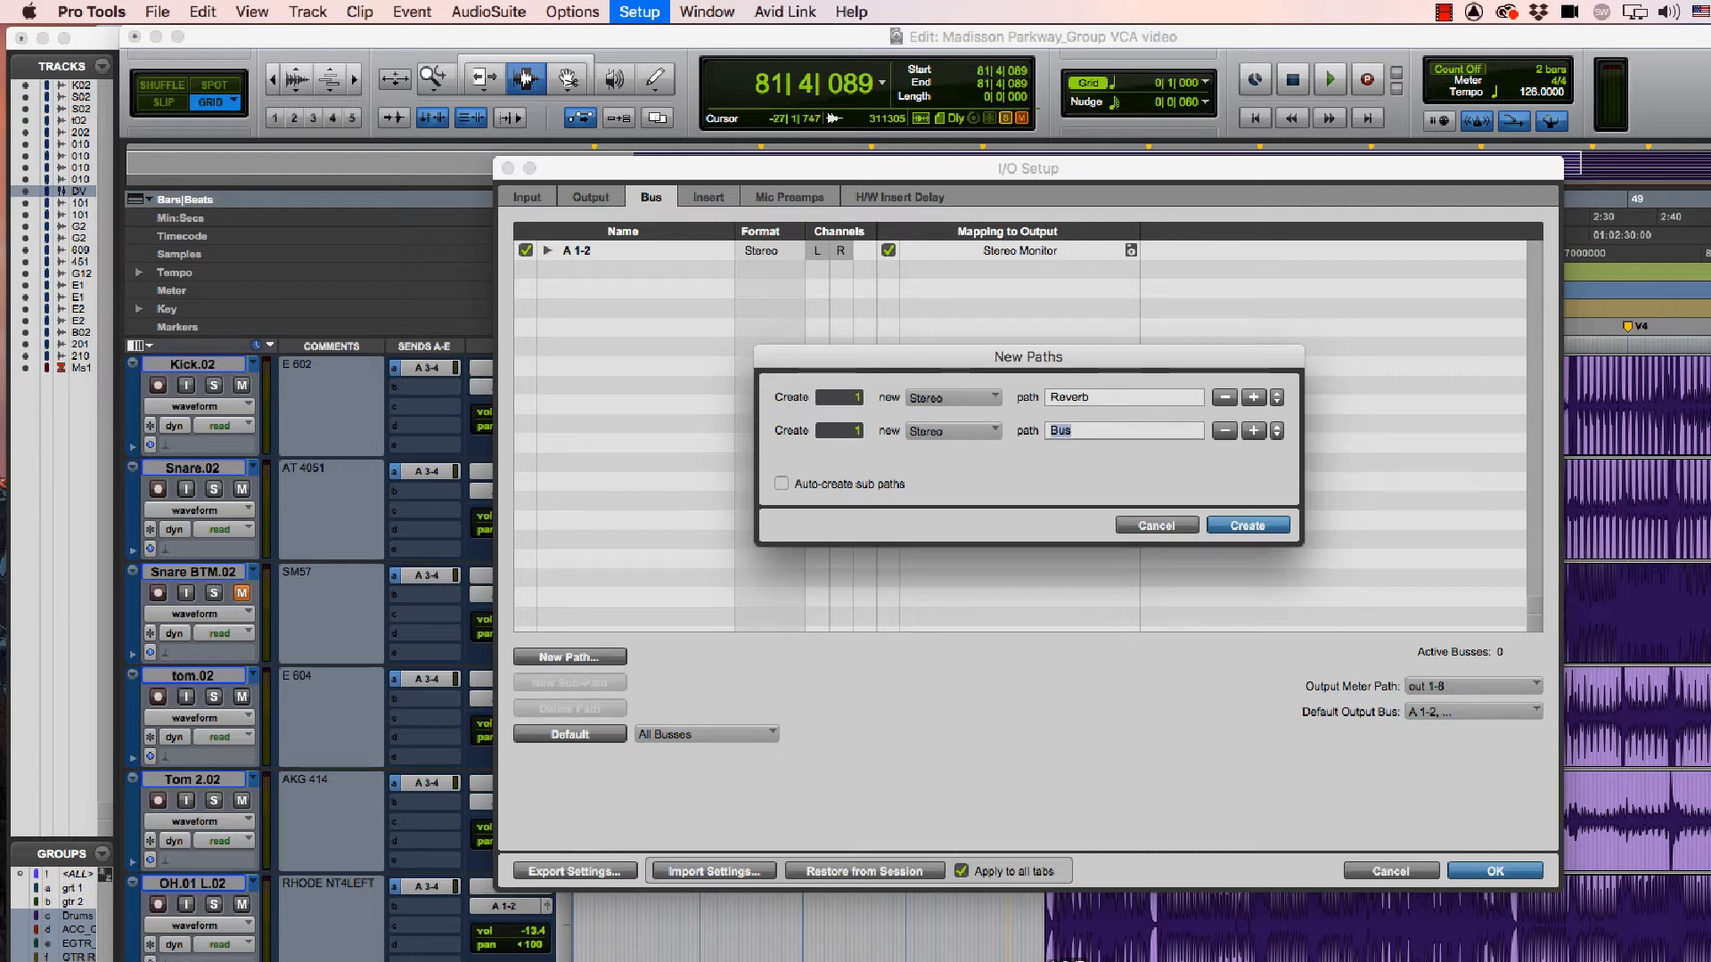
text(Dela)
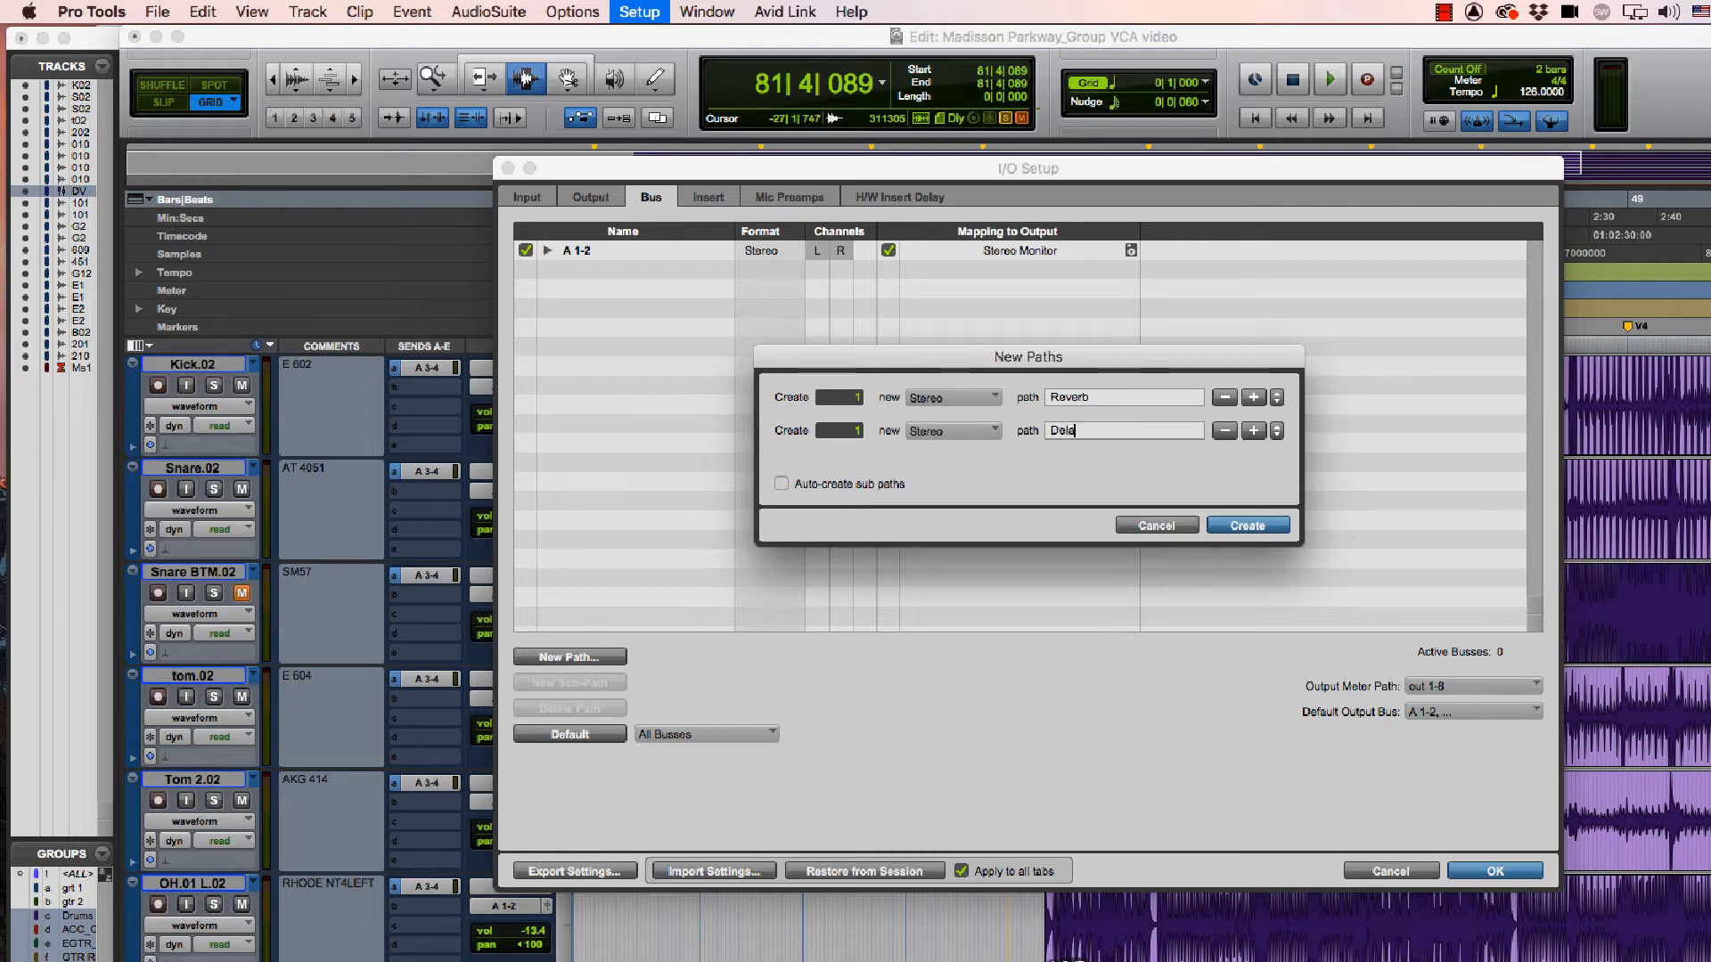
text(y_)
click(839, 430)
text(4)
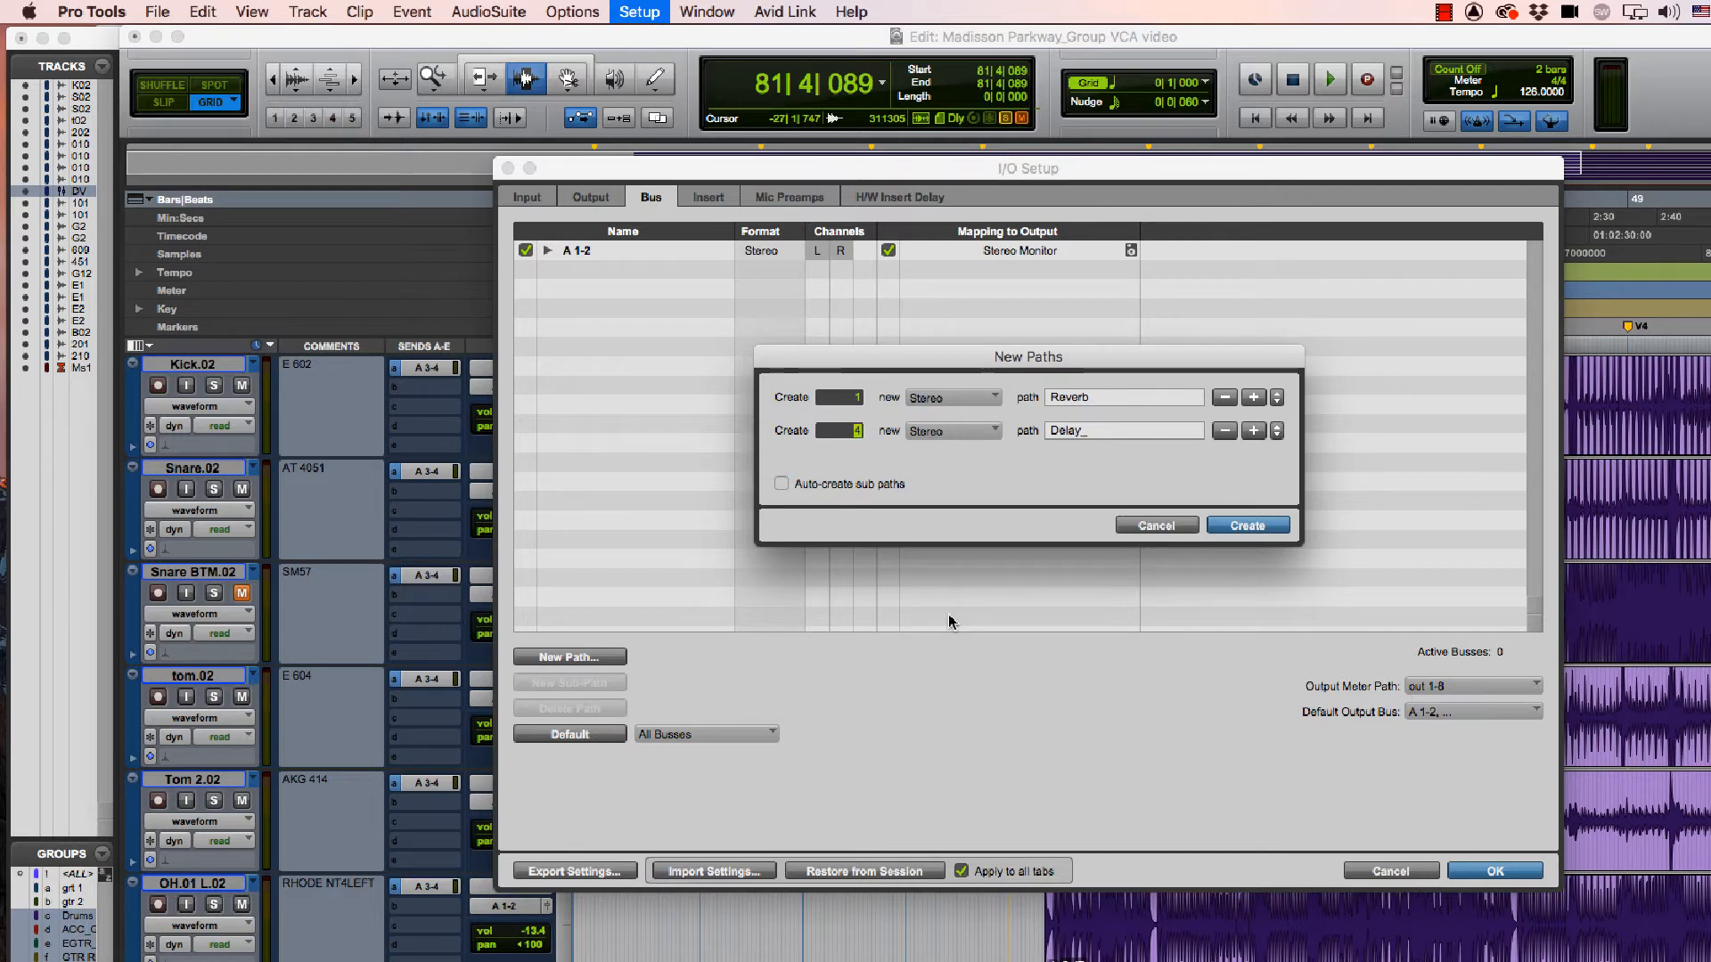
mouse_move(780, 485)
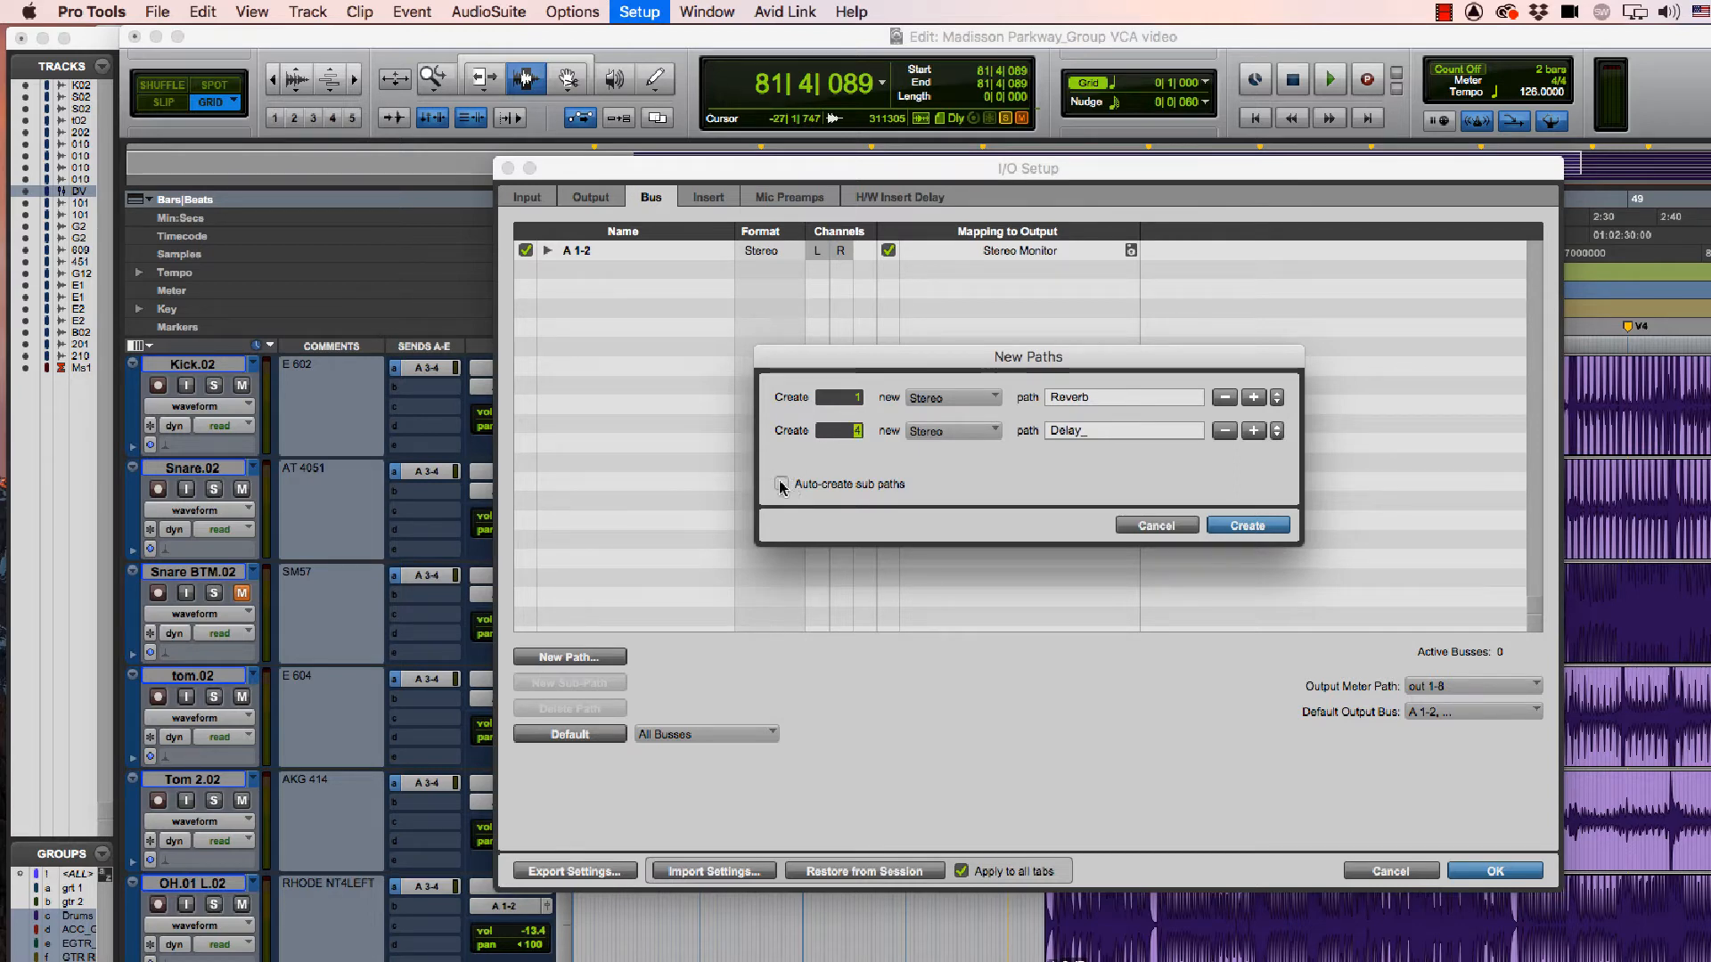
click(780, 483)
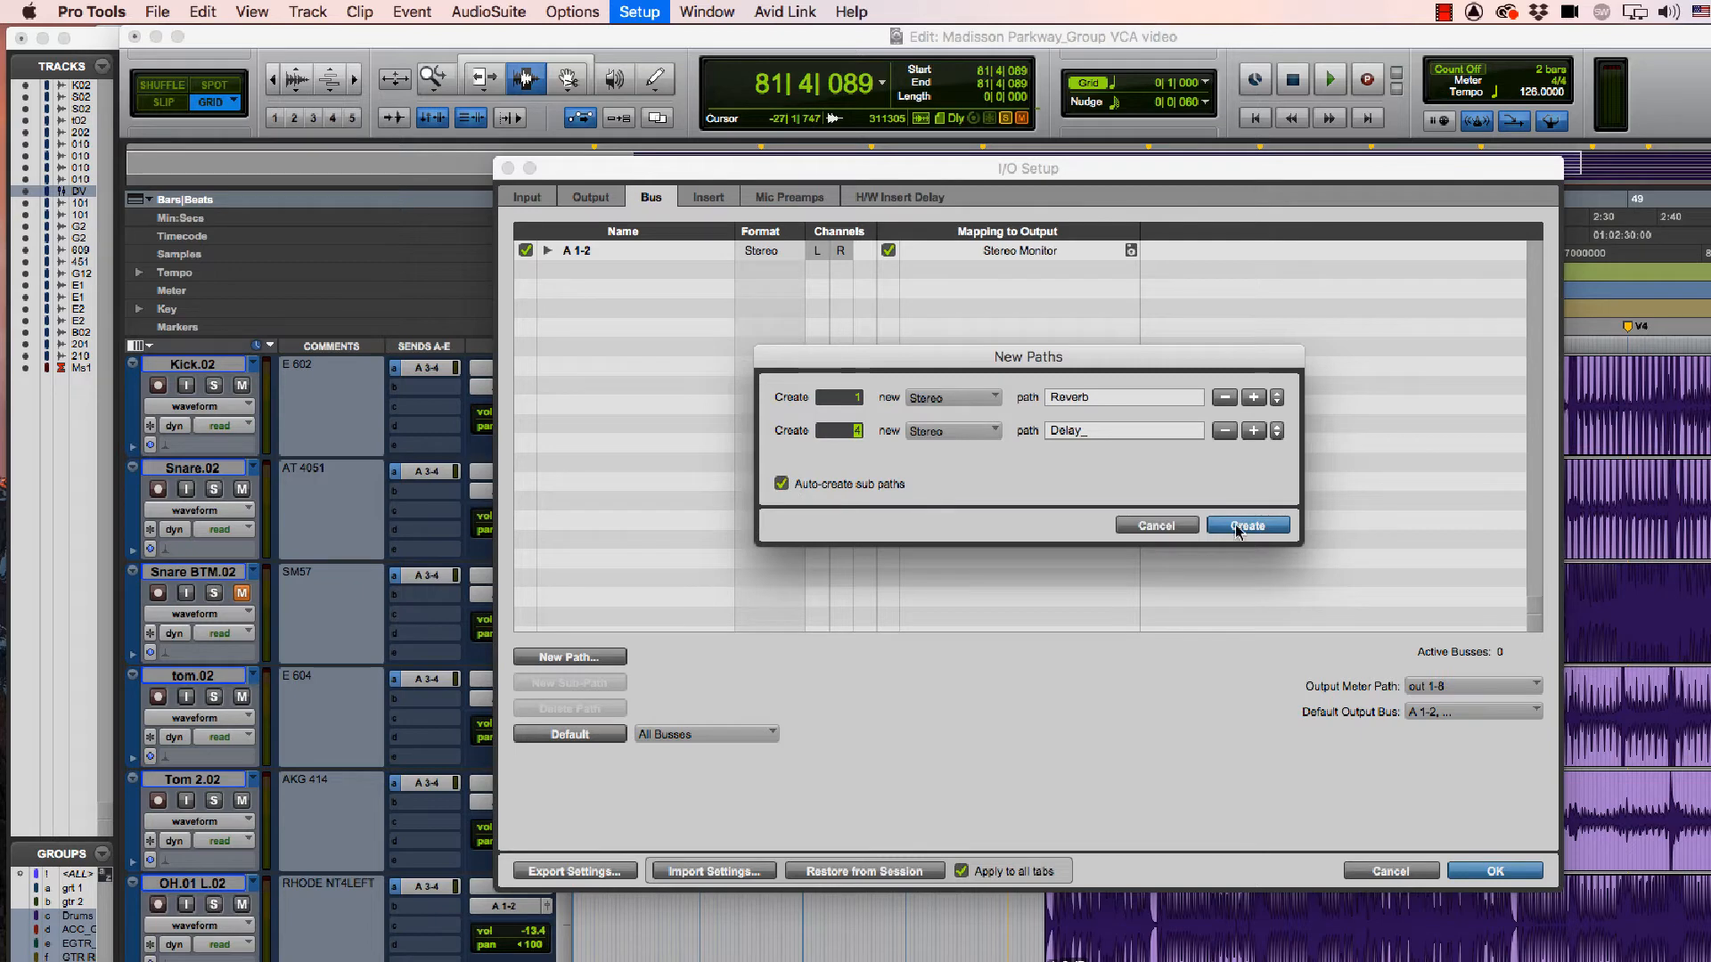
click(1247, 523)
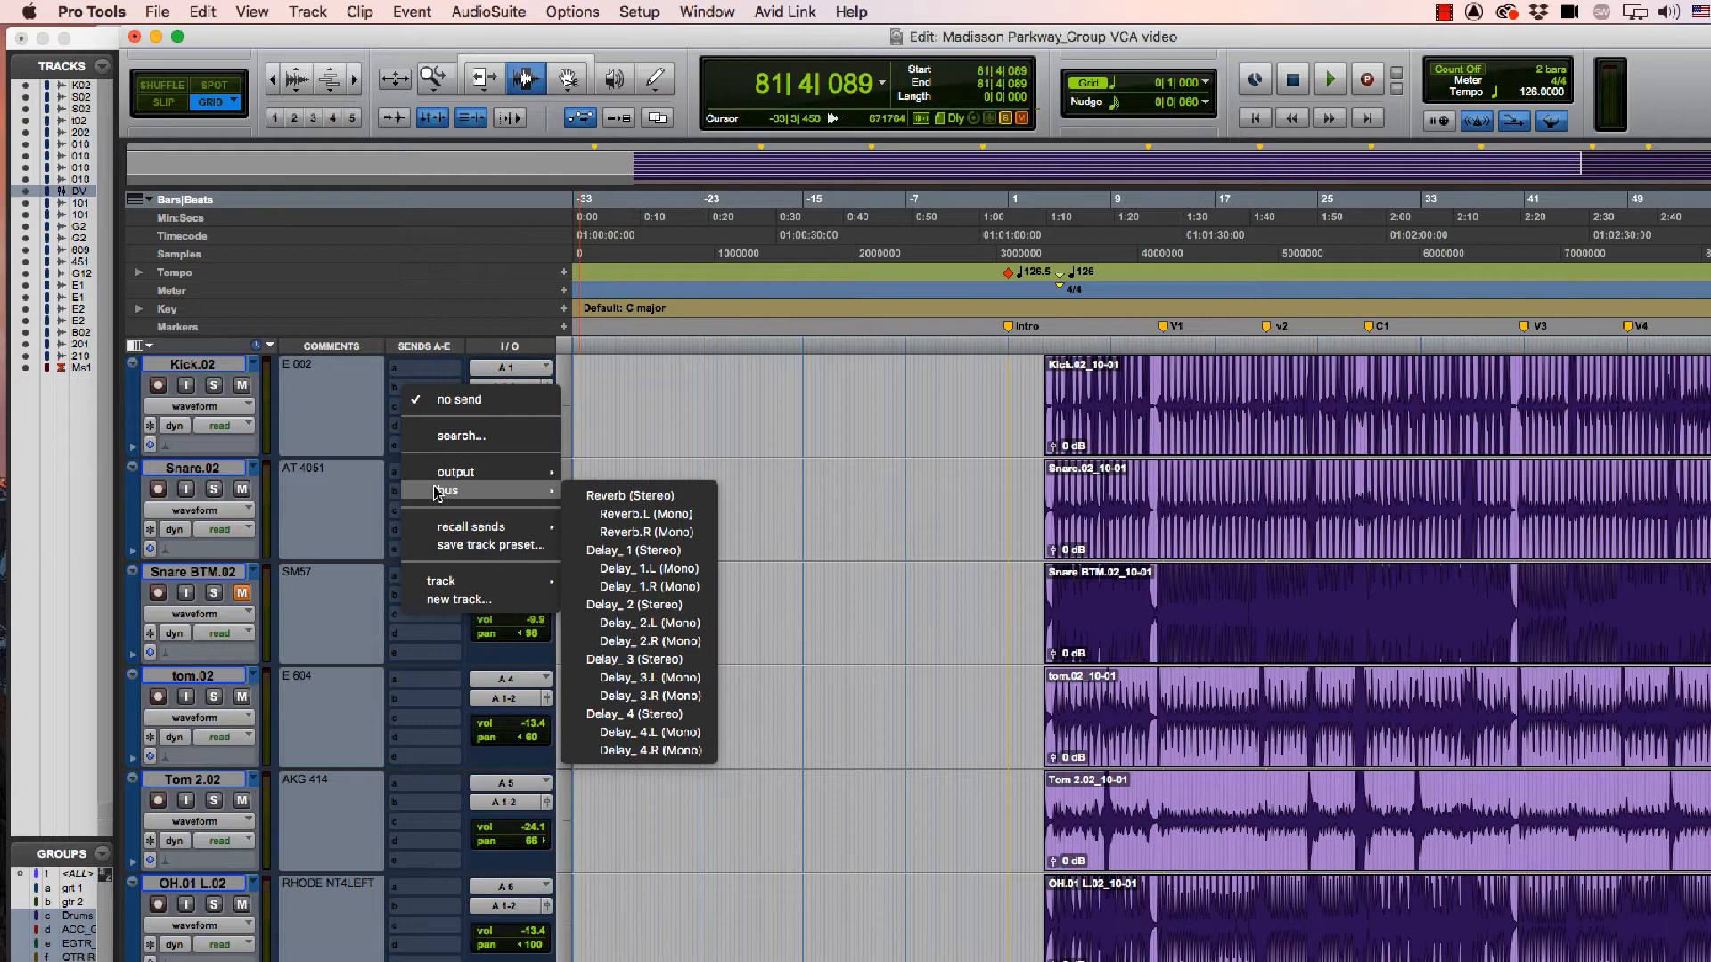
mouse_move(630, 494)
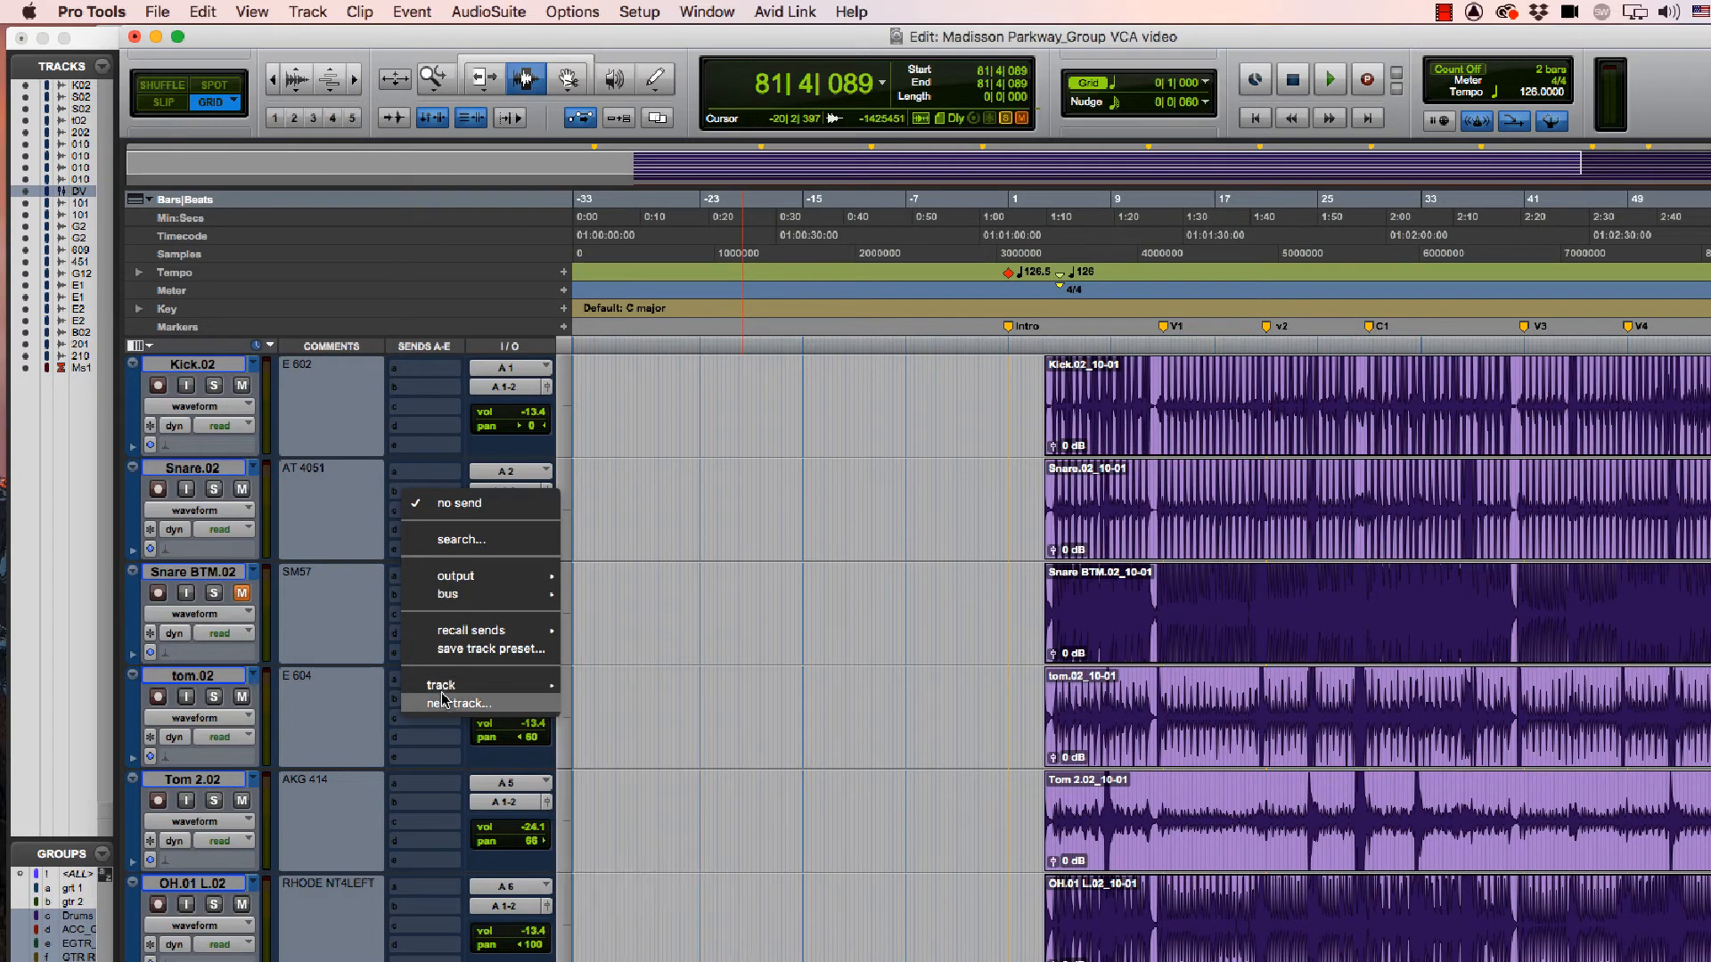
Step: Route a Snare BTM.02 send to a new stereo Aux Input track named REV Drums
click(458, 702)
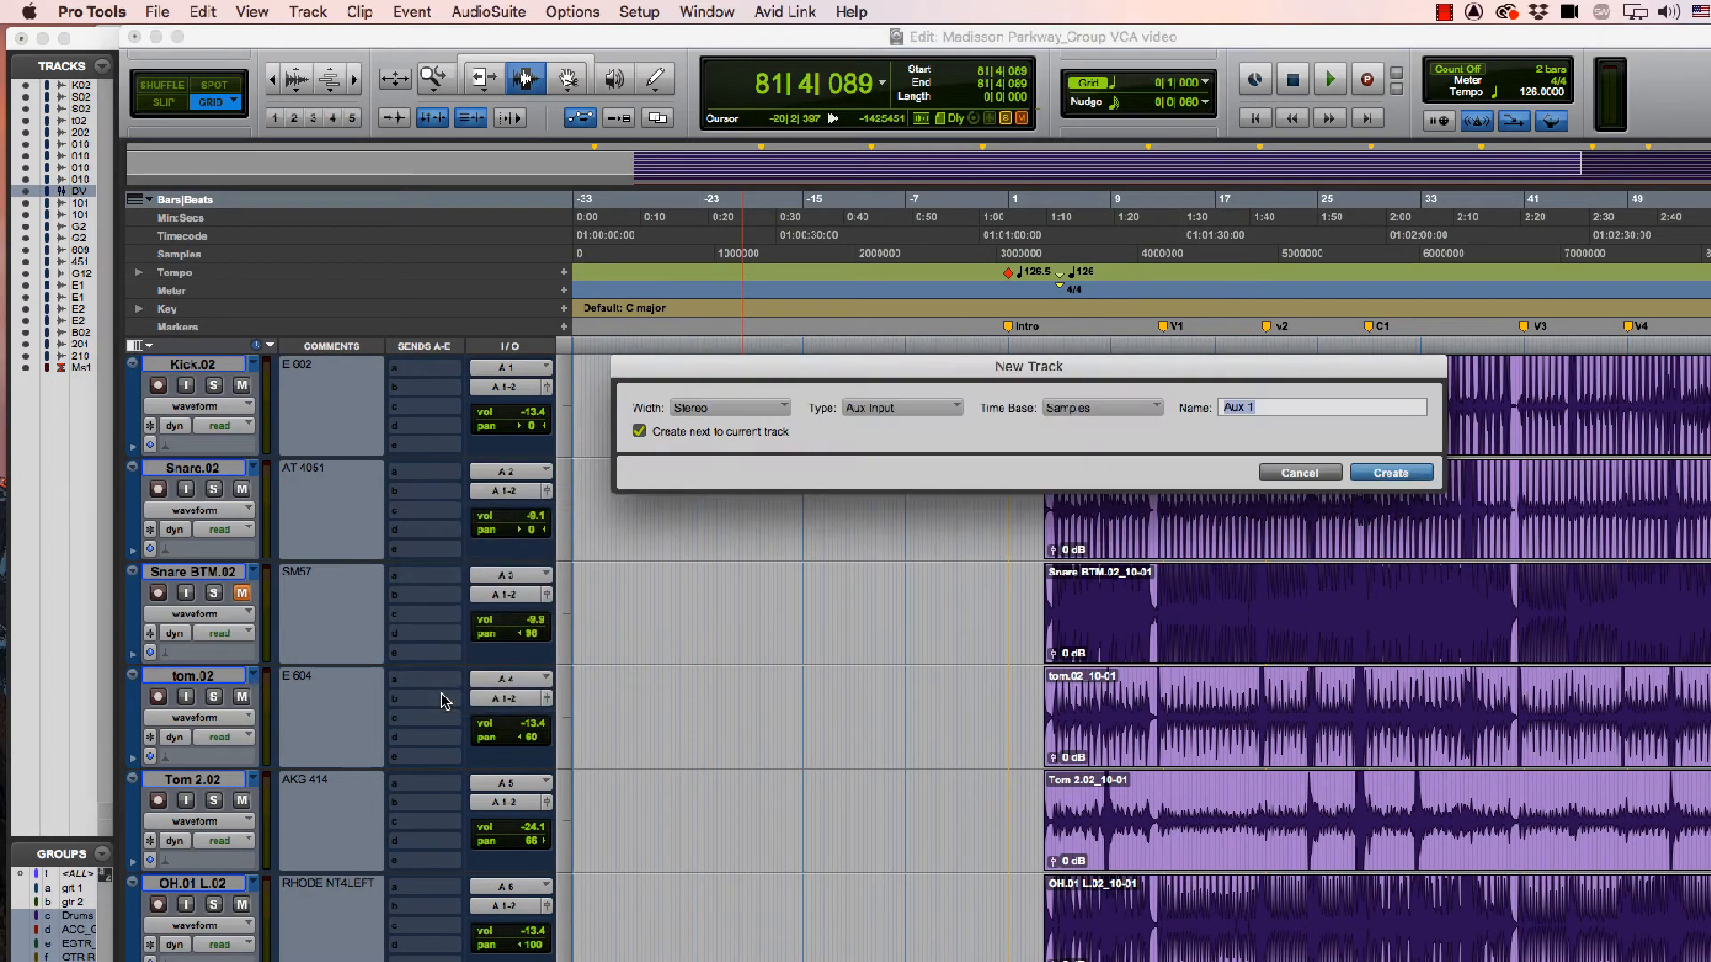
text(REV)
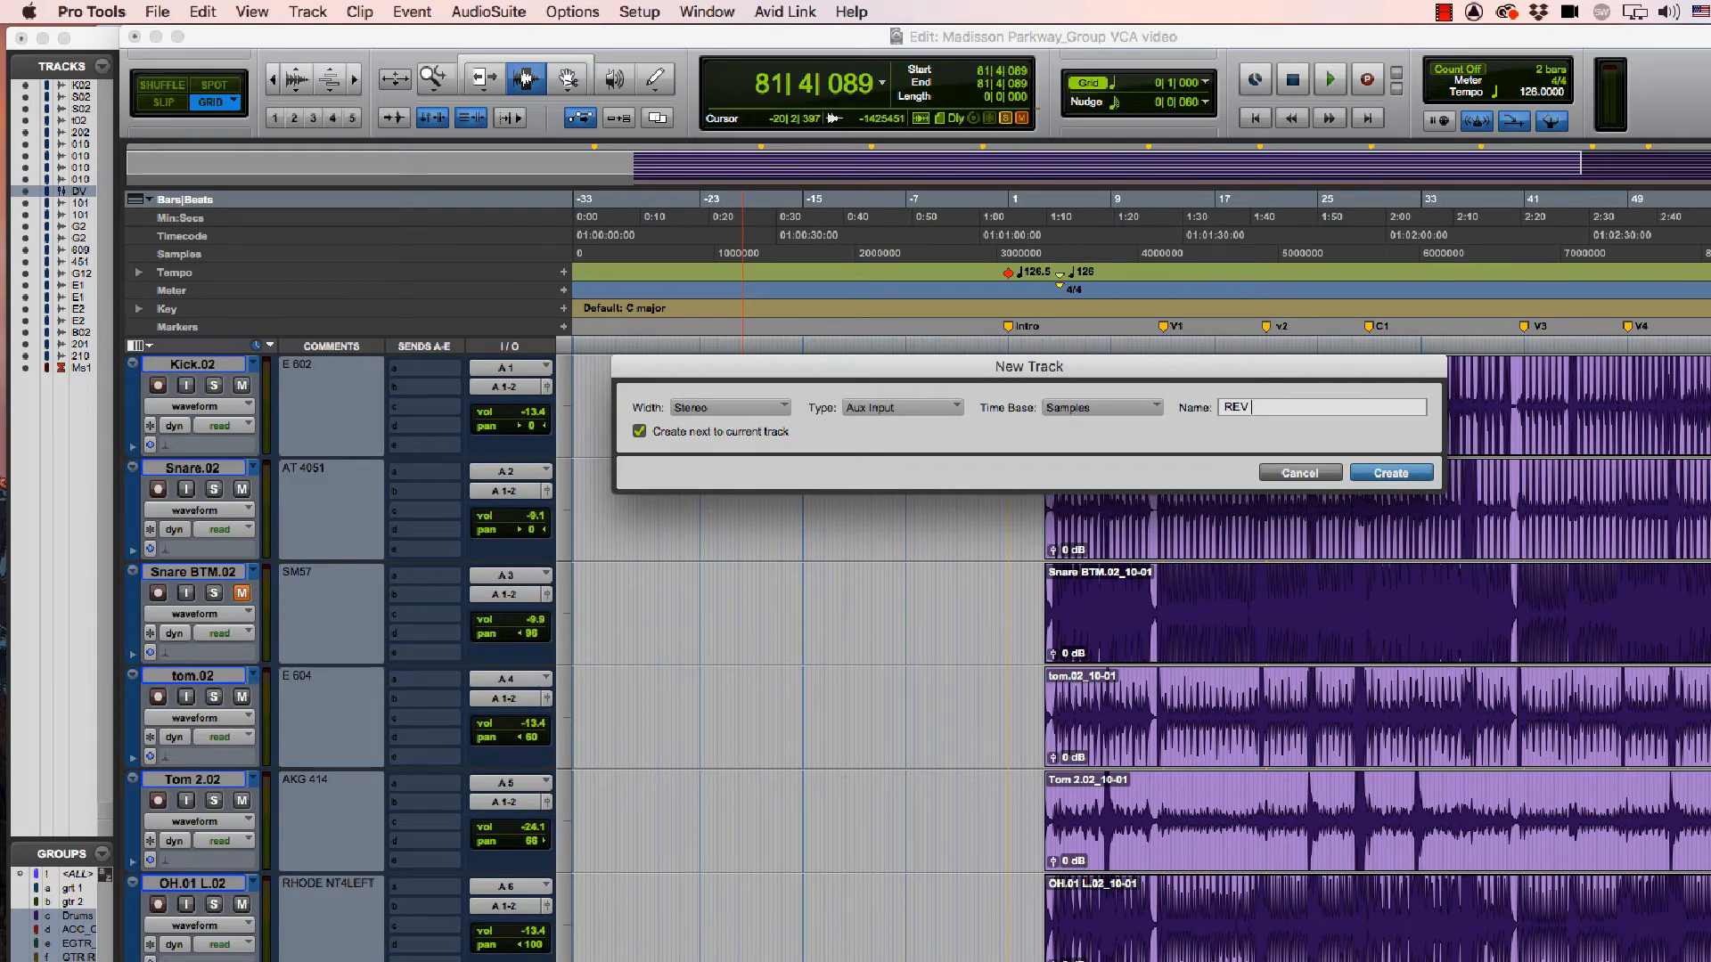
click(1390, 472)
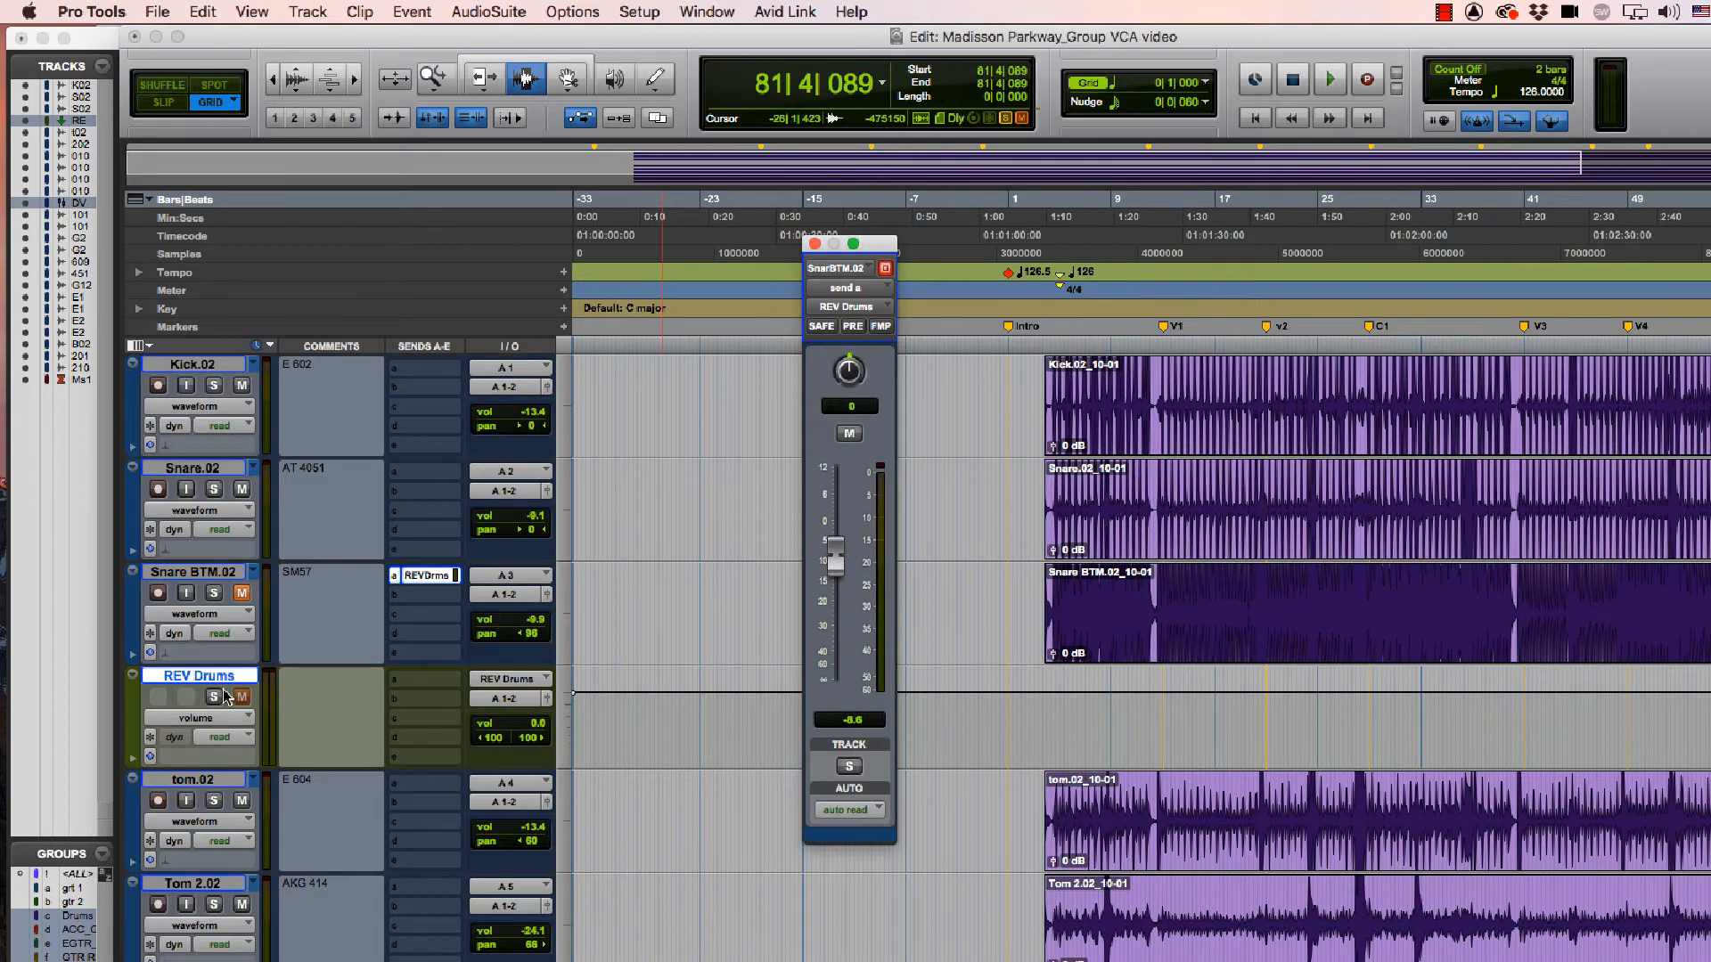
mouse_move(214, 697)
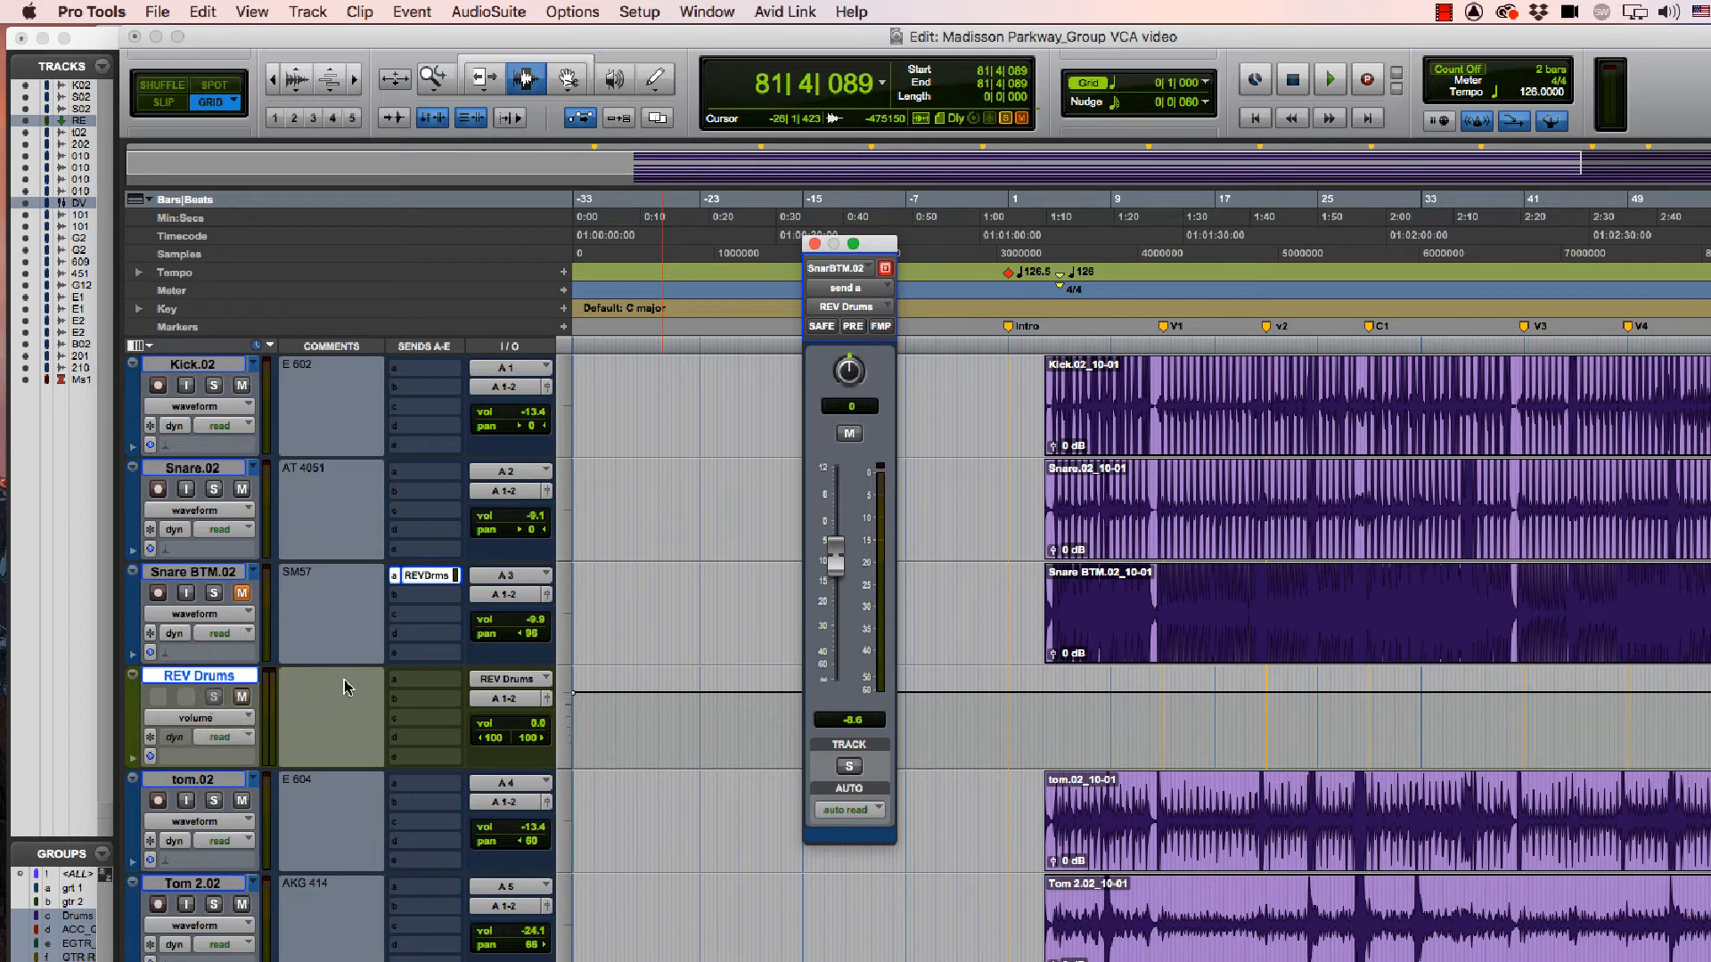
mouse_move(191, 350)
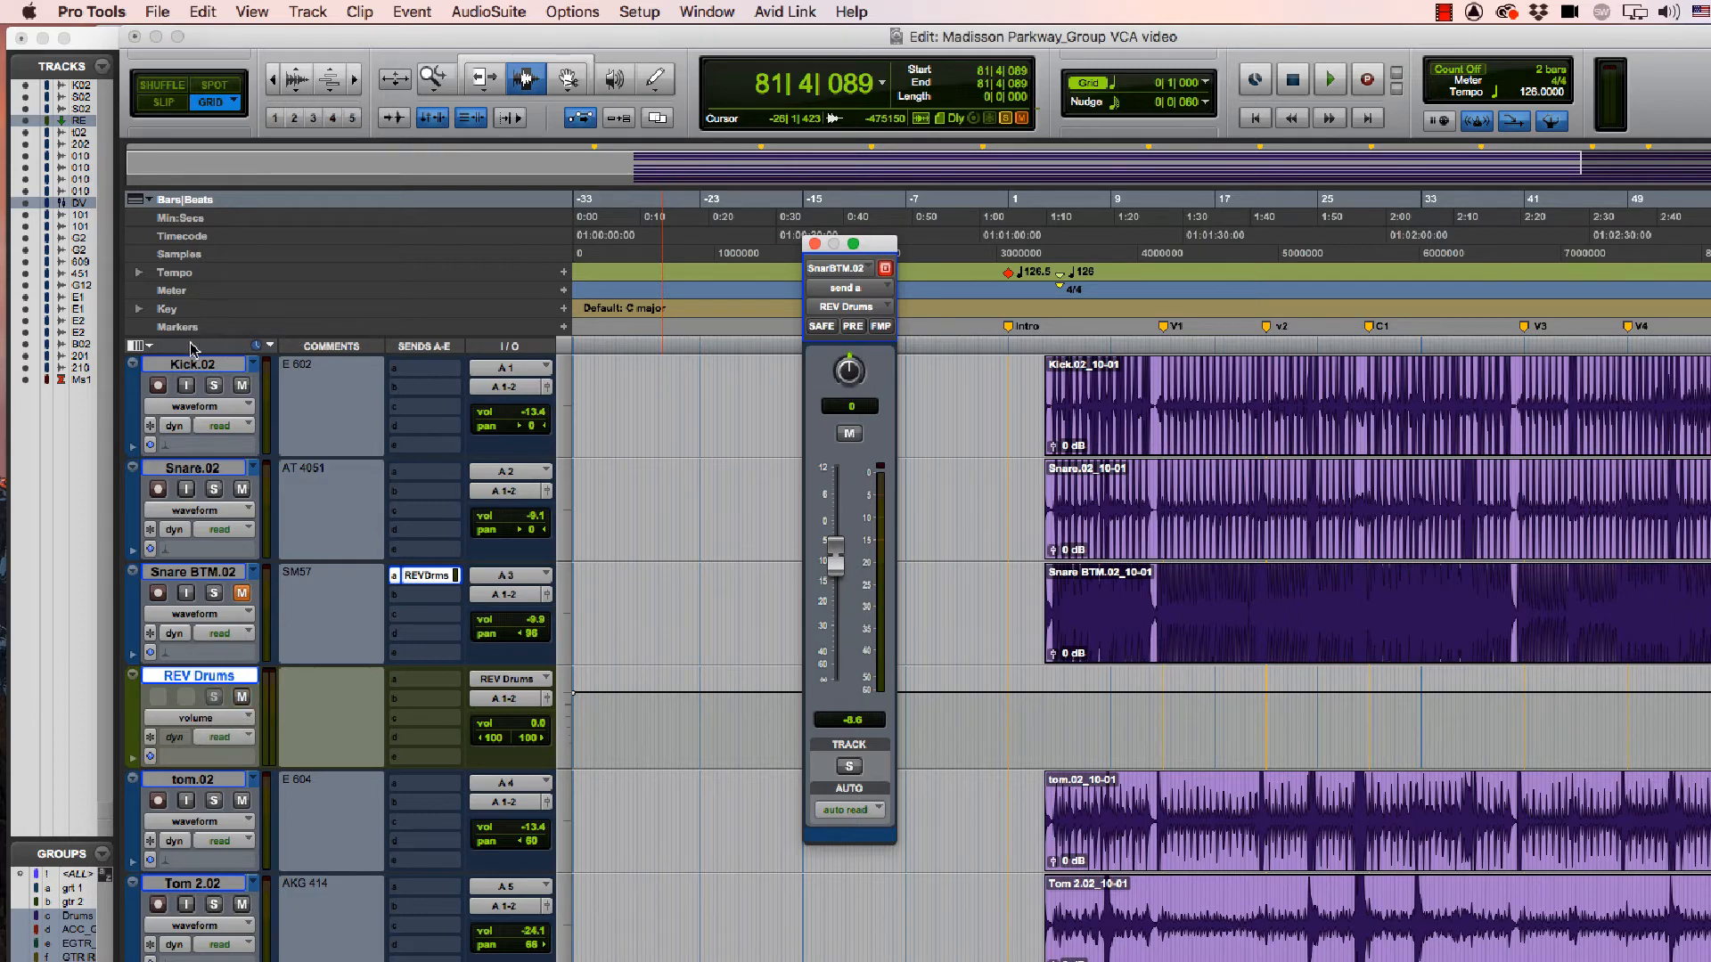
click(252, 12)
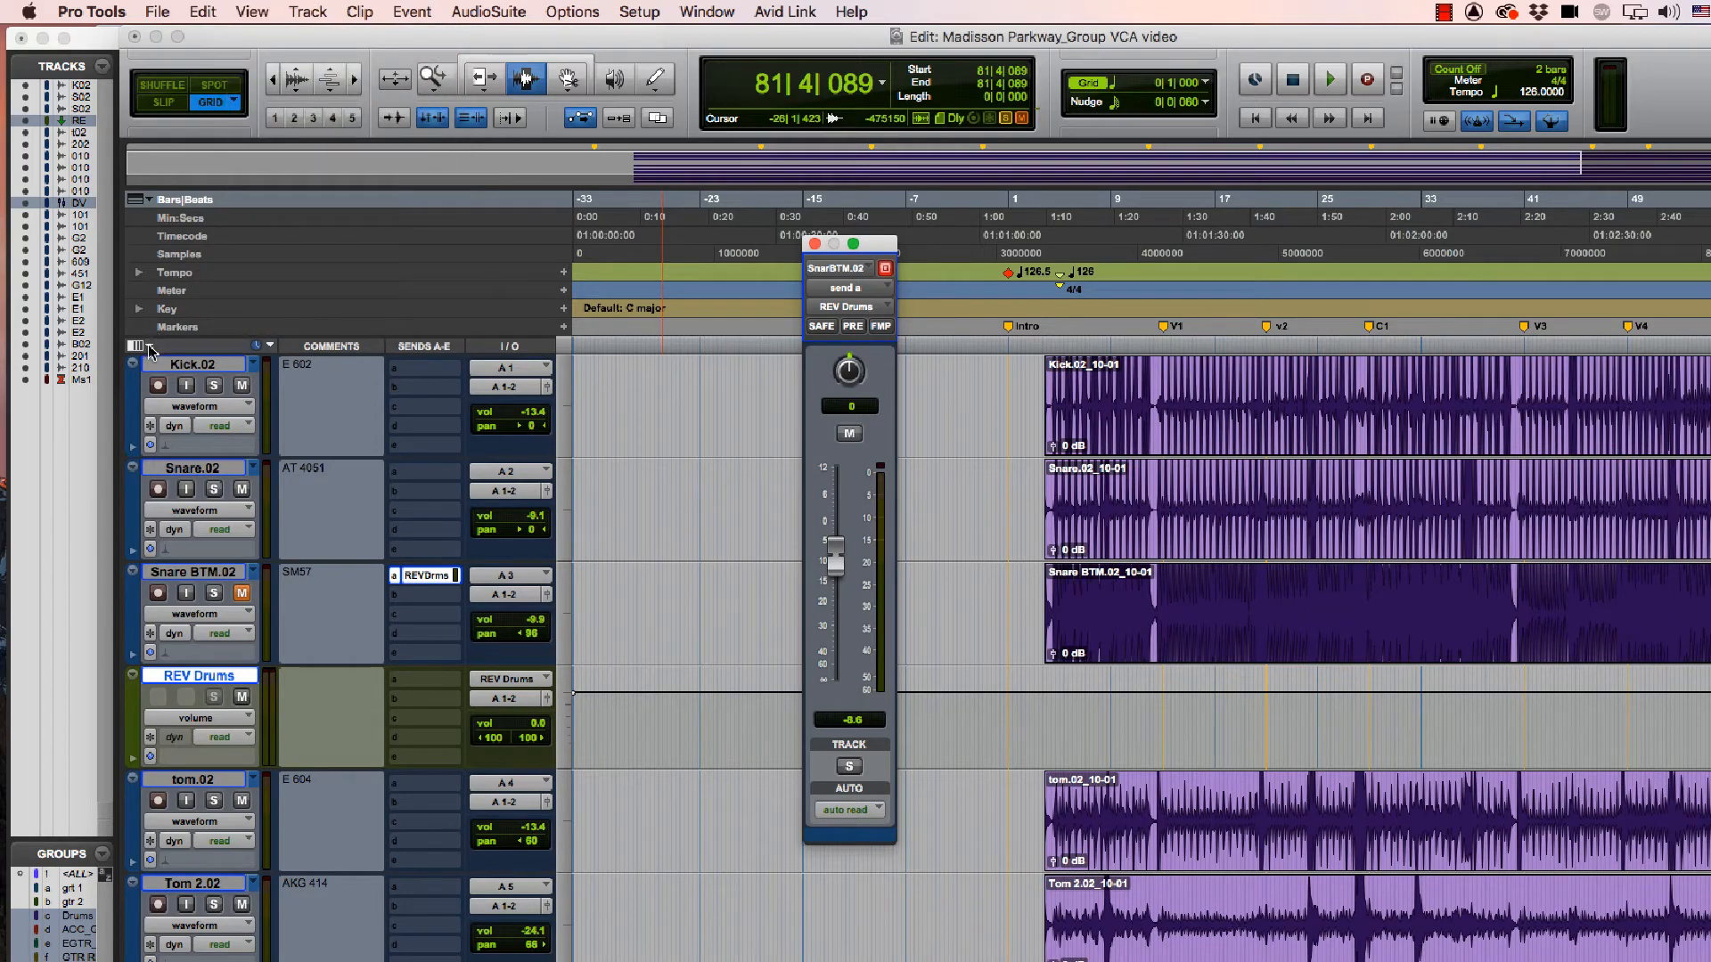
mouse_move(139, 347)
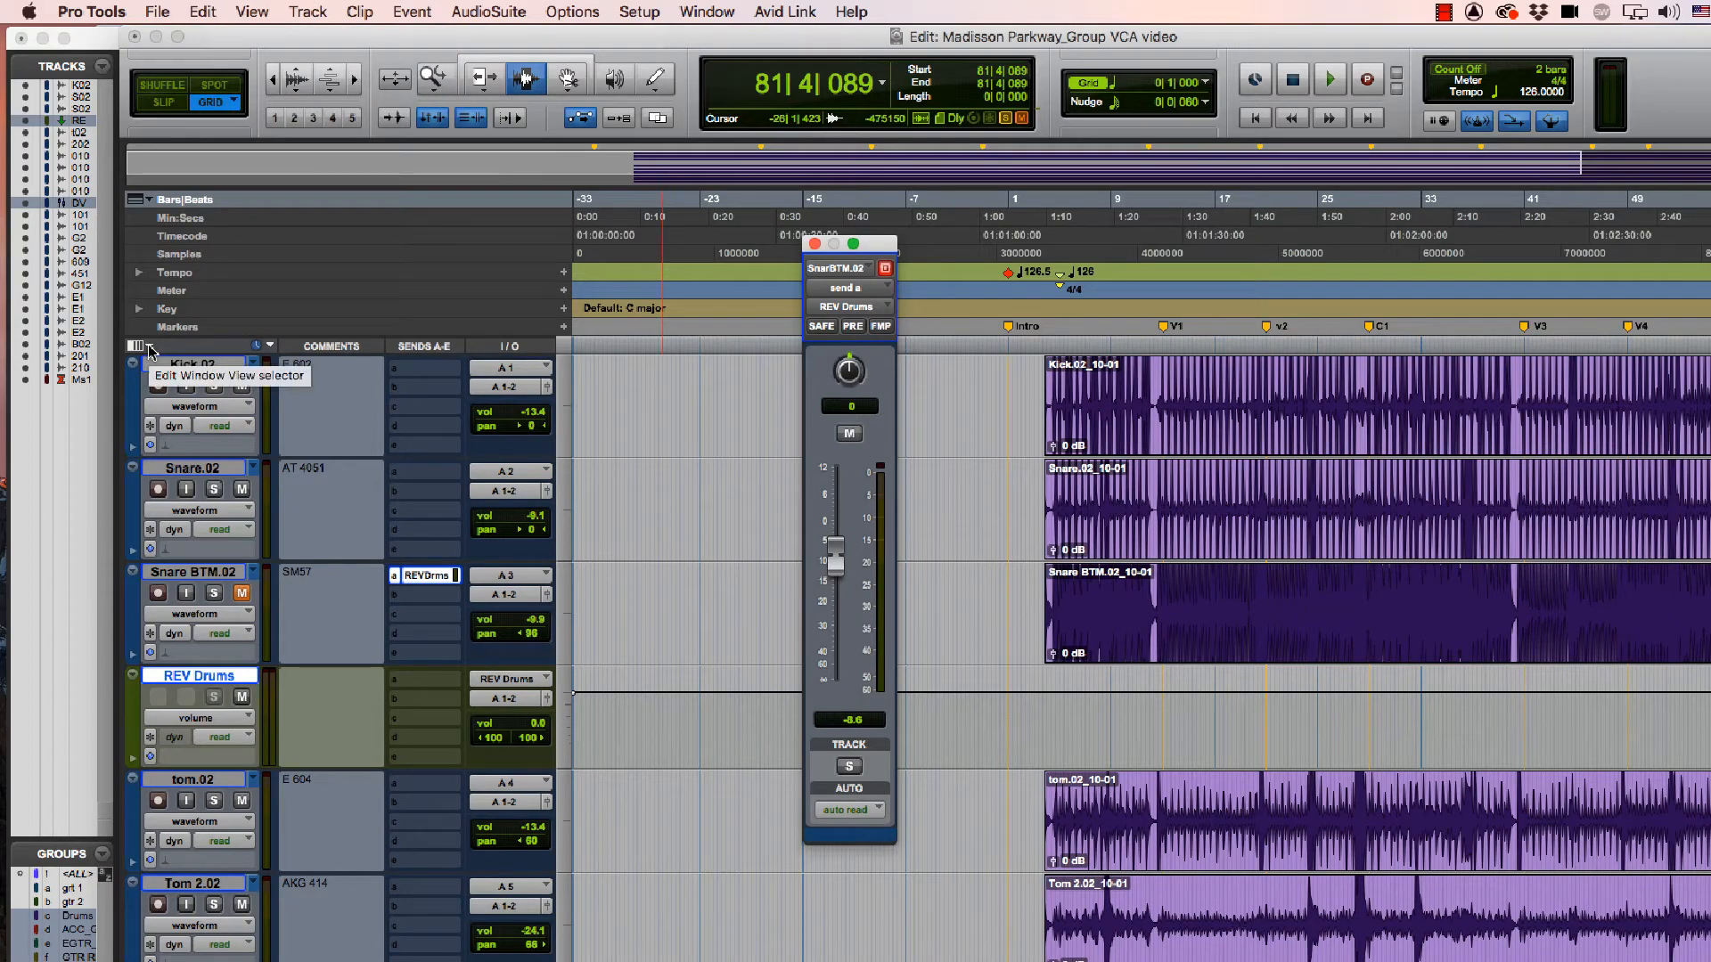
Step: Show the Inserts columns and insert a ReVibe II reverb on the REV Drums aux track
click(139, 346)
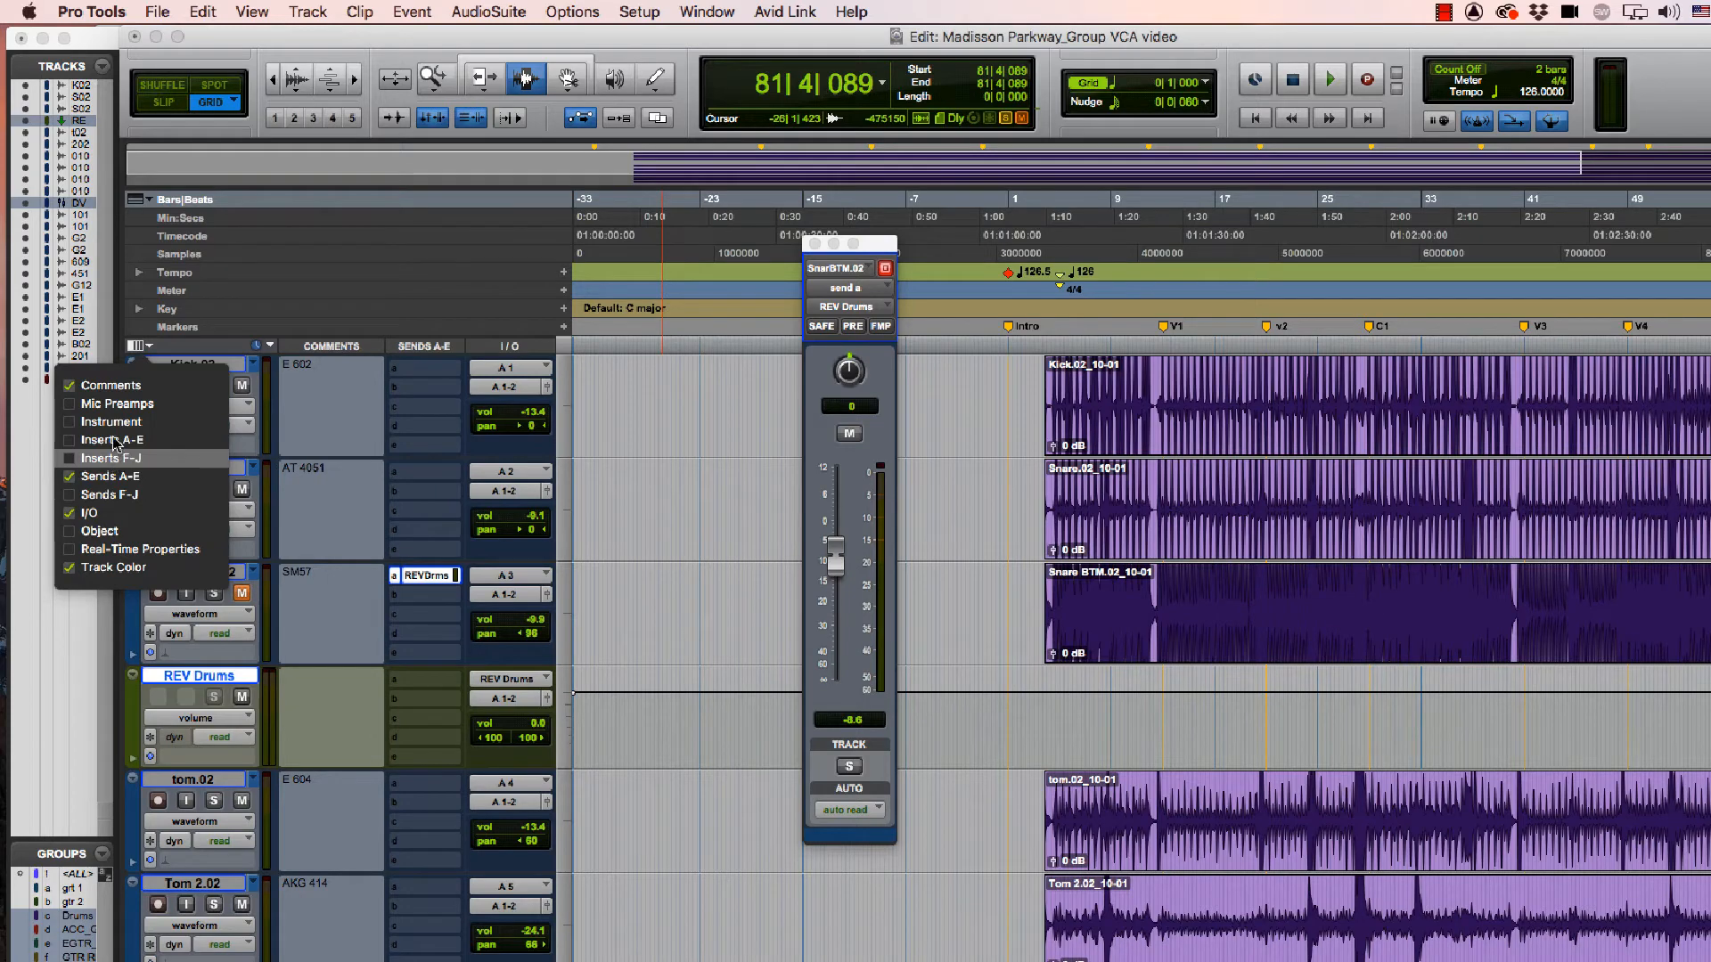
click(111, 440)
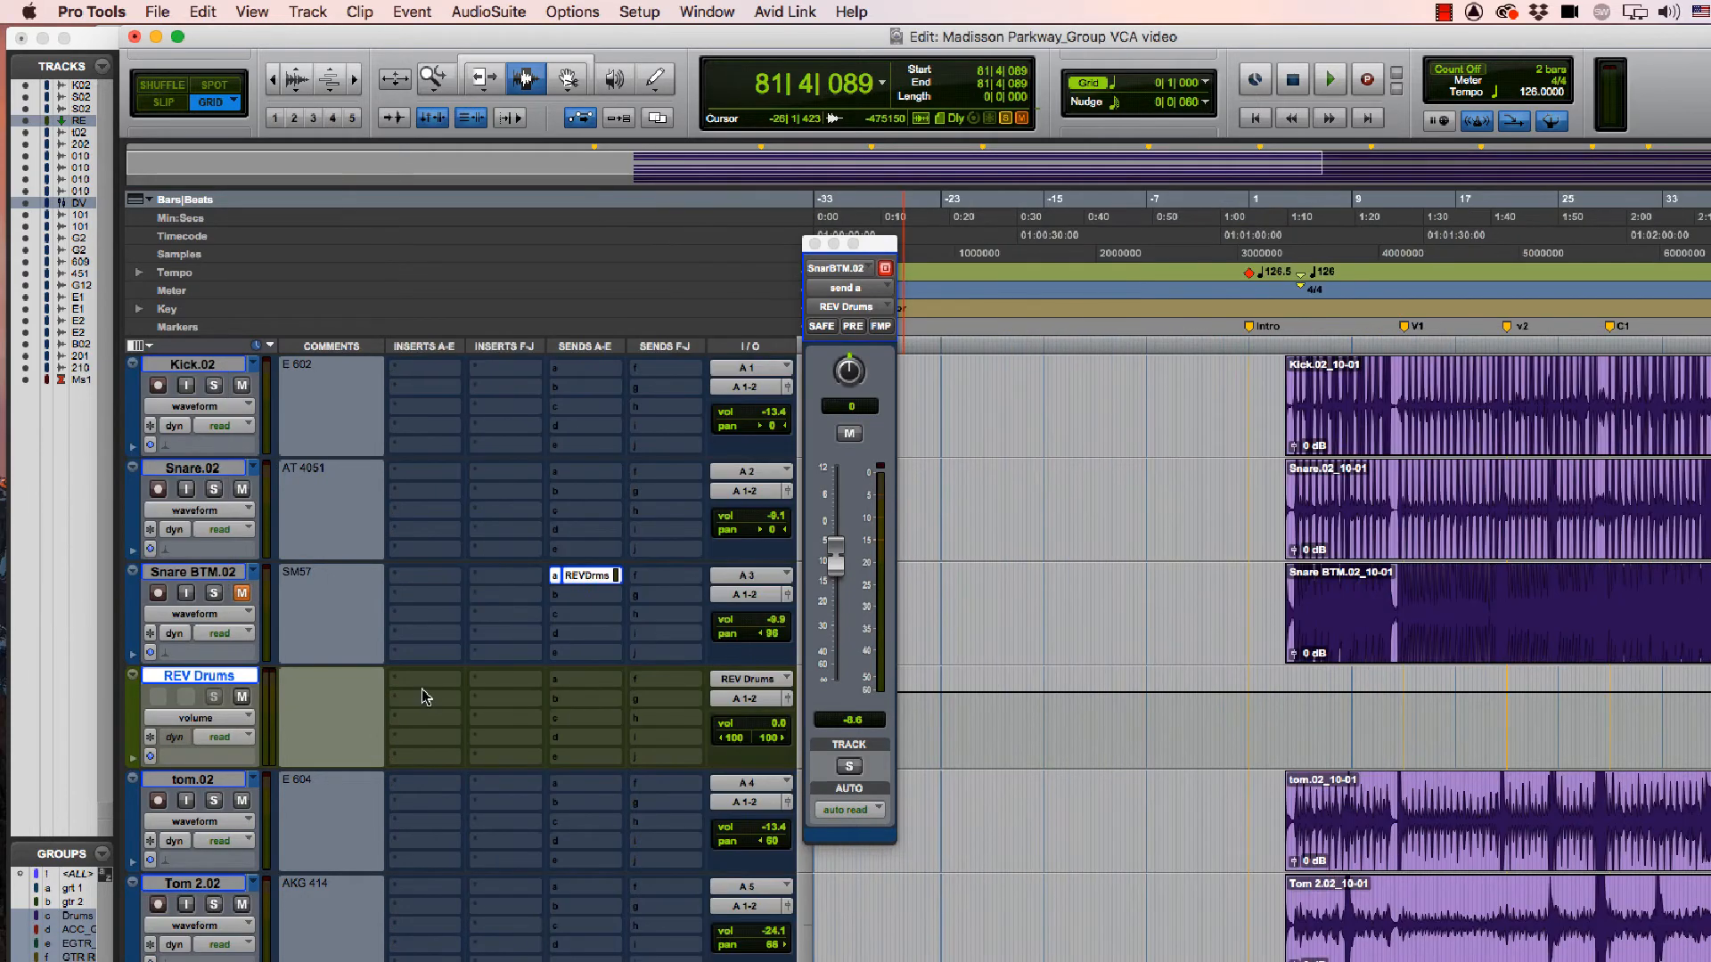
click(424, 677)
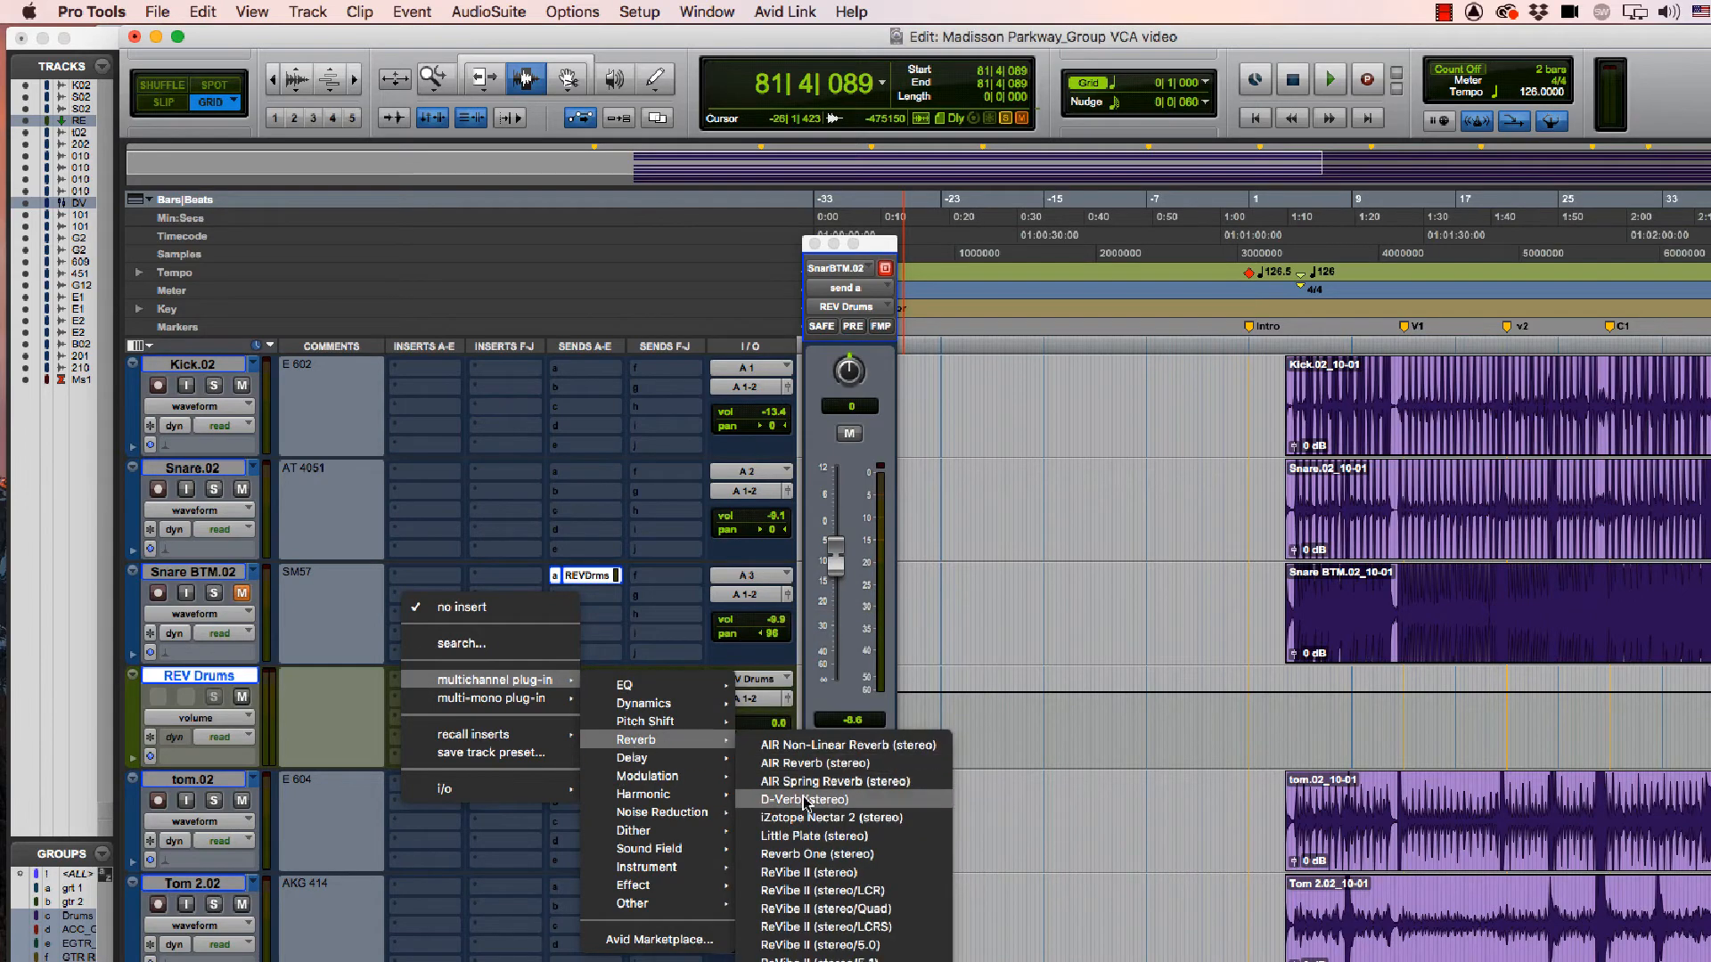
click(809, 871)
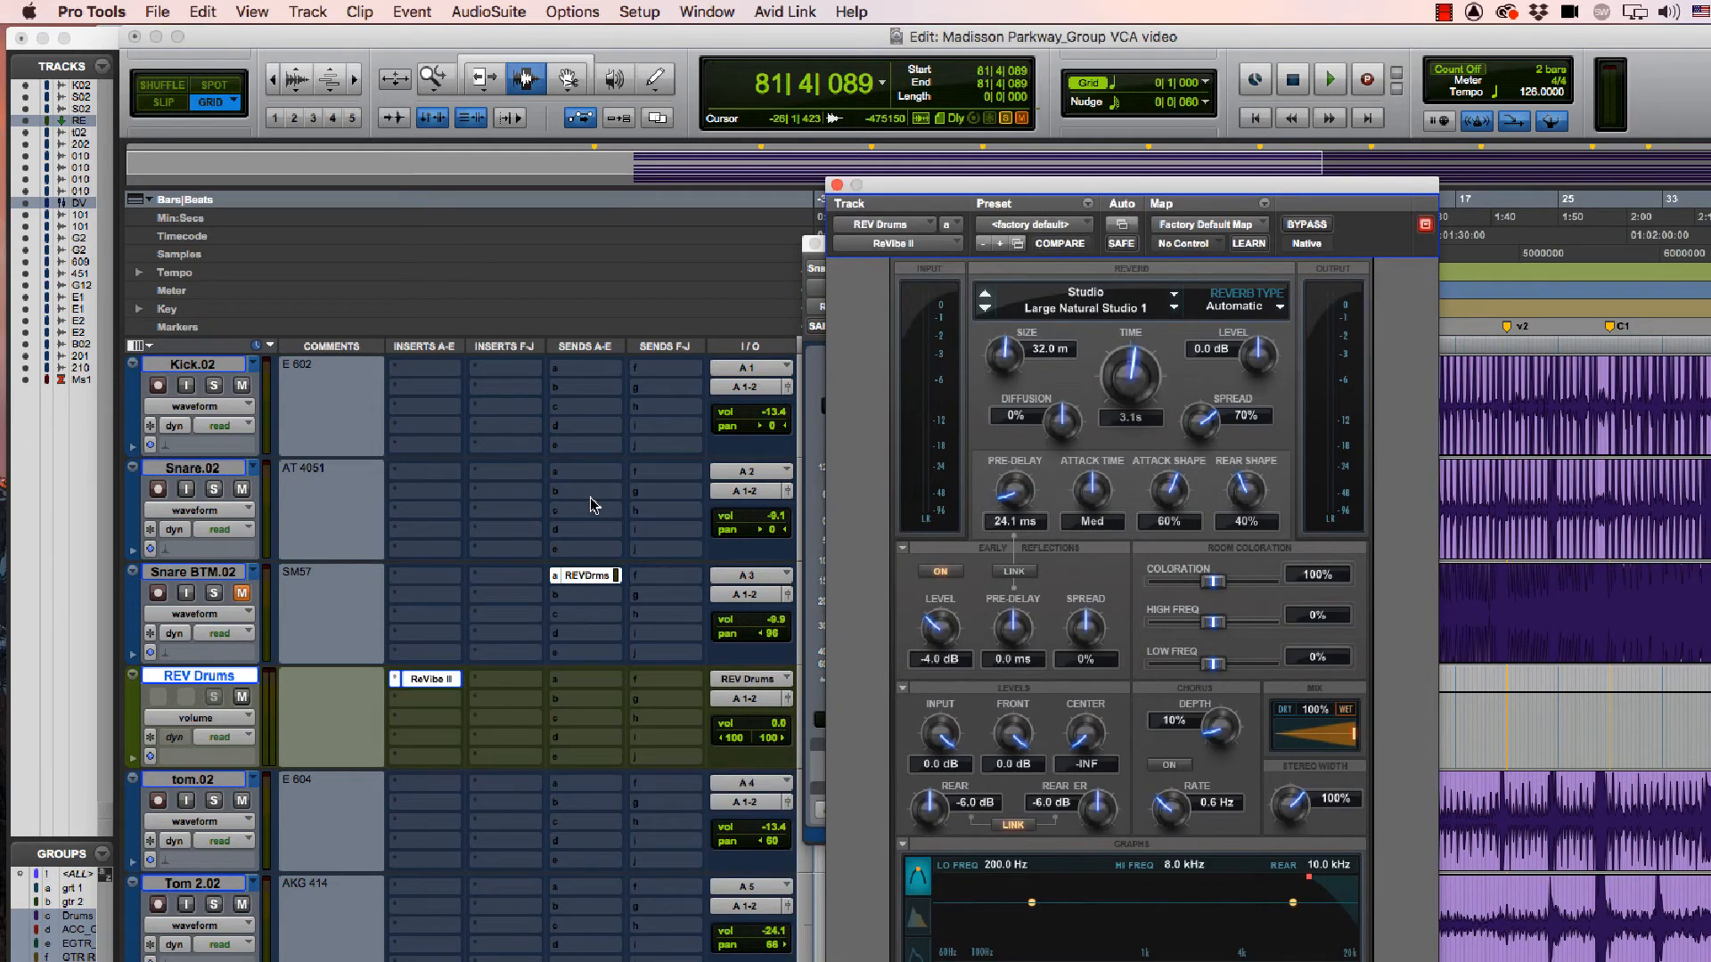
mouse_move(575, 395)
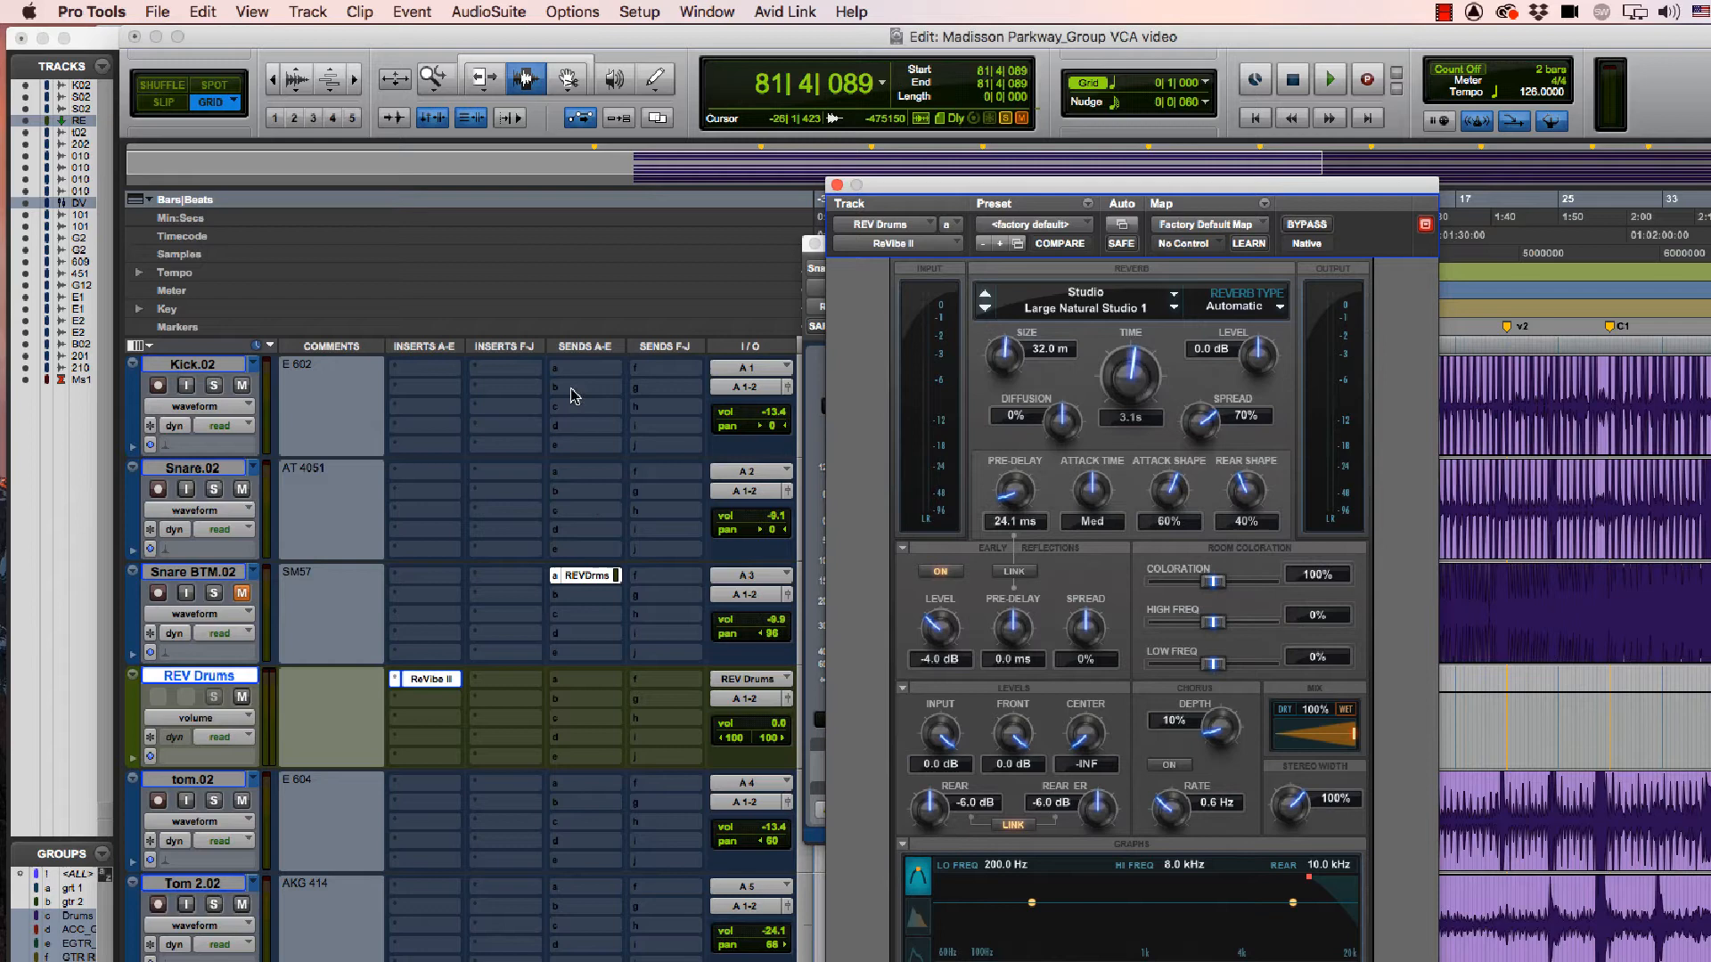
click(575, 387)
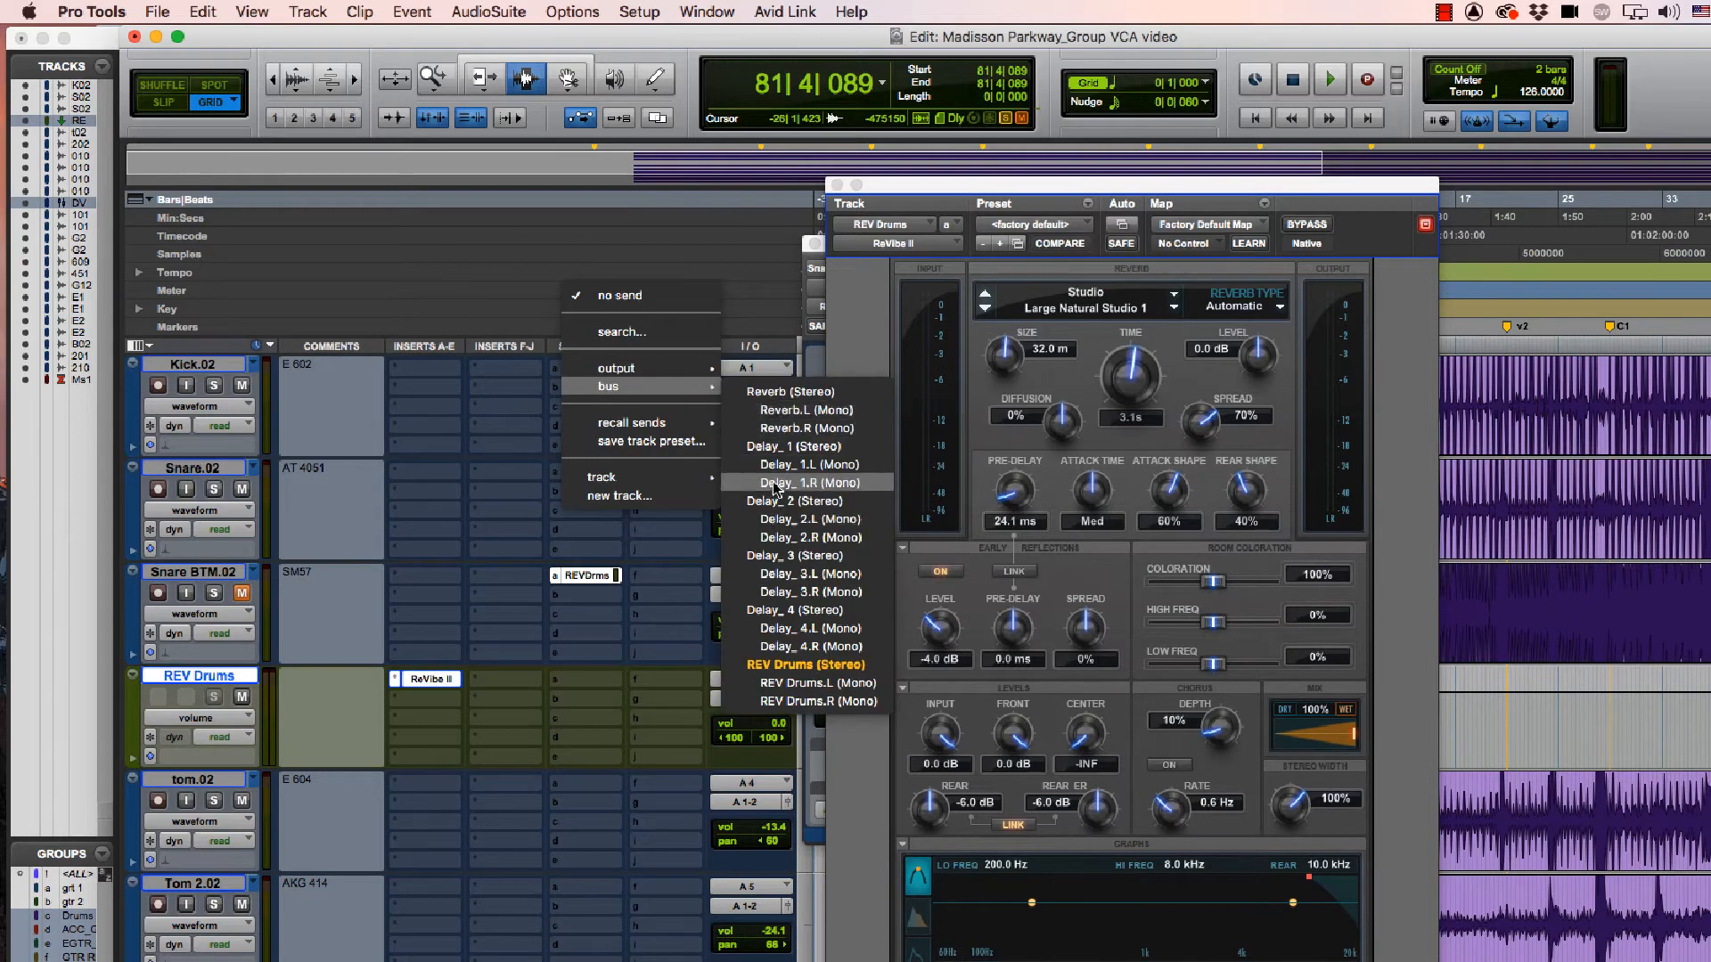
mouse_move(807, 665)
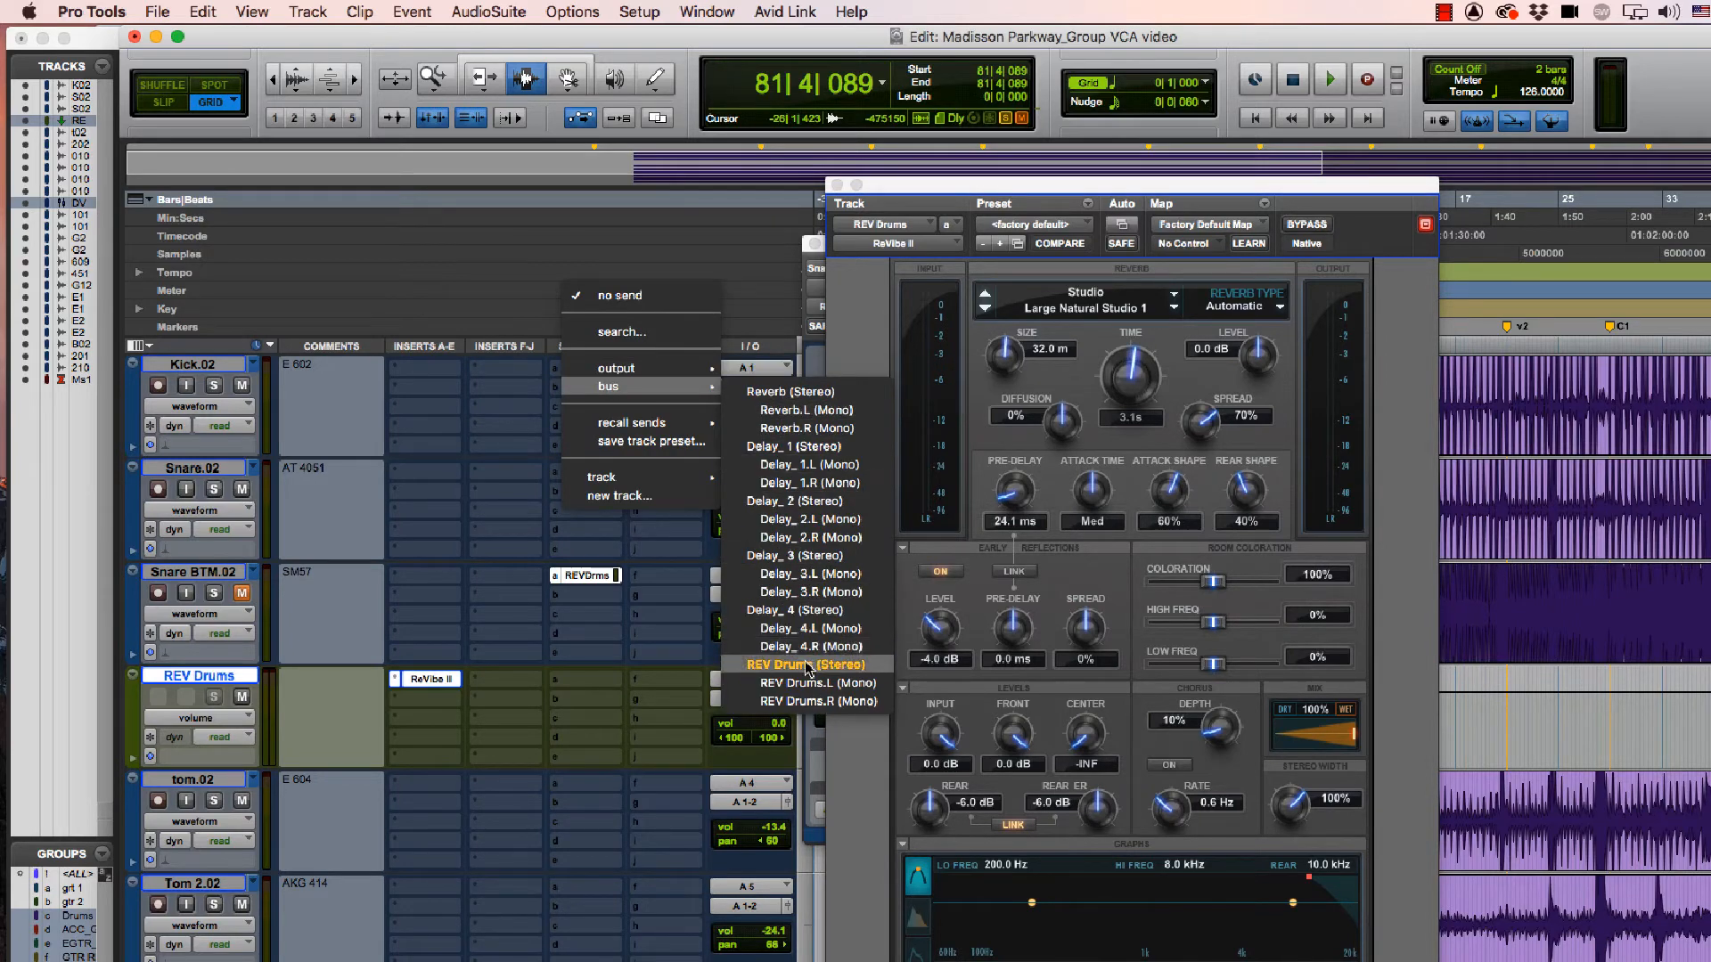
Step: Reopen I/O Setup on the Input page and start a New Path
click(638, 12)
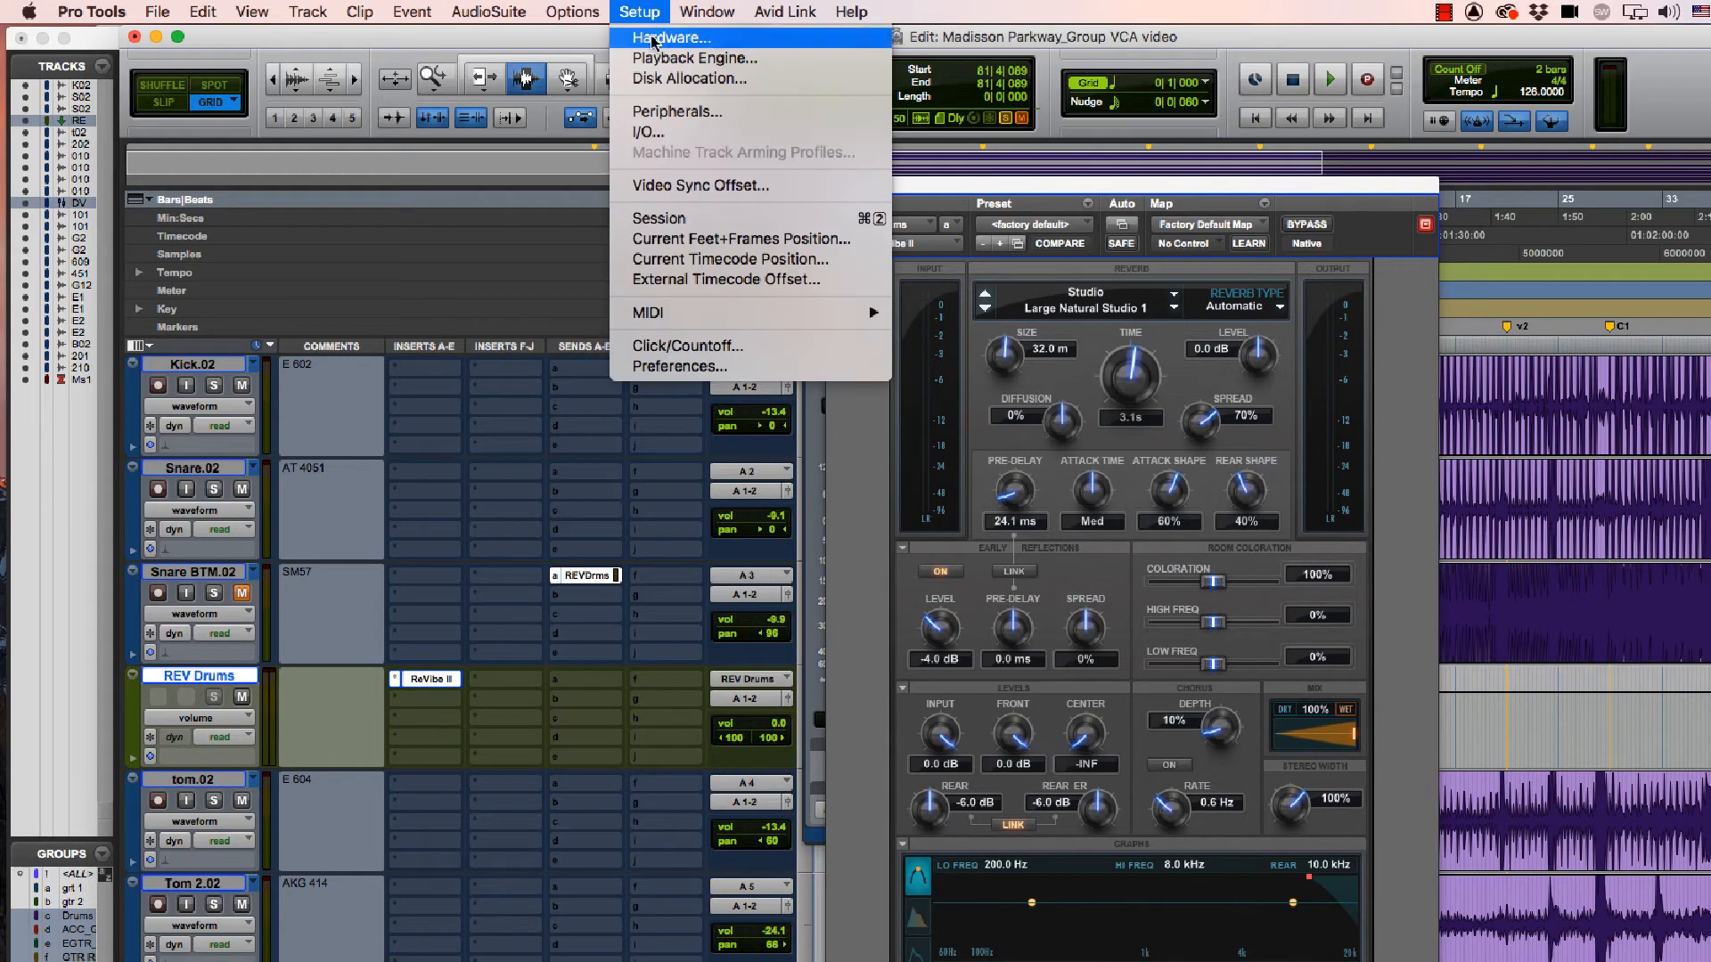
mouse_move(672, 137)
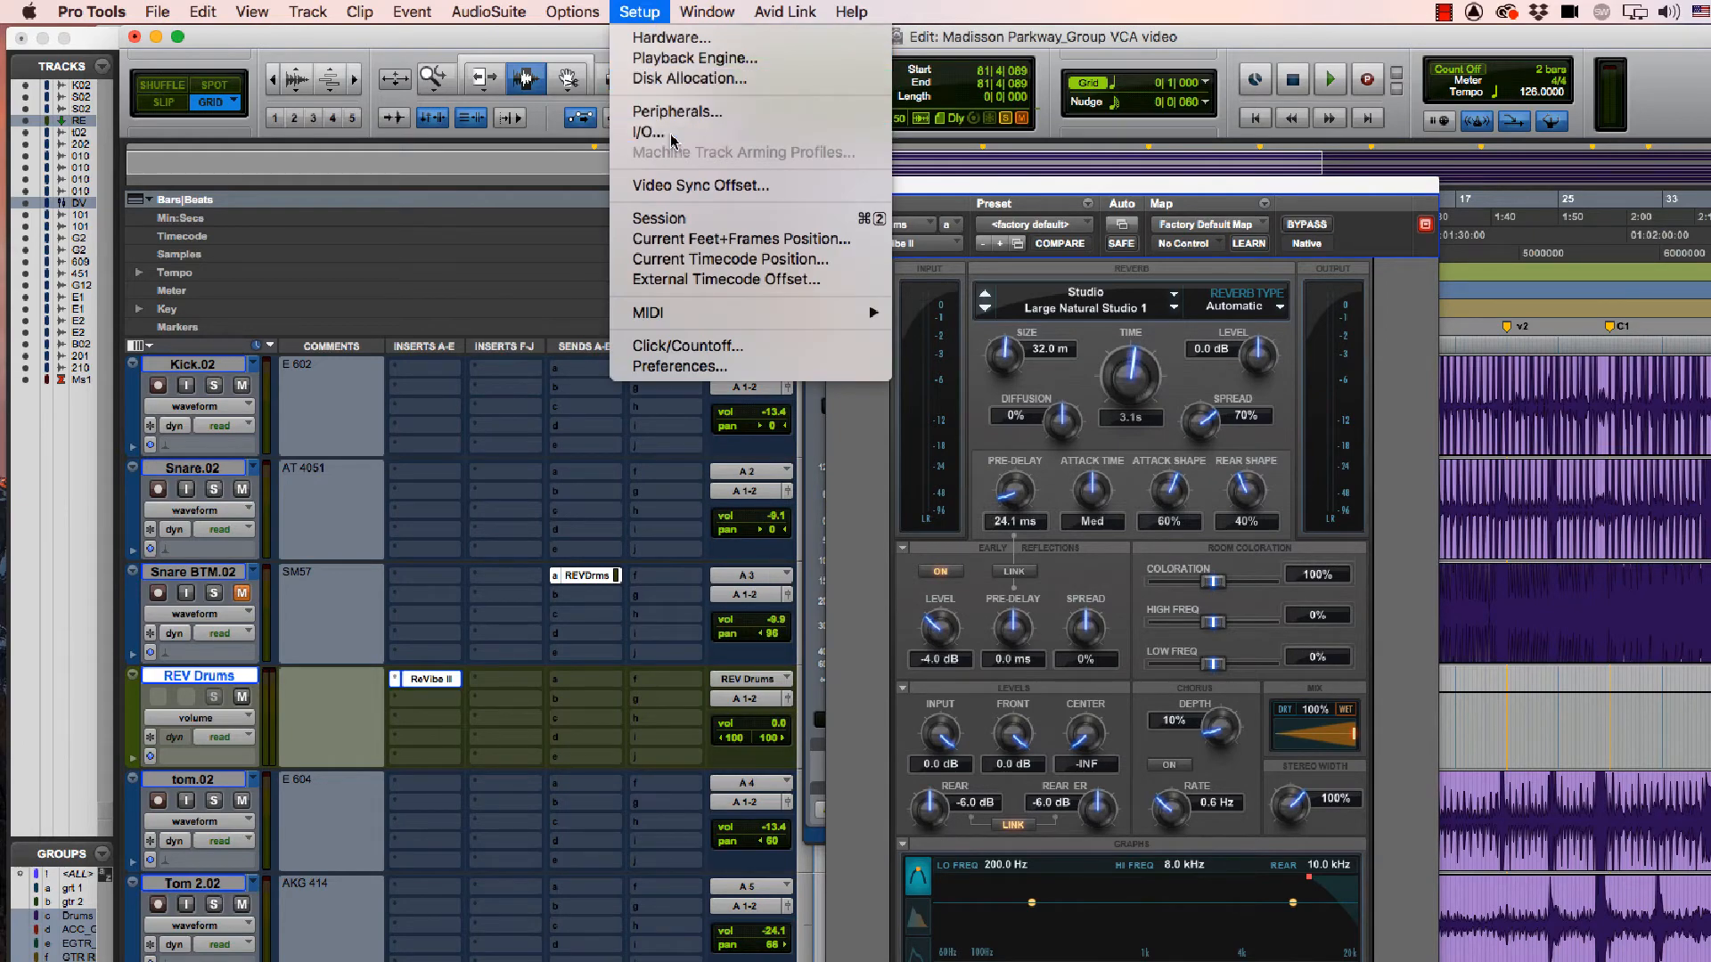
click(649, 132)
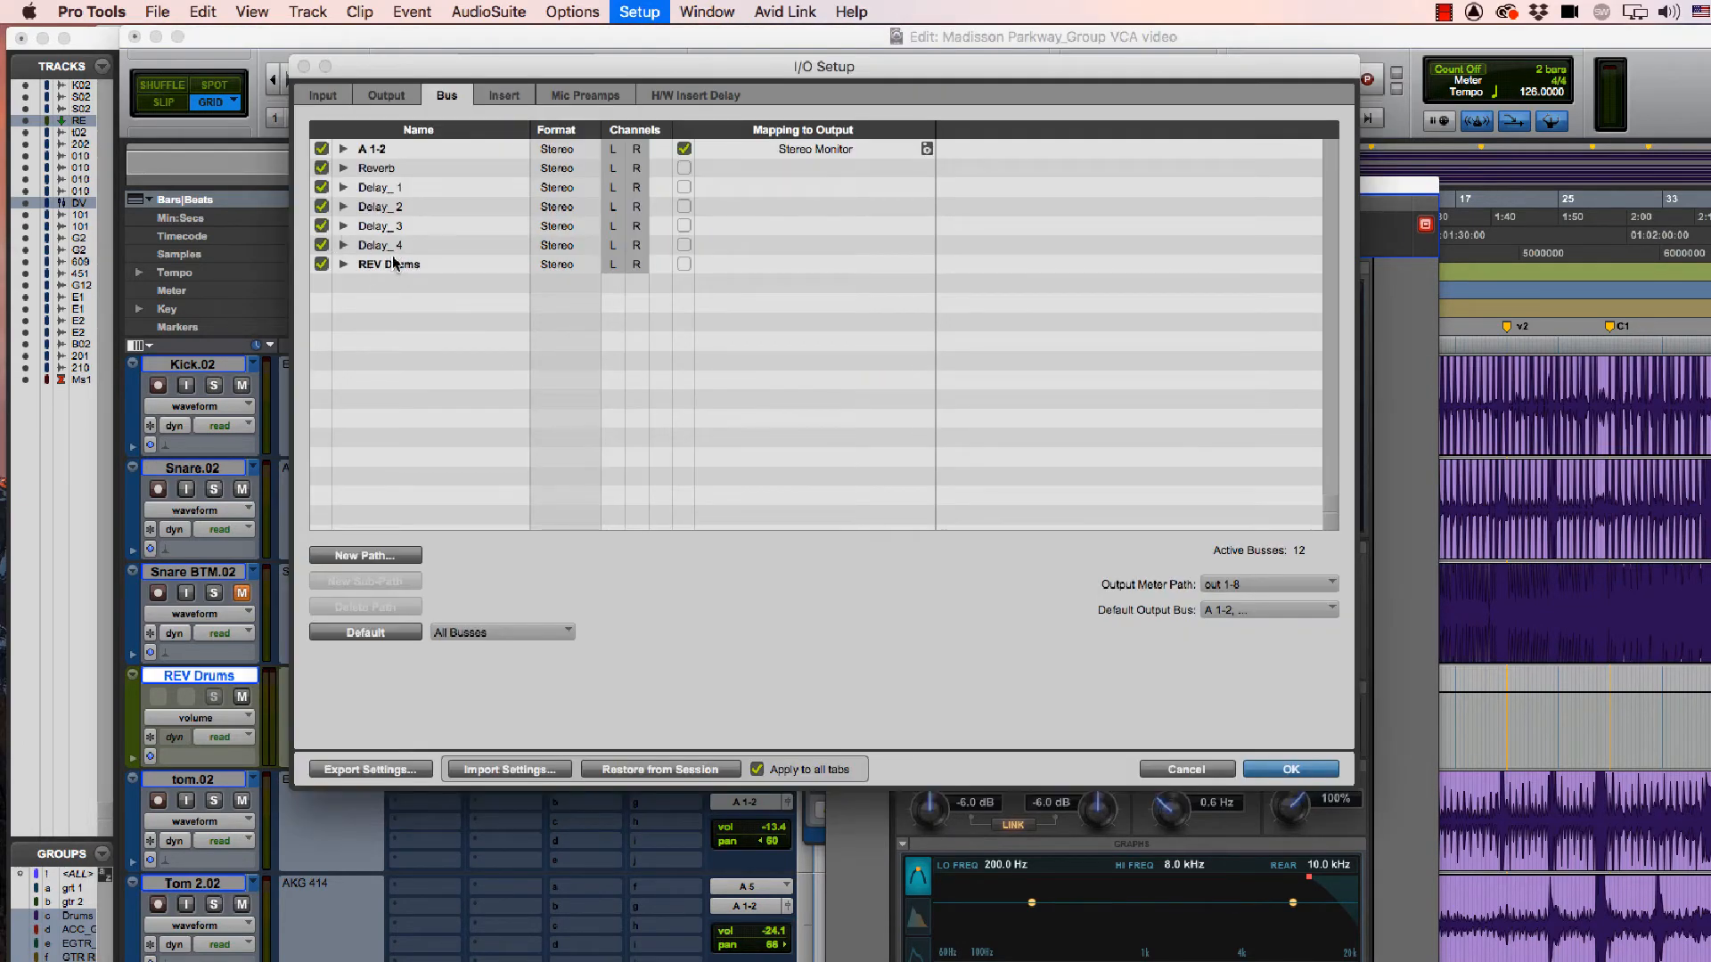
click(322, 95)
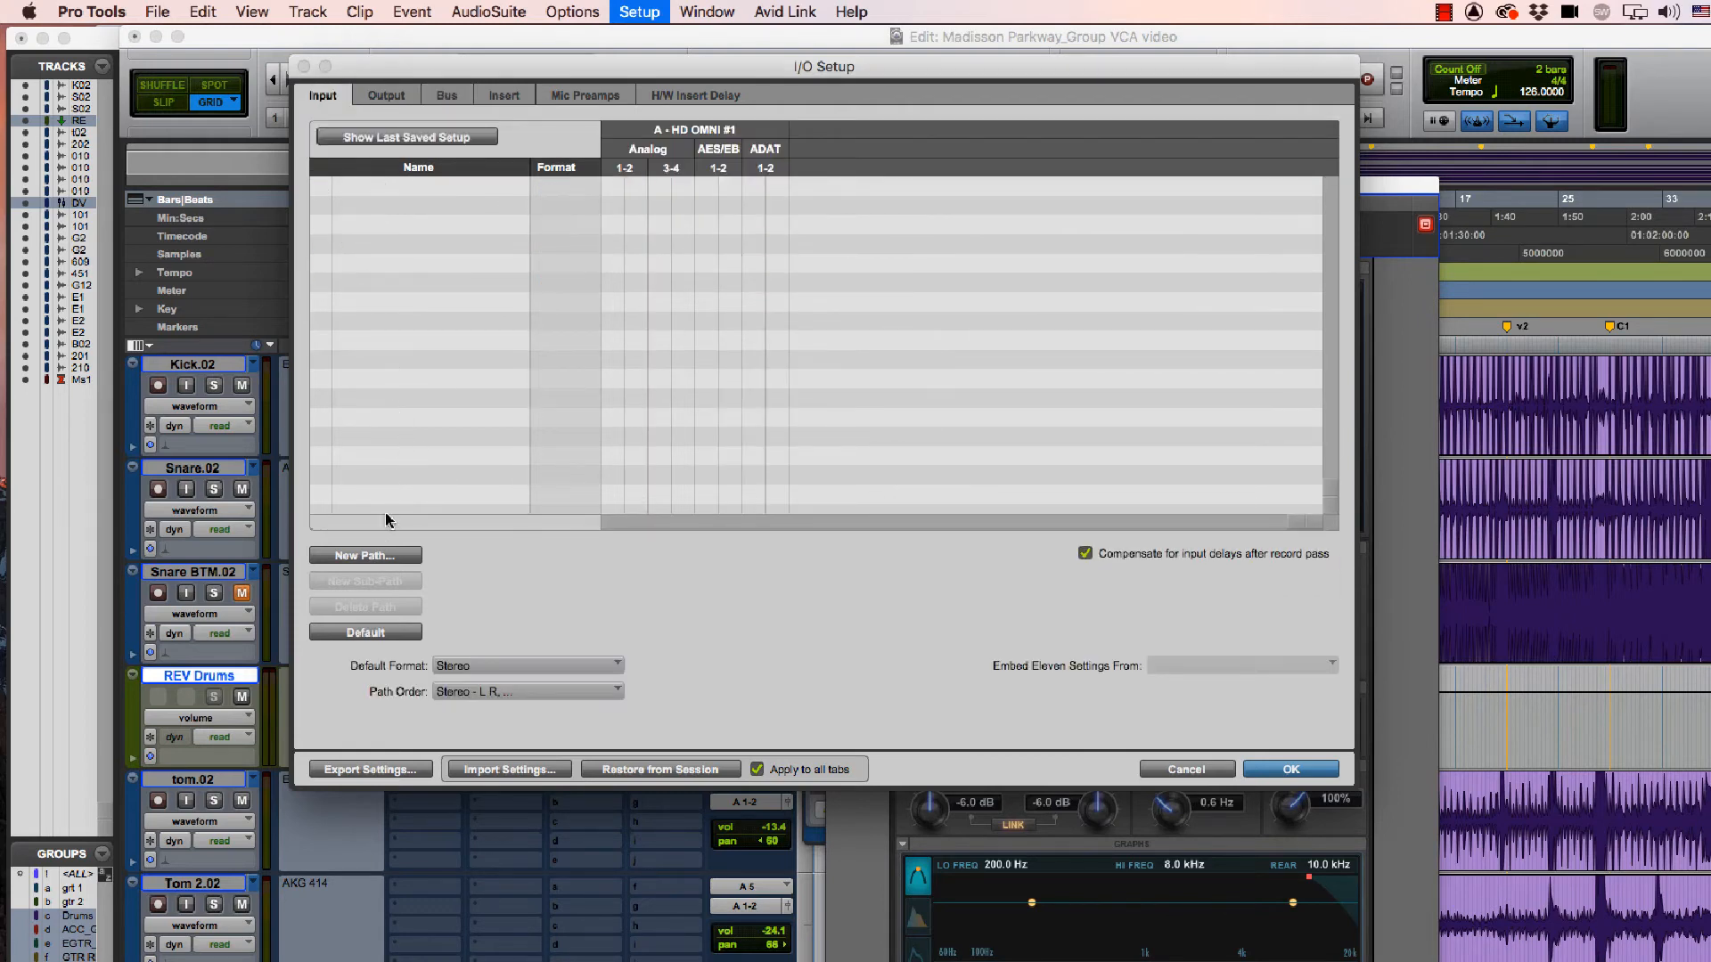
mouse_move(531, 509)
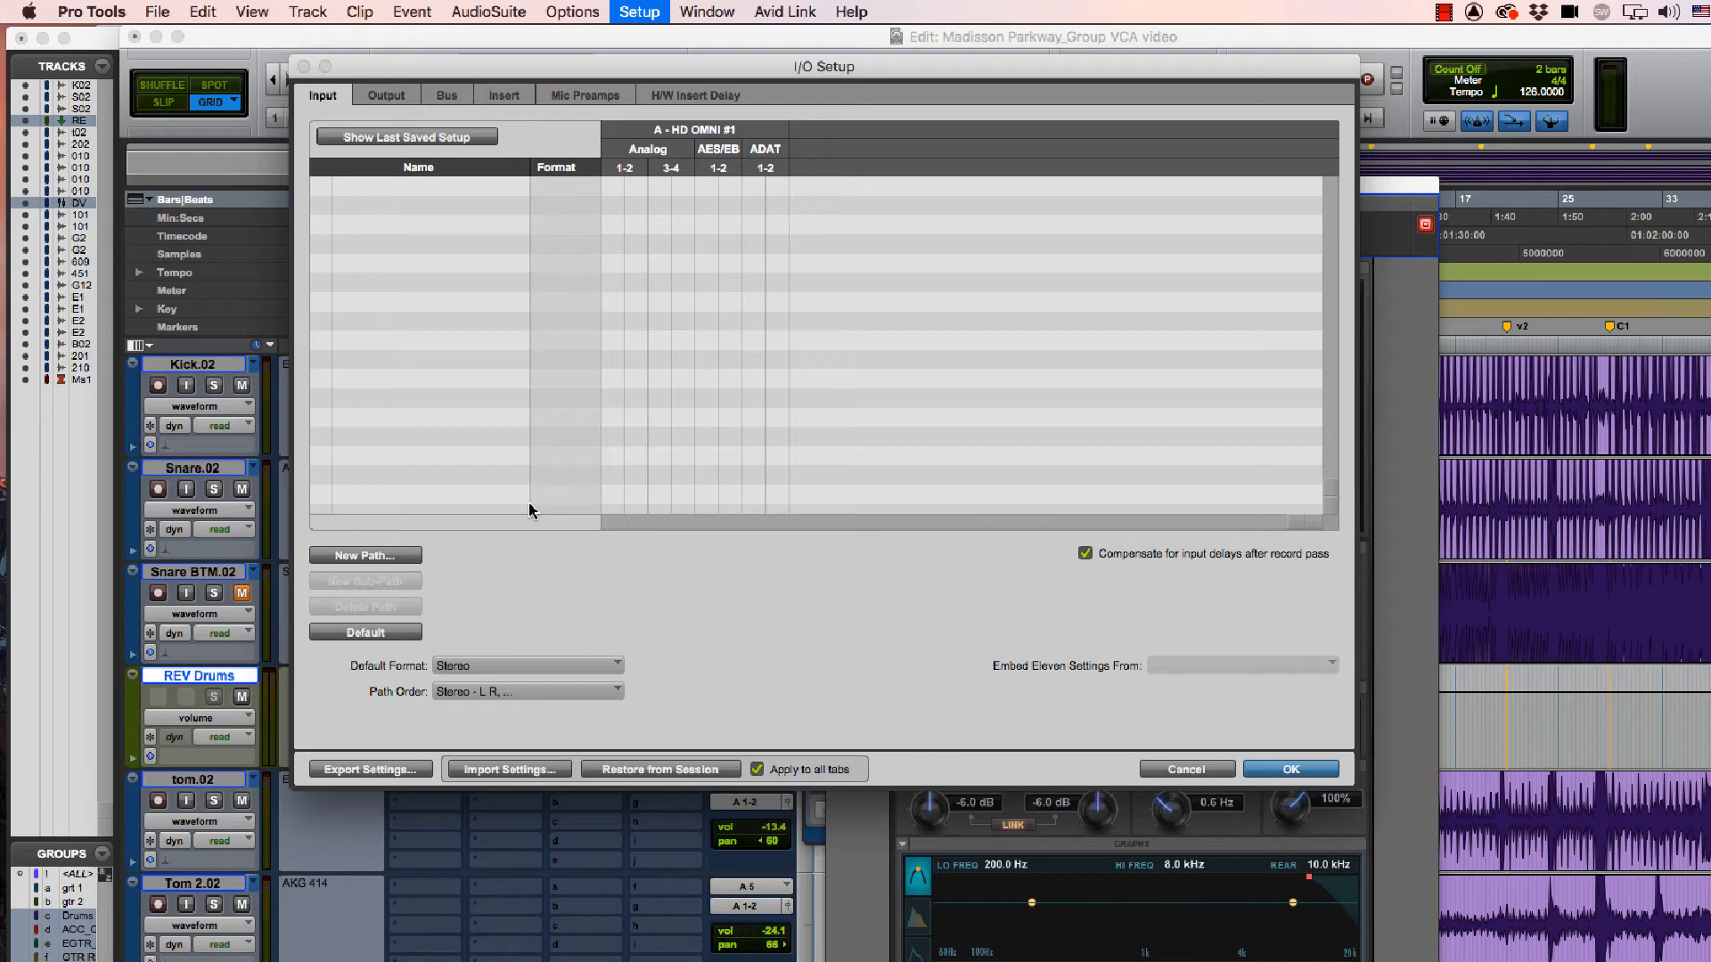
click(365, 556)
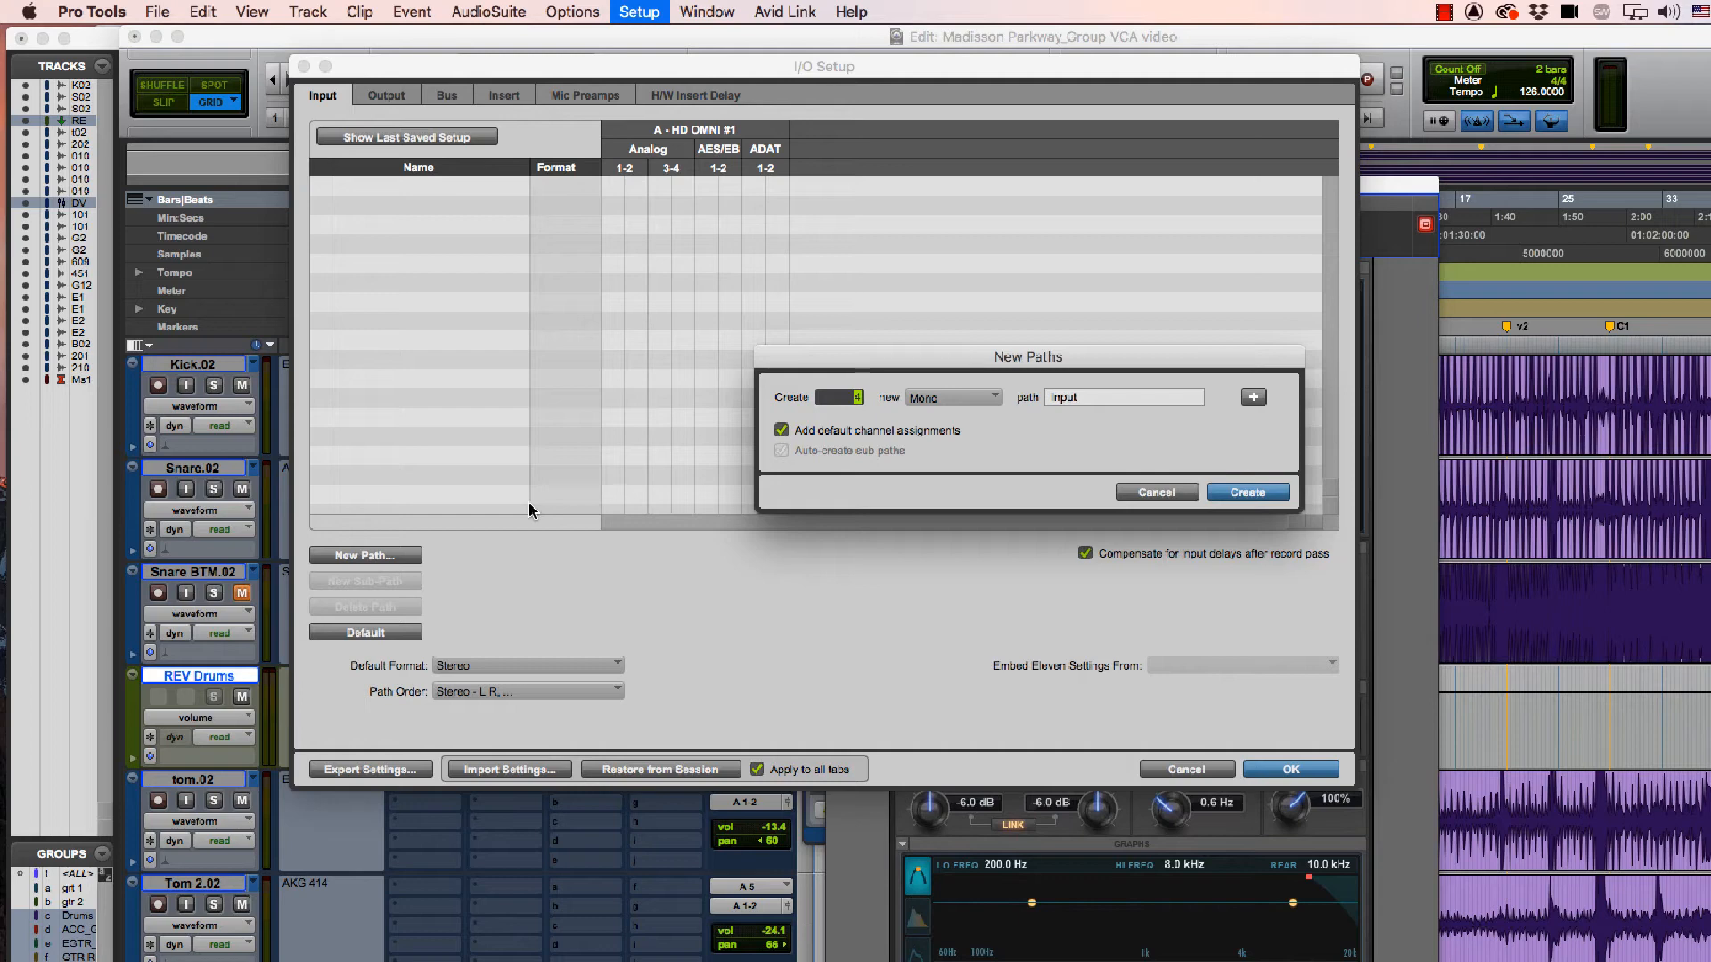
Step: Create the four mono input paths Host, CoHost, Guest and Telephone
click(1247, 492)
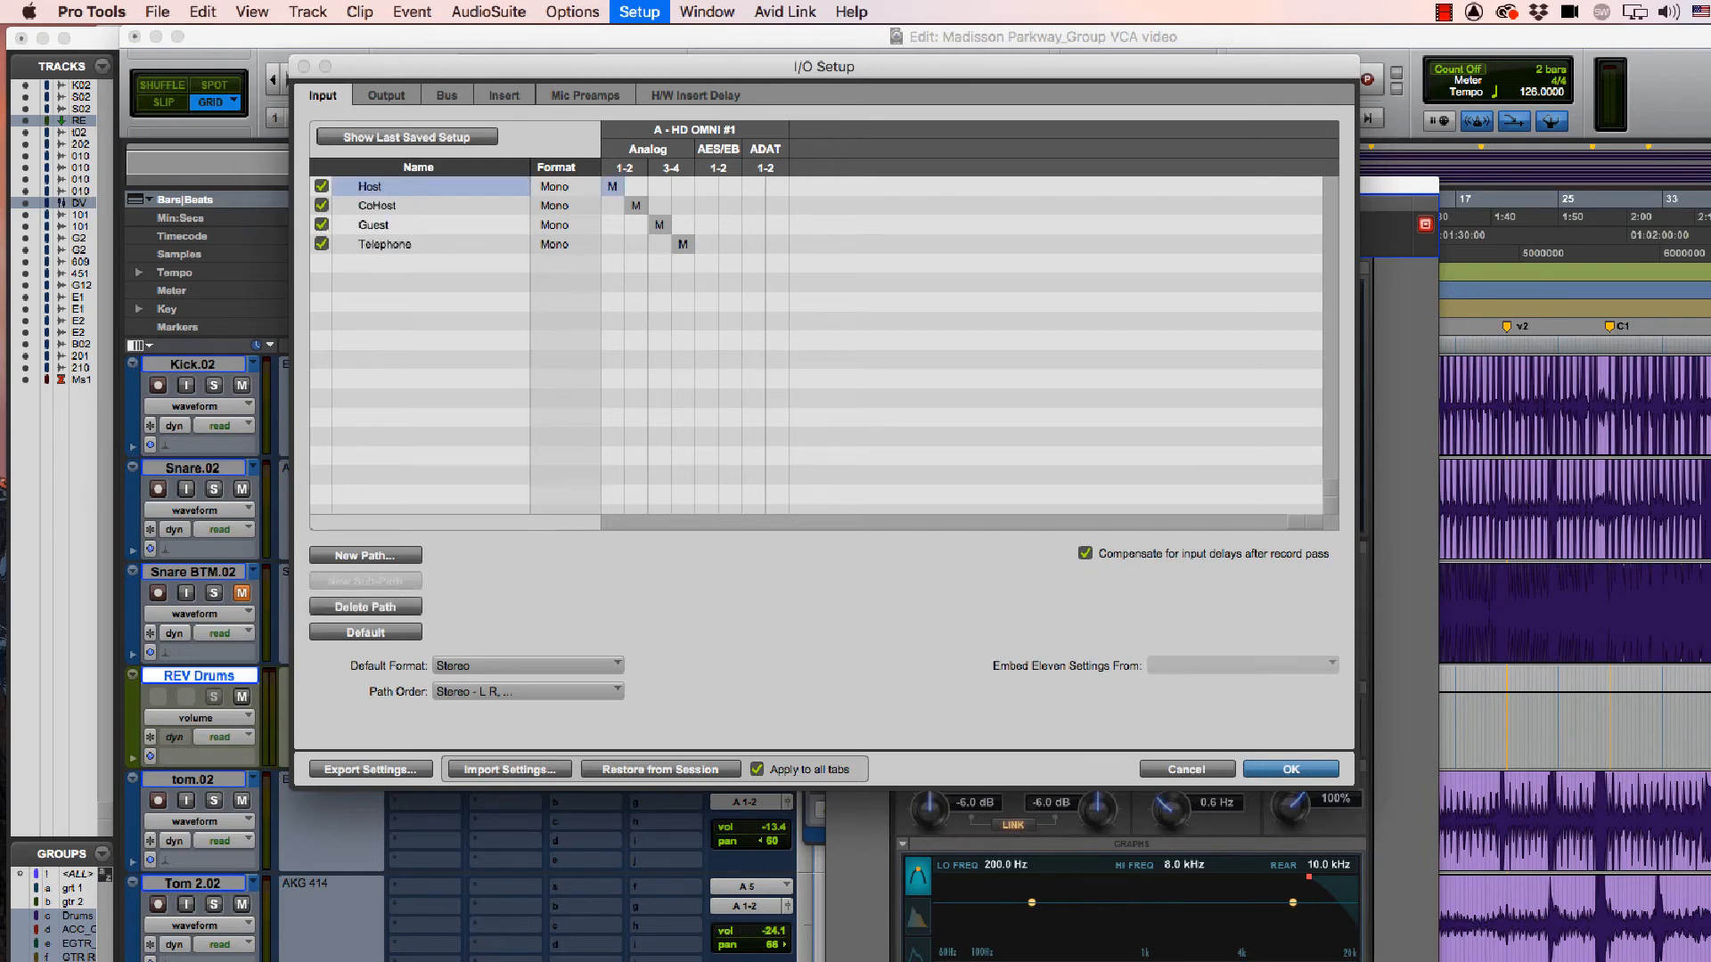
mouse_move(597, 581)
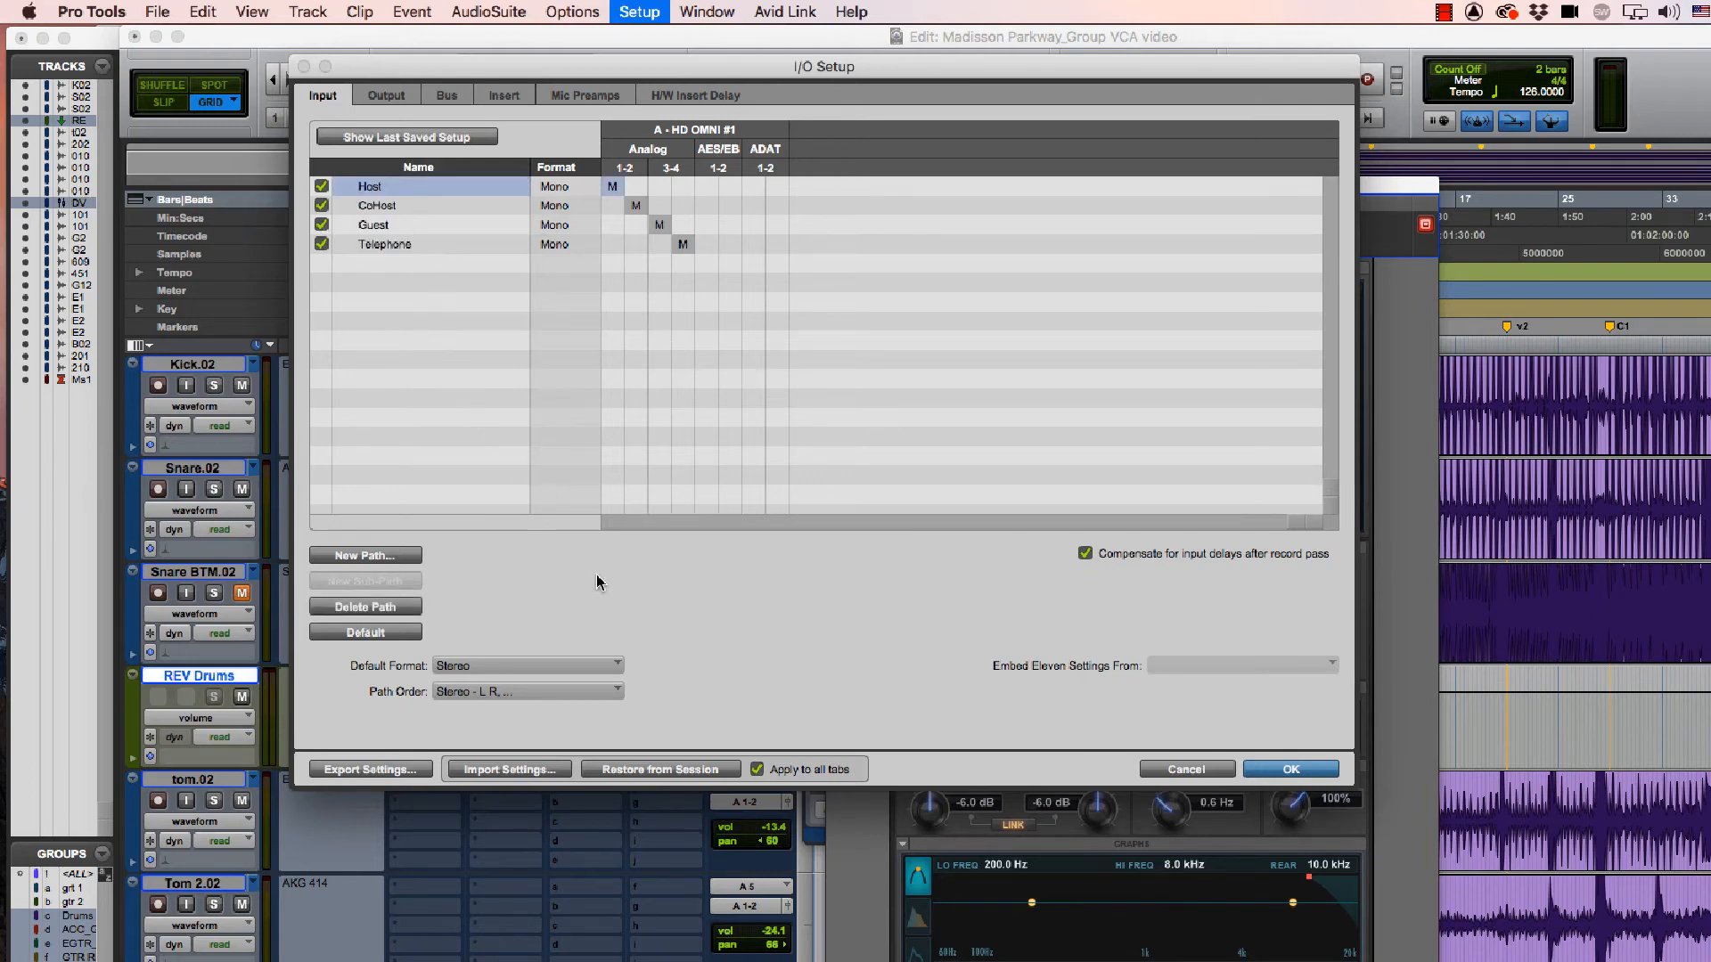
mouse_move(576, 599)
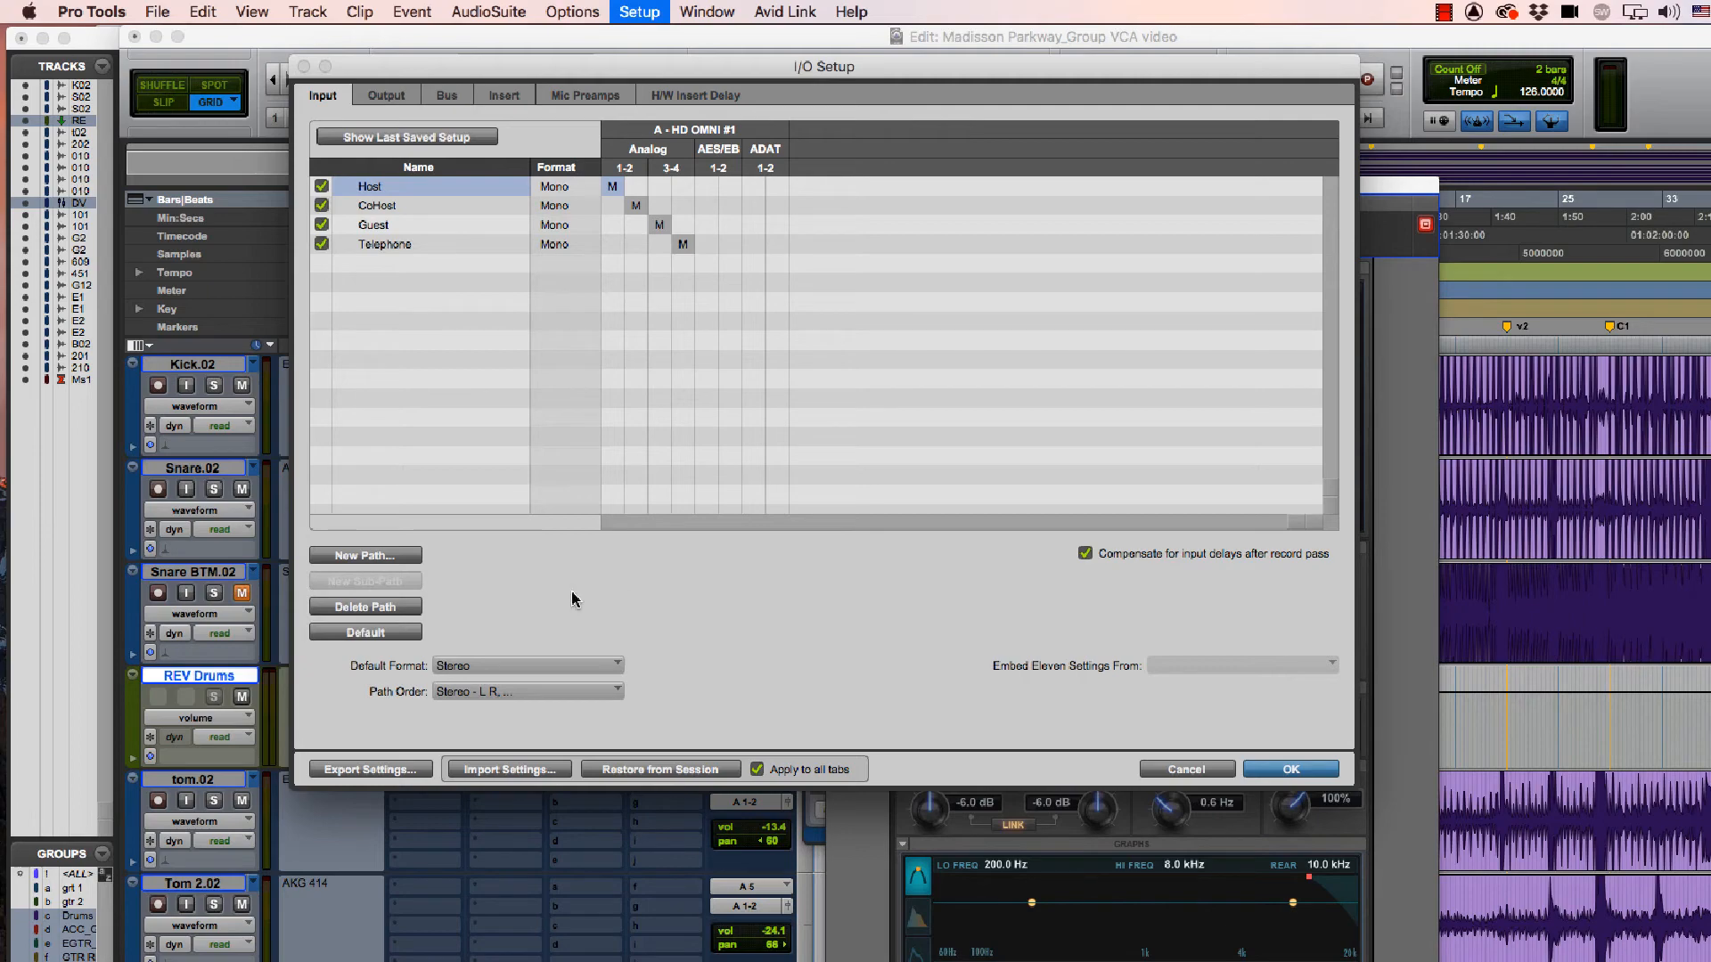
mouse_move(381, 774)
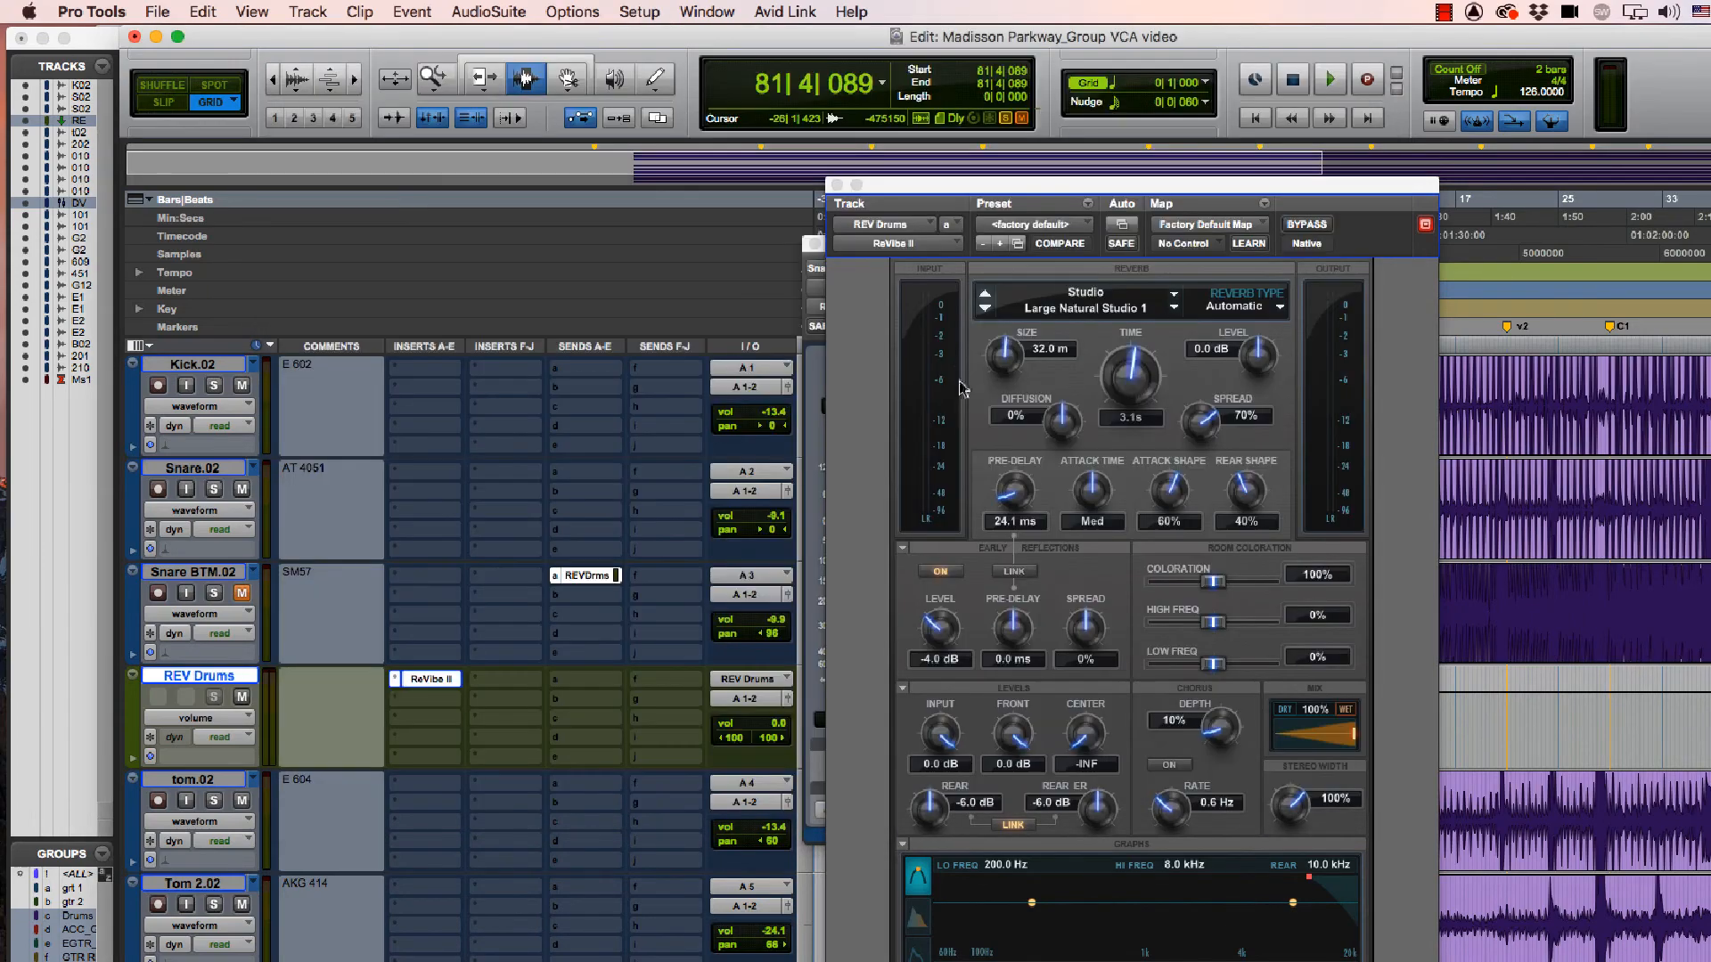
Step: Export the I/O settings with the four named inputs as a Radio Show settings file
click(638, 12)
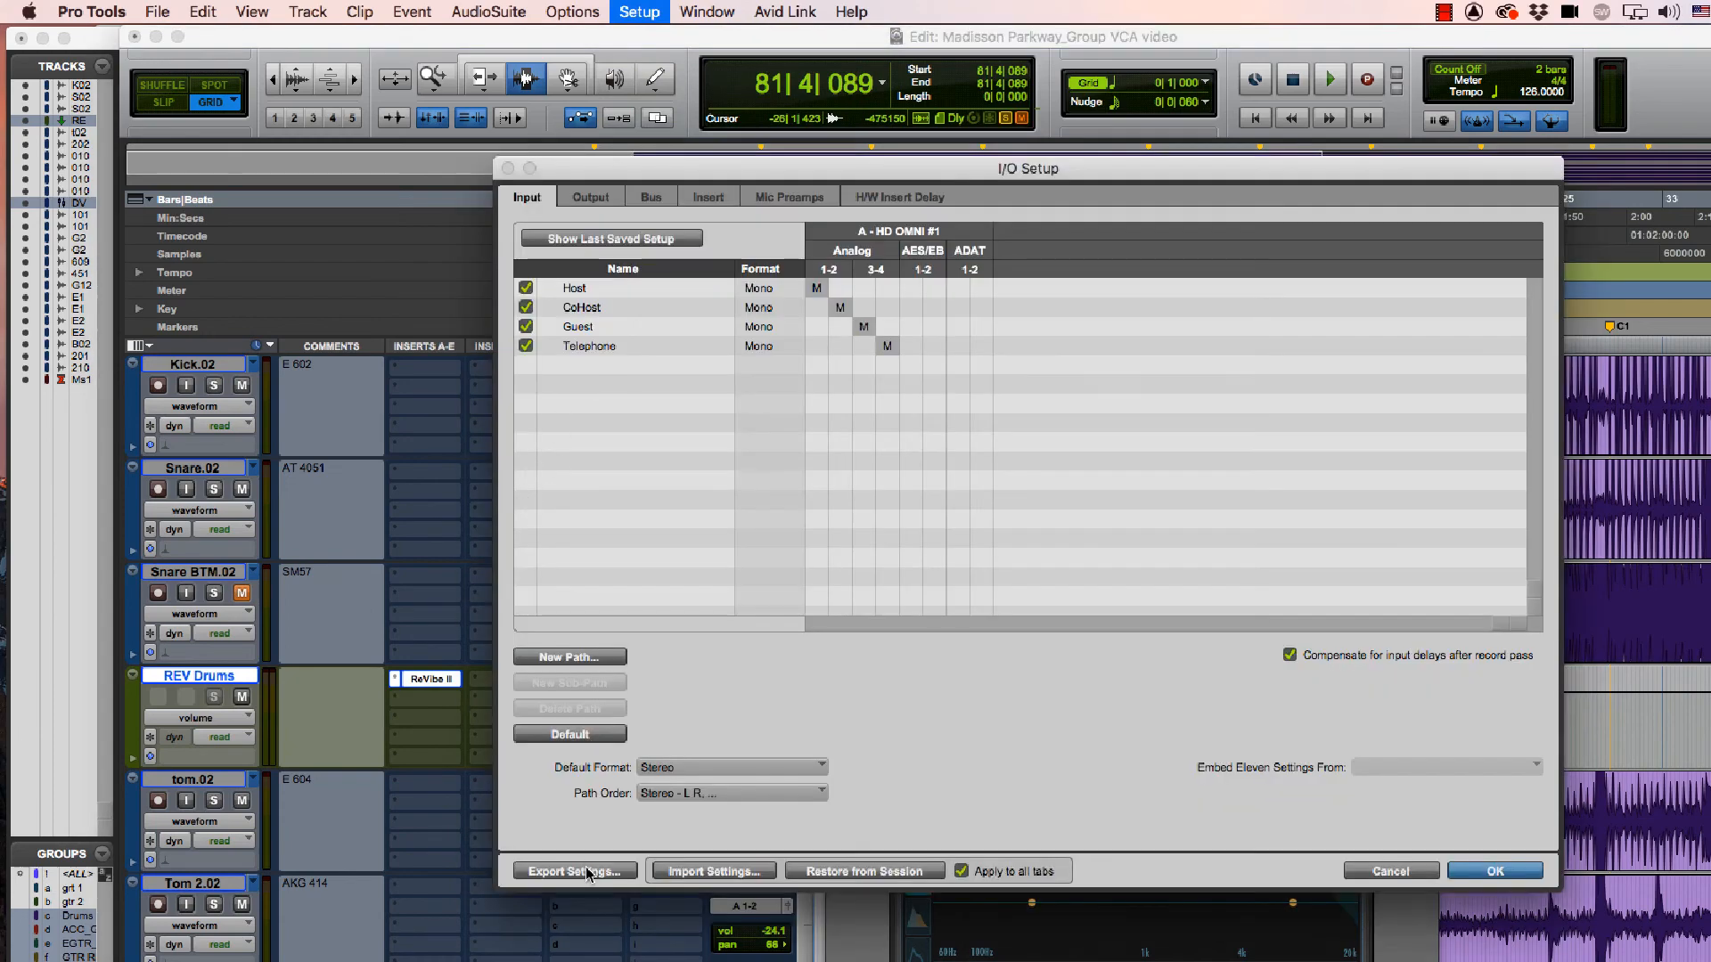
click(570, 871)
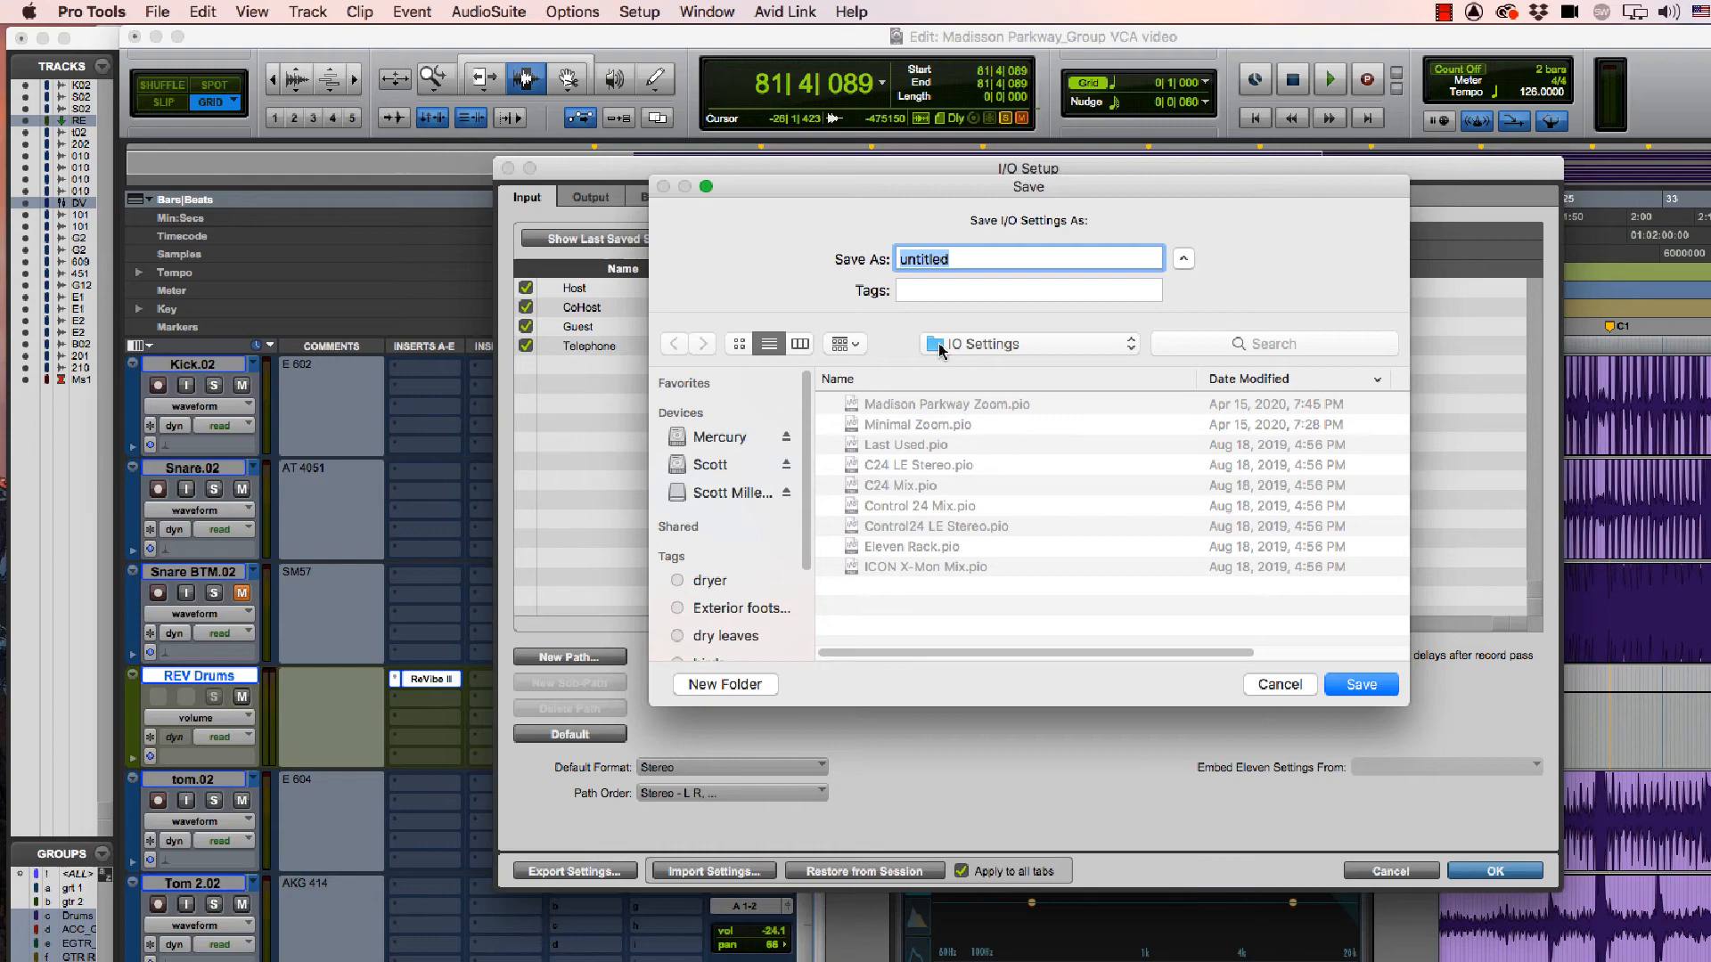
text(R)
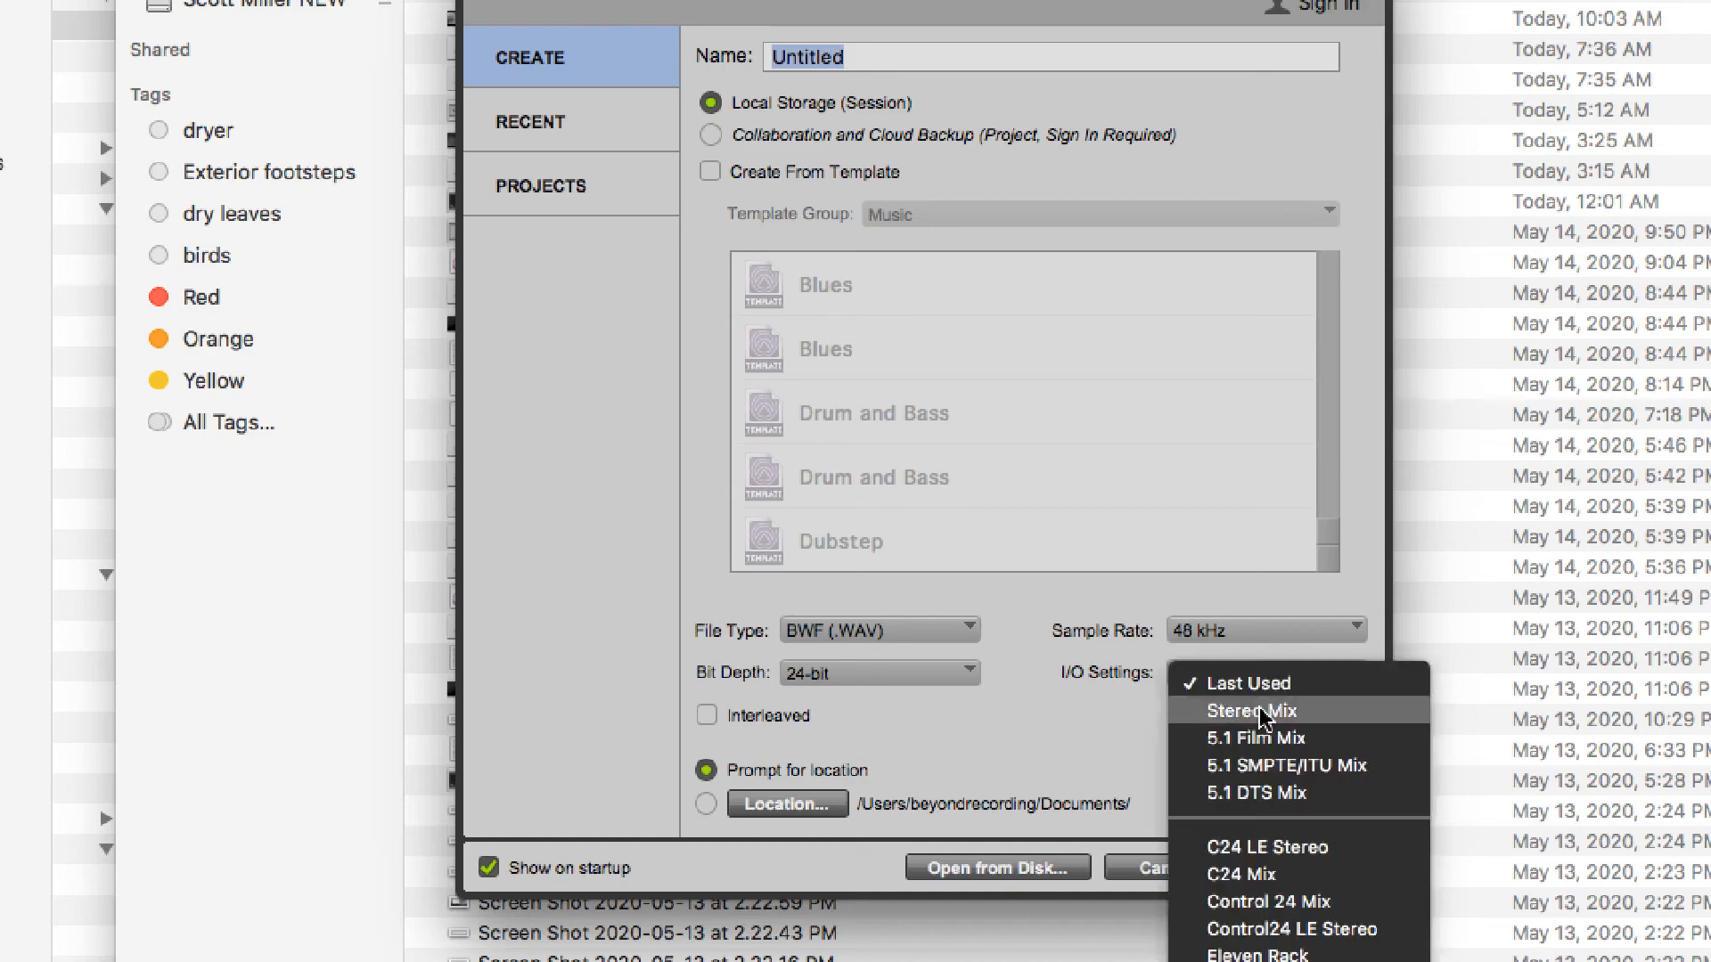
mouse_move(1256, 793)
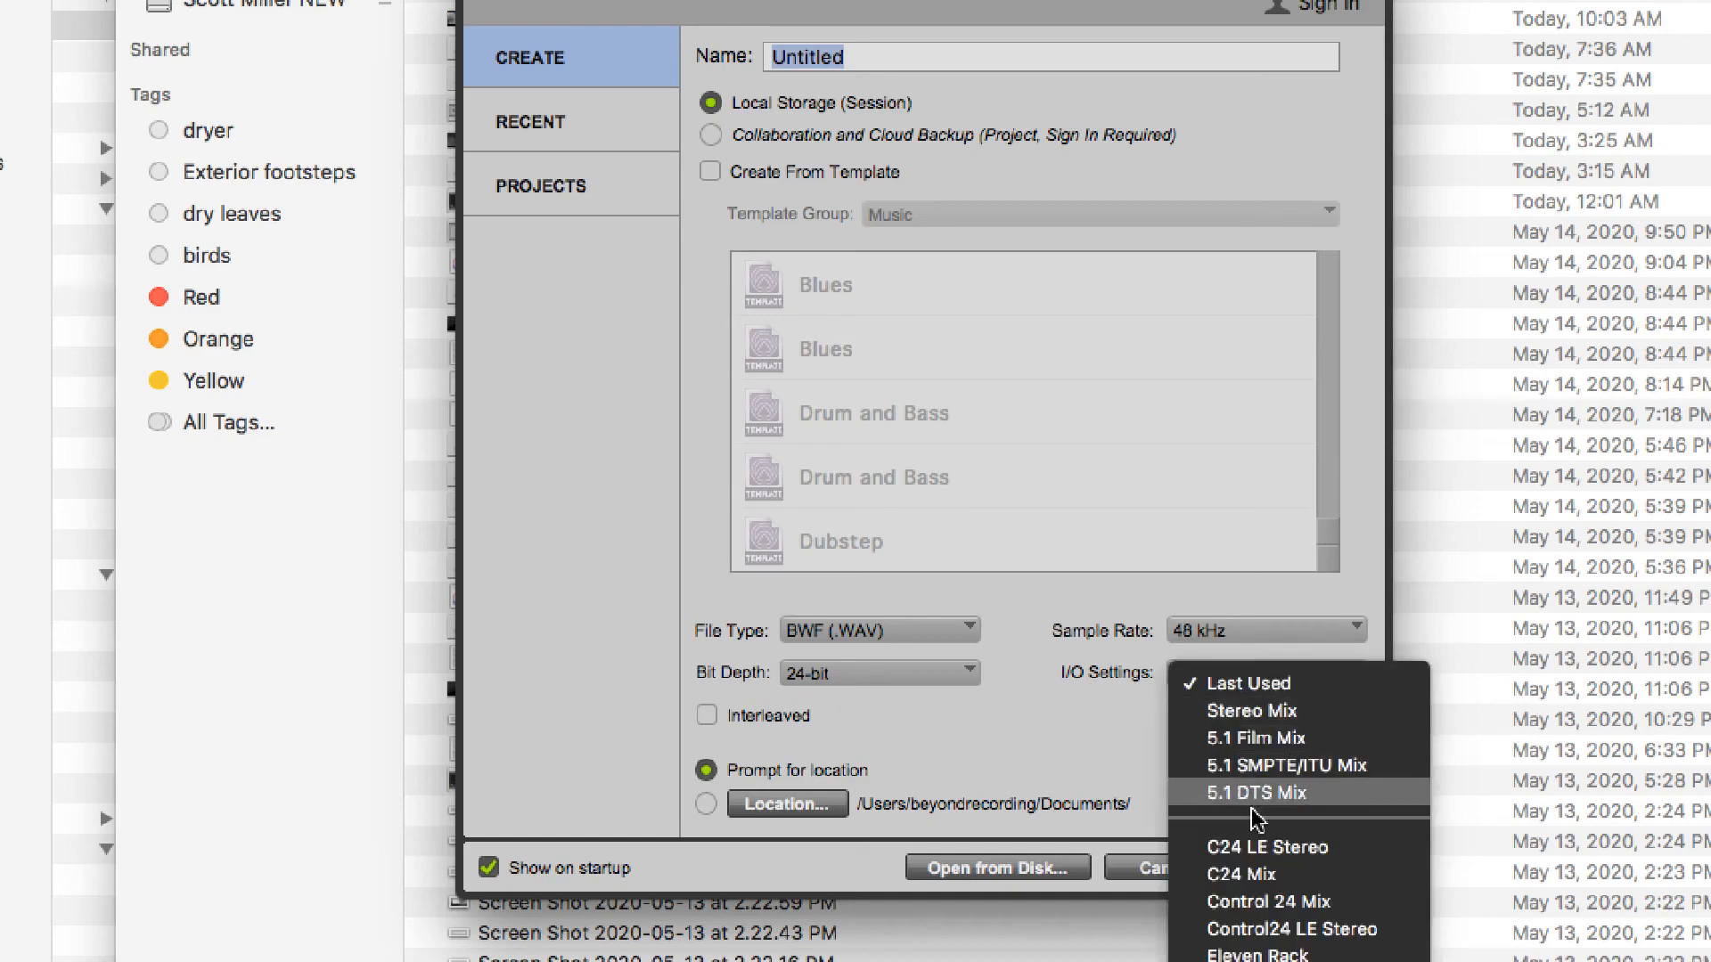
Step: Choose Radio Show as the new session's I/O Settings and create the session
scroll(down, 3)
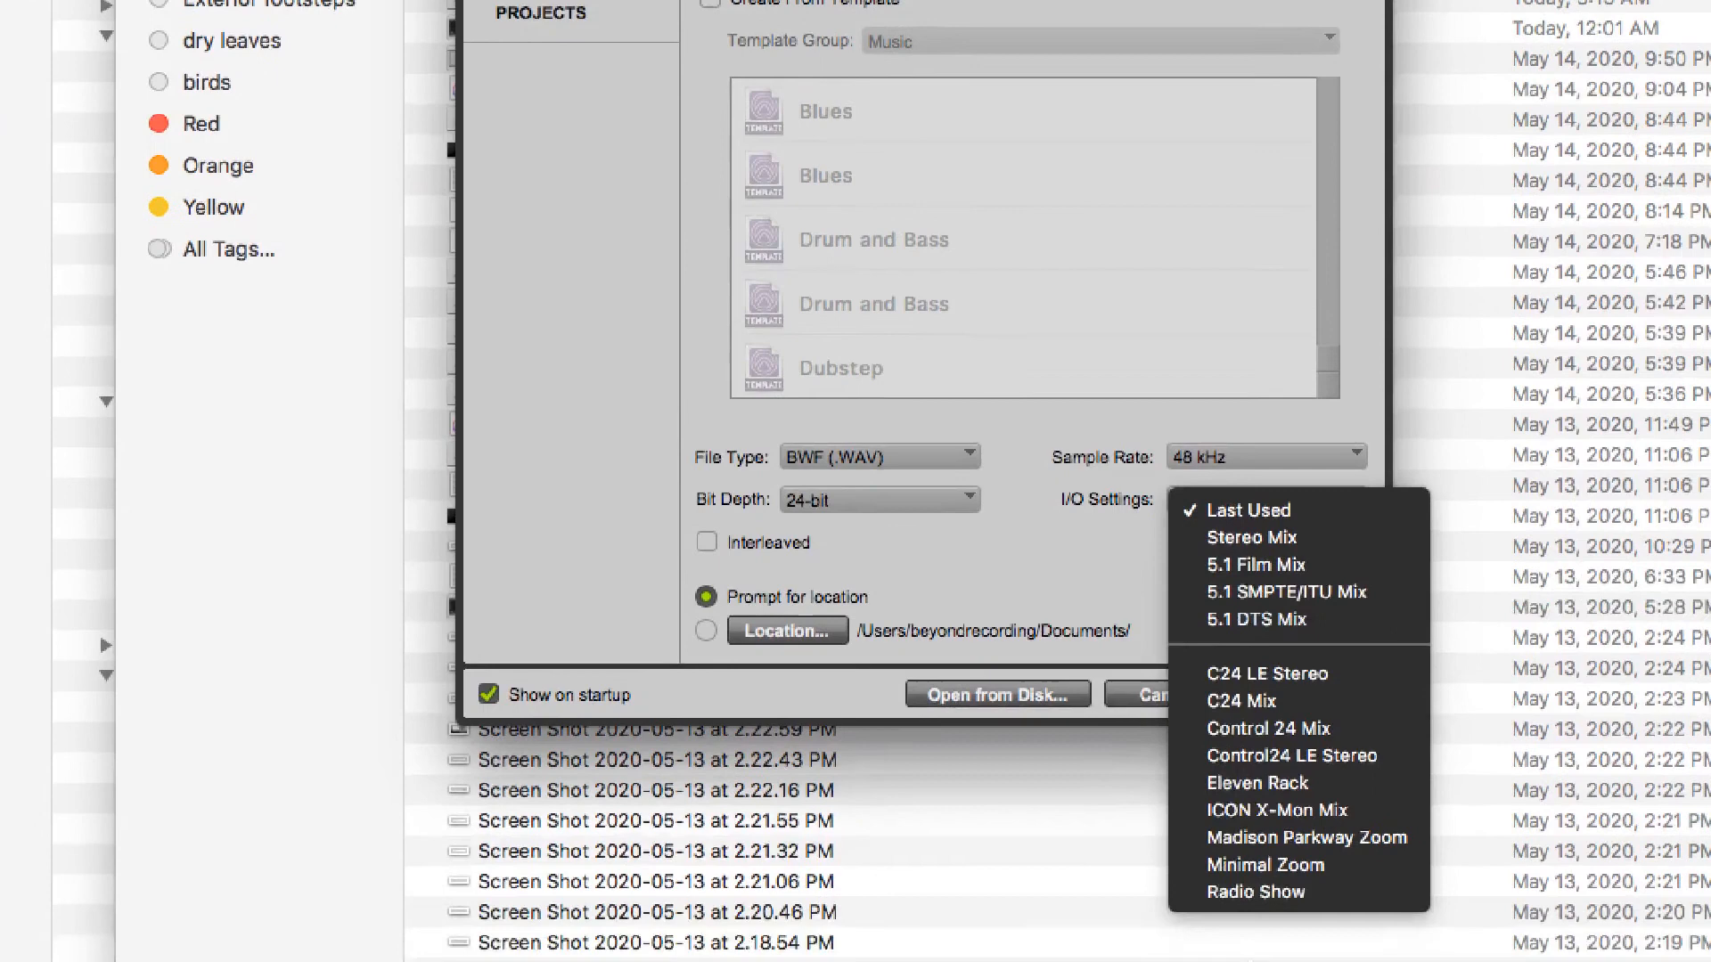
mouse_move(1310, 618)
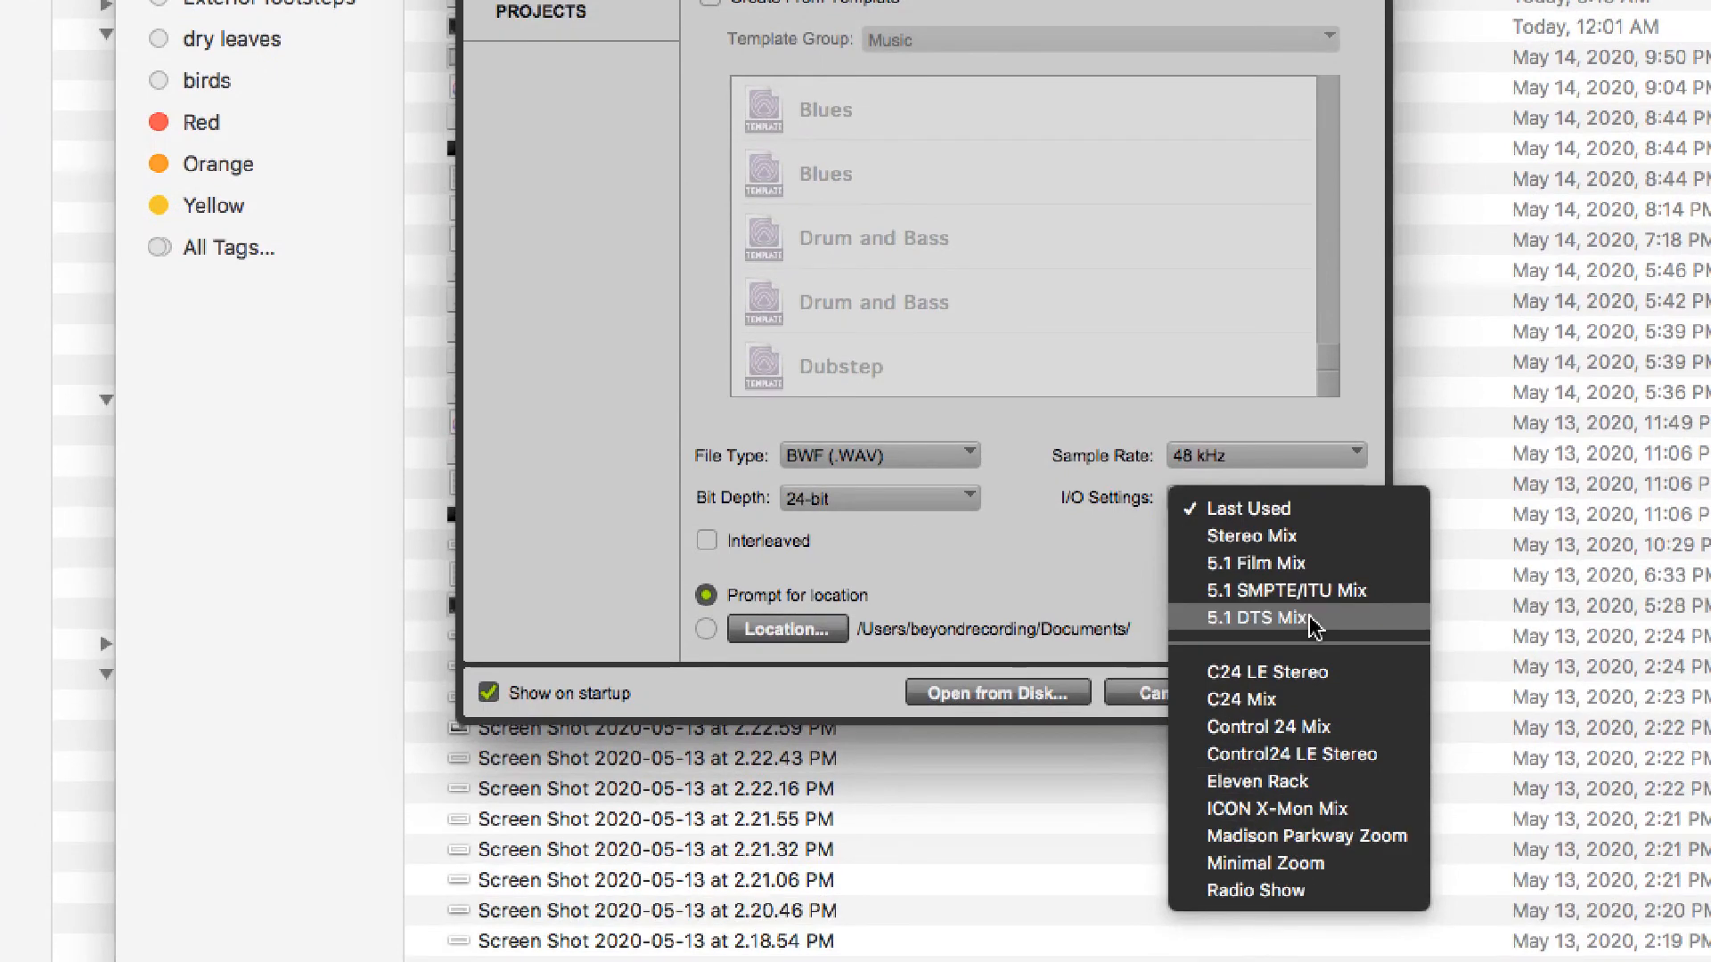
mouse_move(1320, 891)
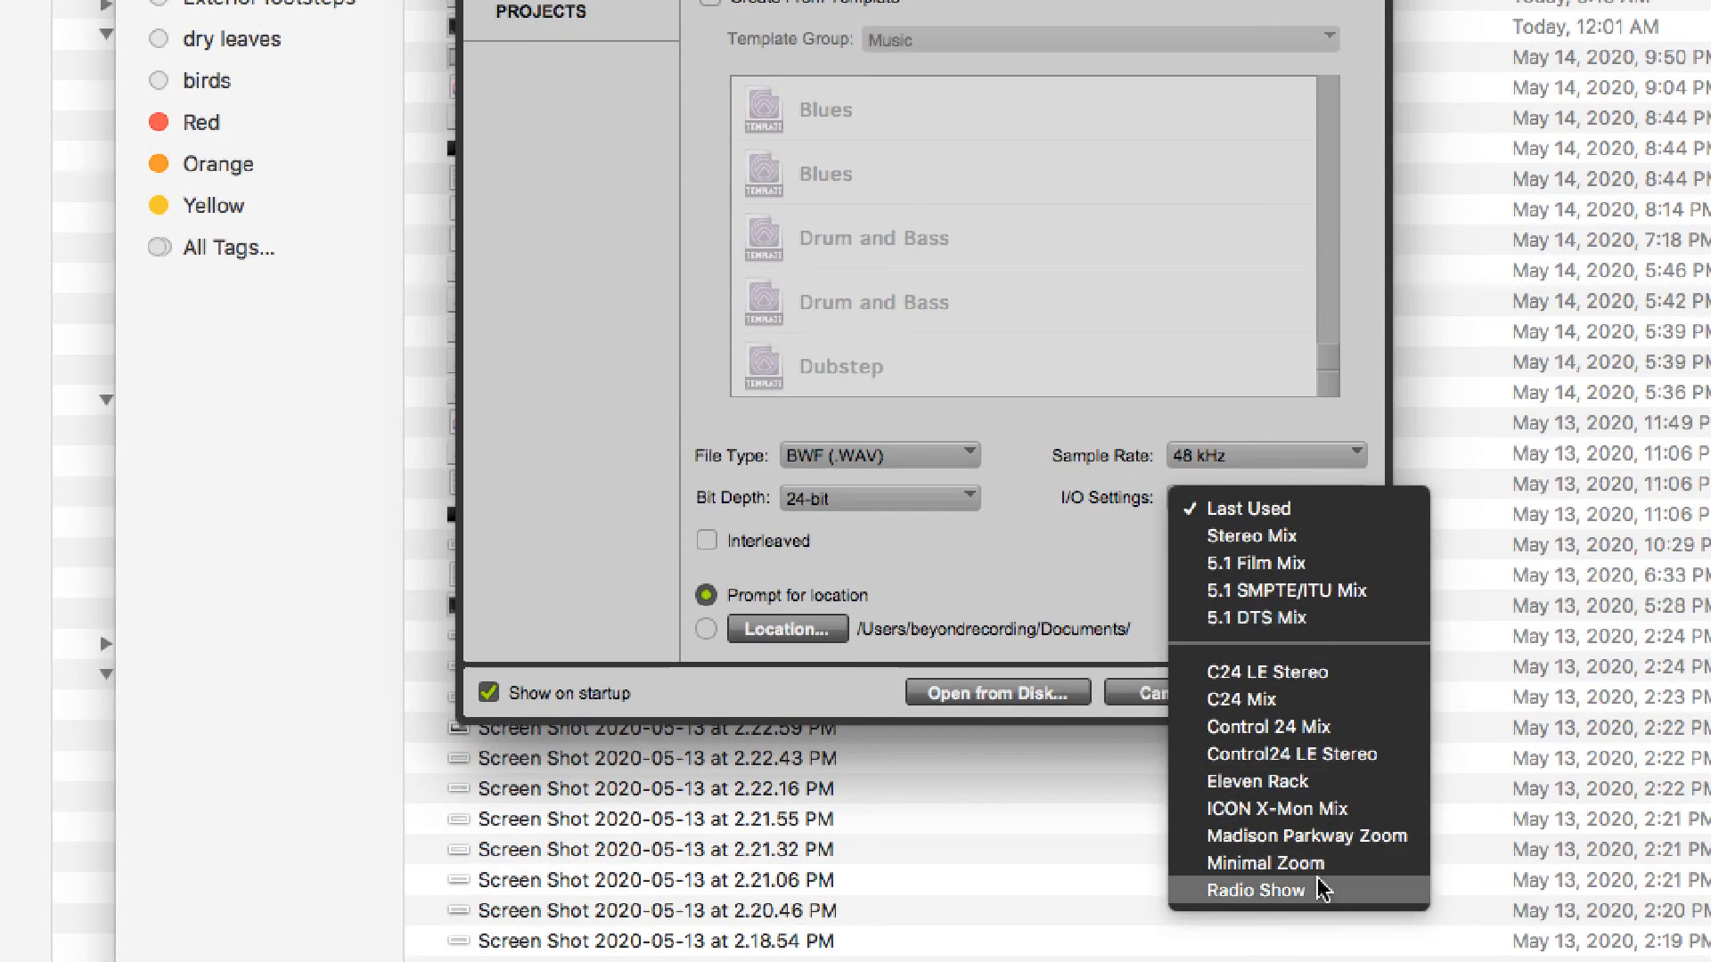
click(1254, 891)
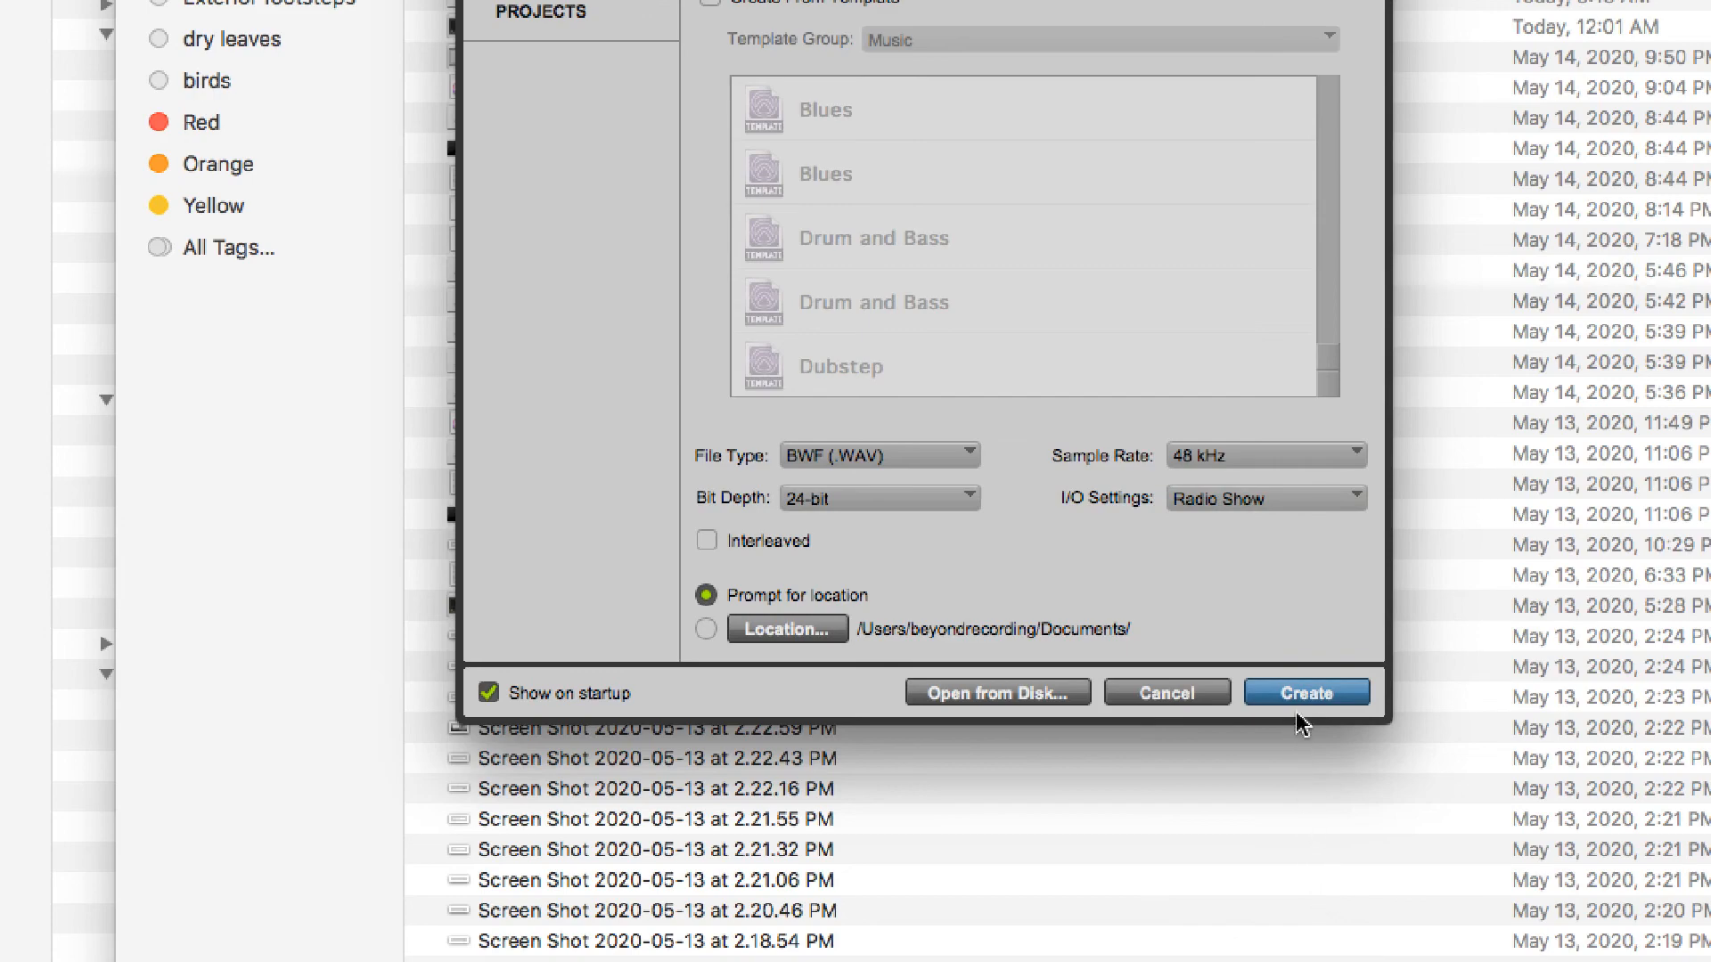
click(1305, 693)
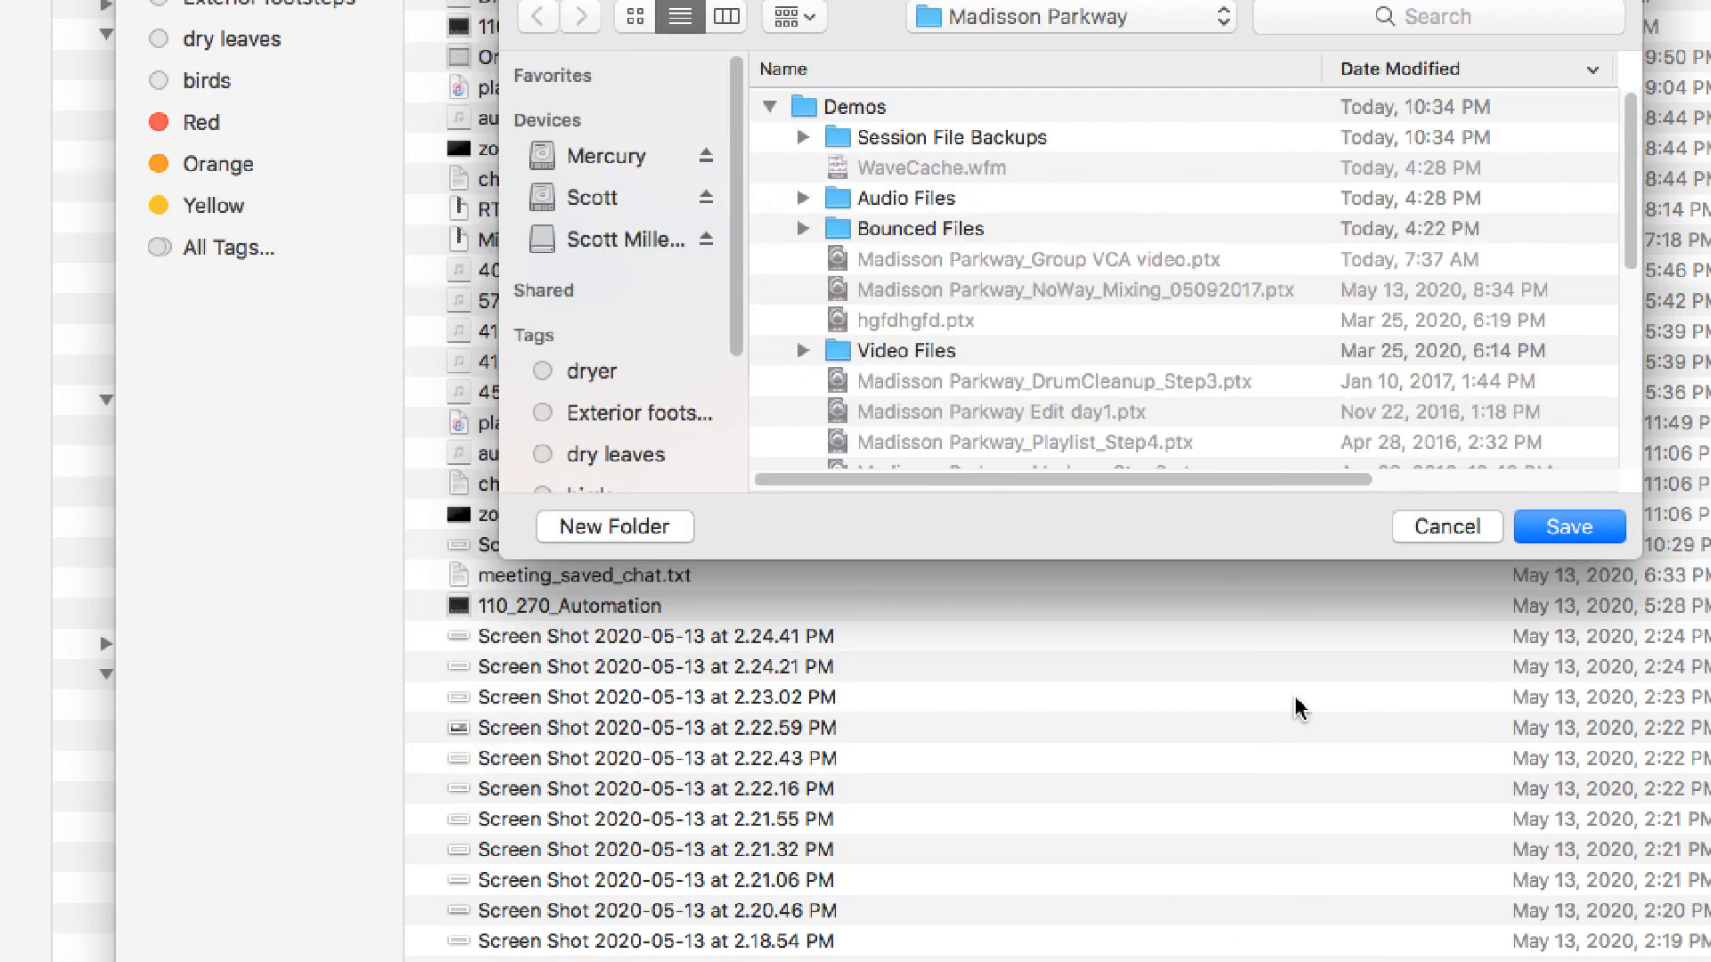
Step: Save the session and view Audio 1's interface input paths (Host, CoHost, Guest, Telephone)
click(1568, 527)
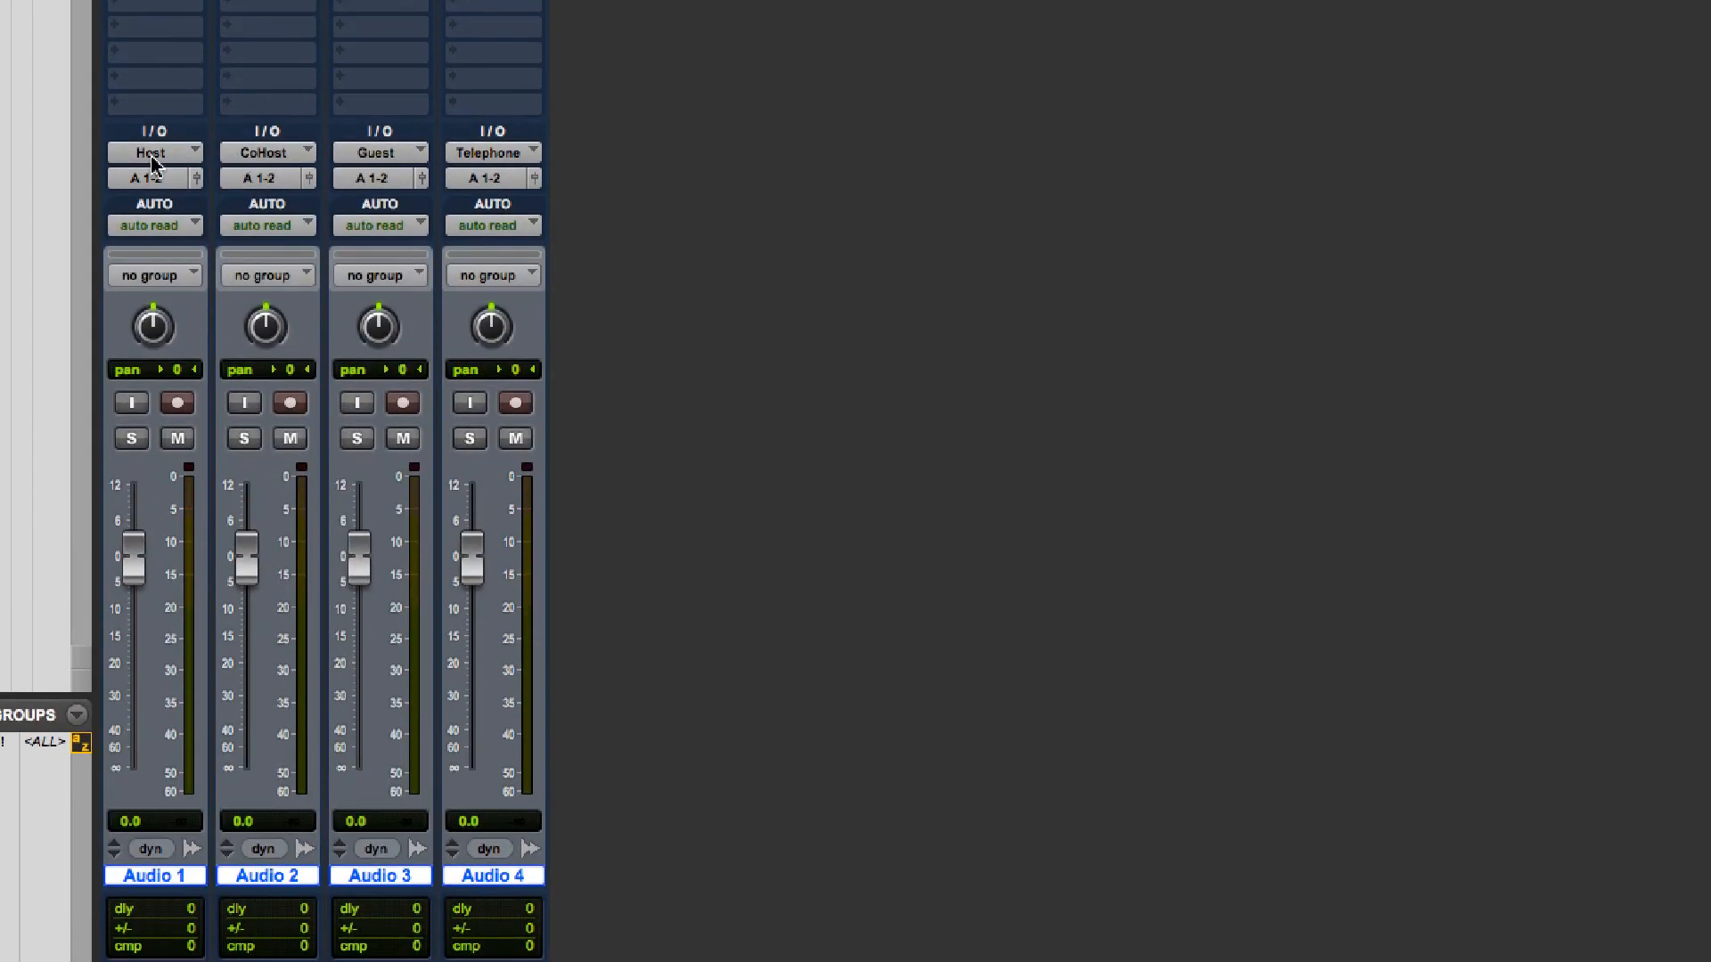
mouse_move(218, 164)
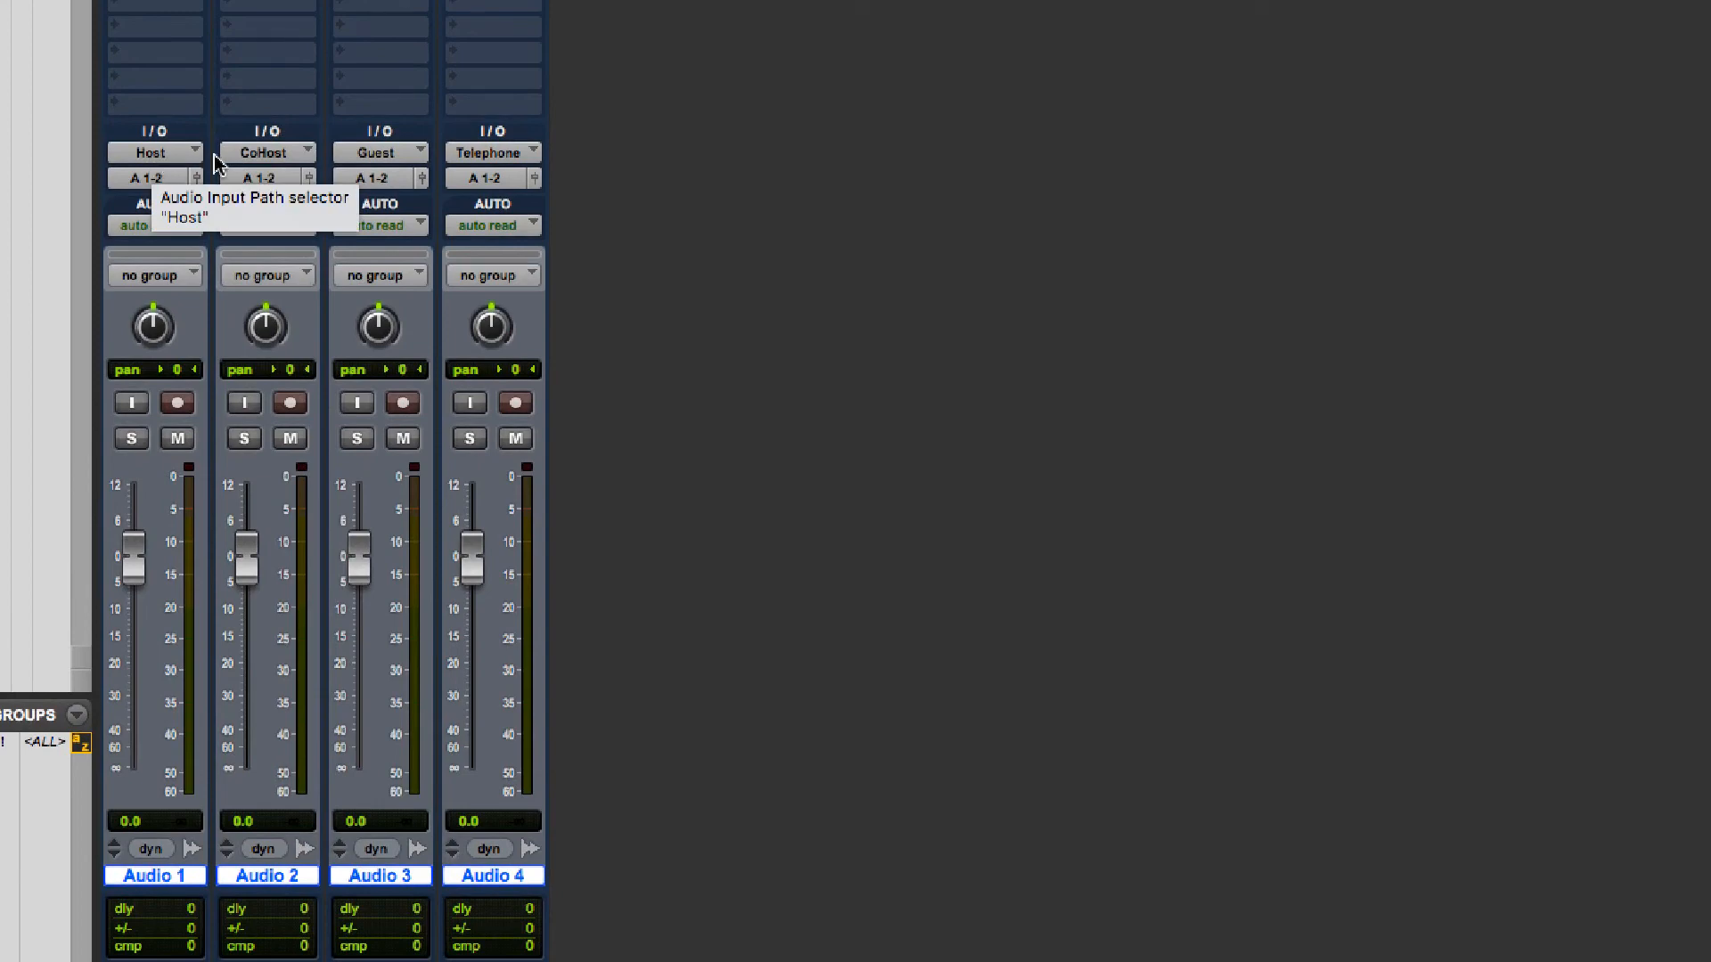
mouse_move(130, 150)
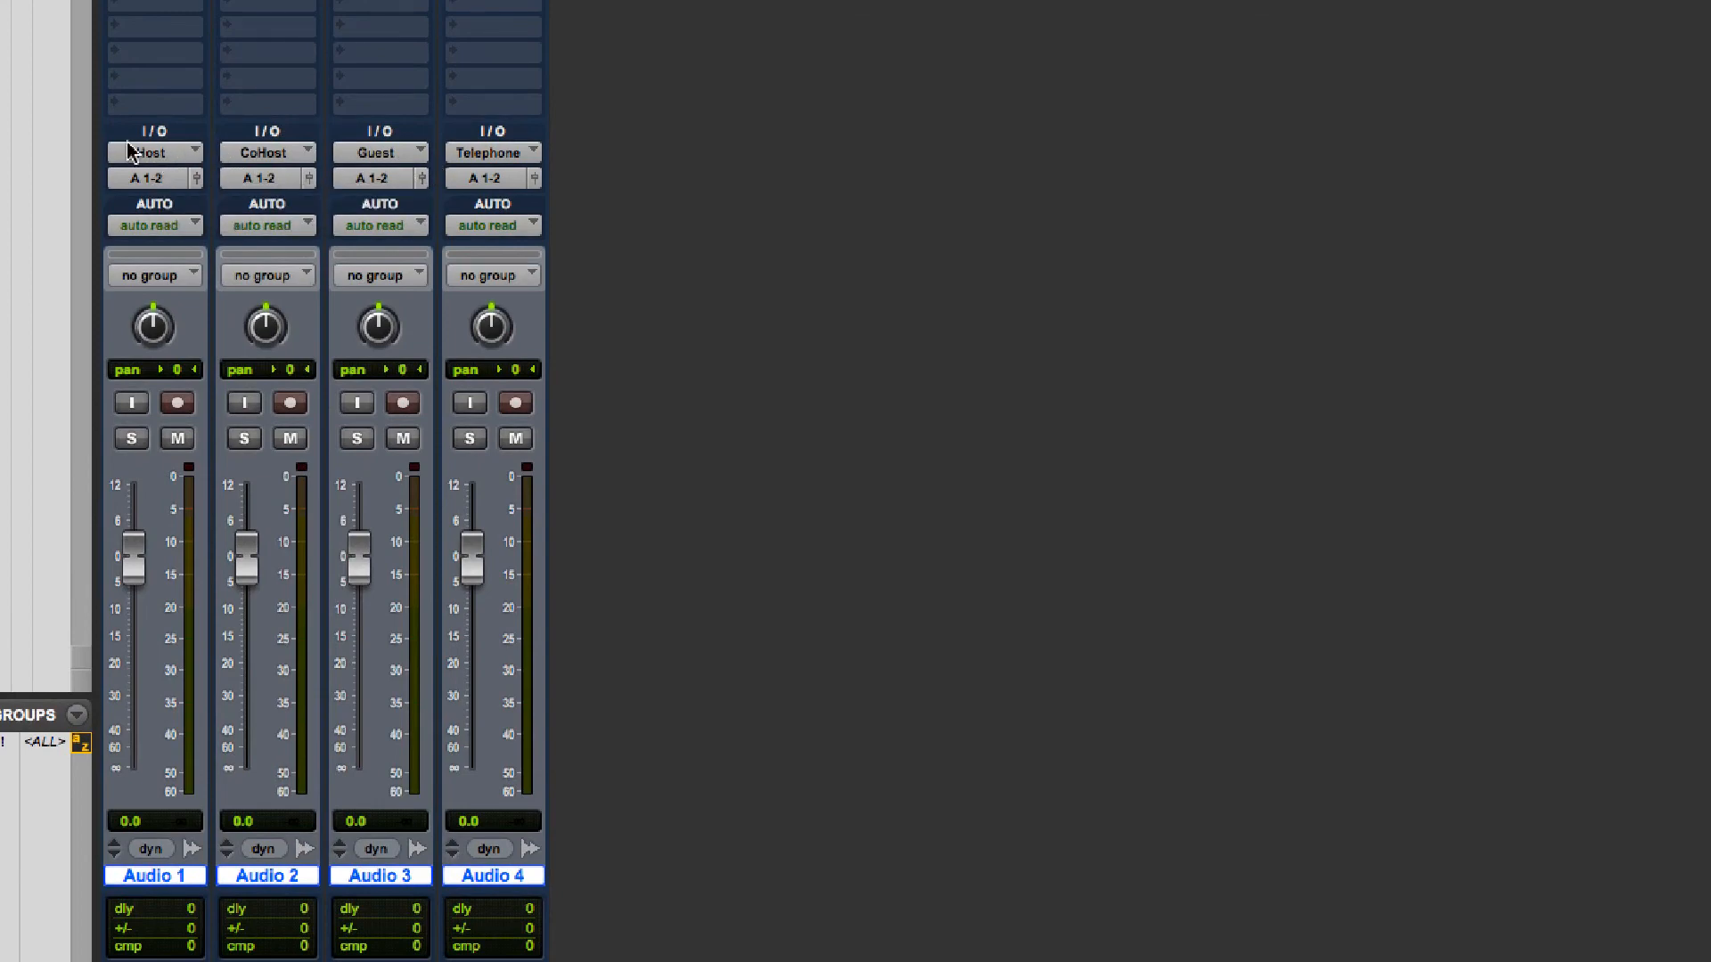
click(157, 150)
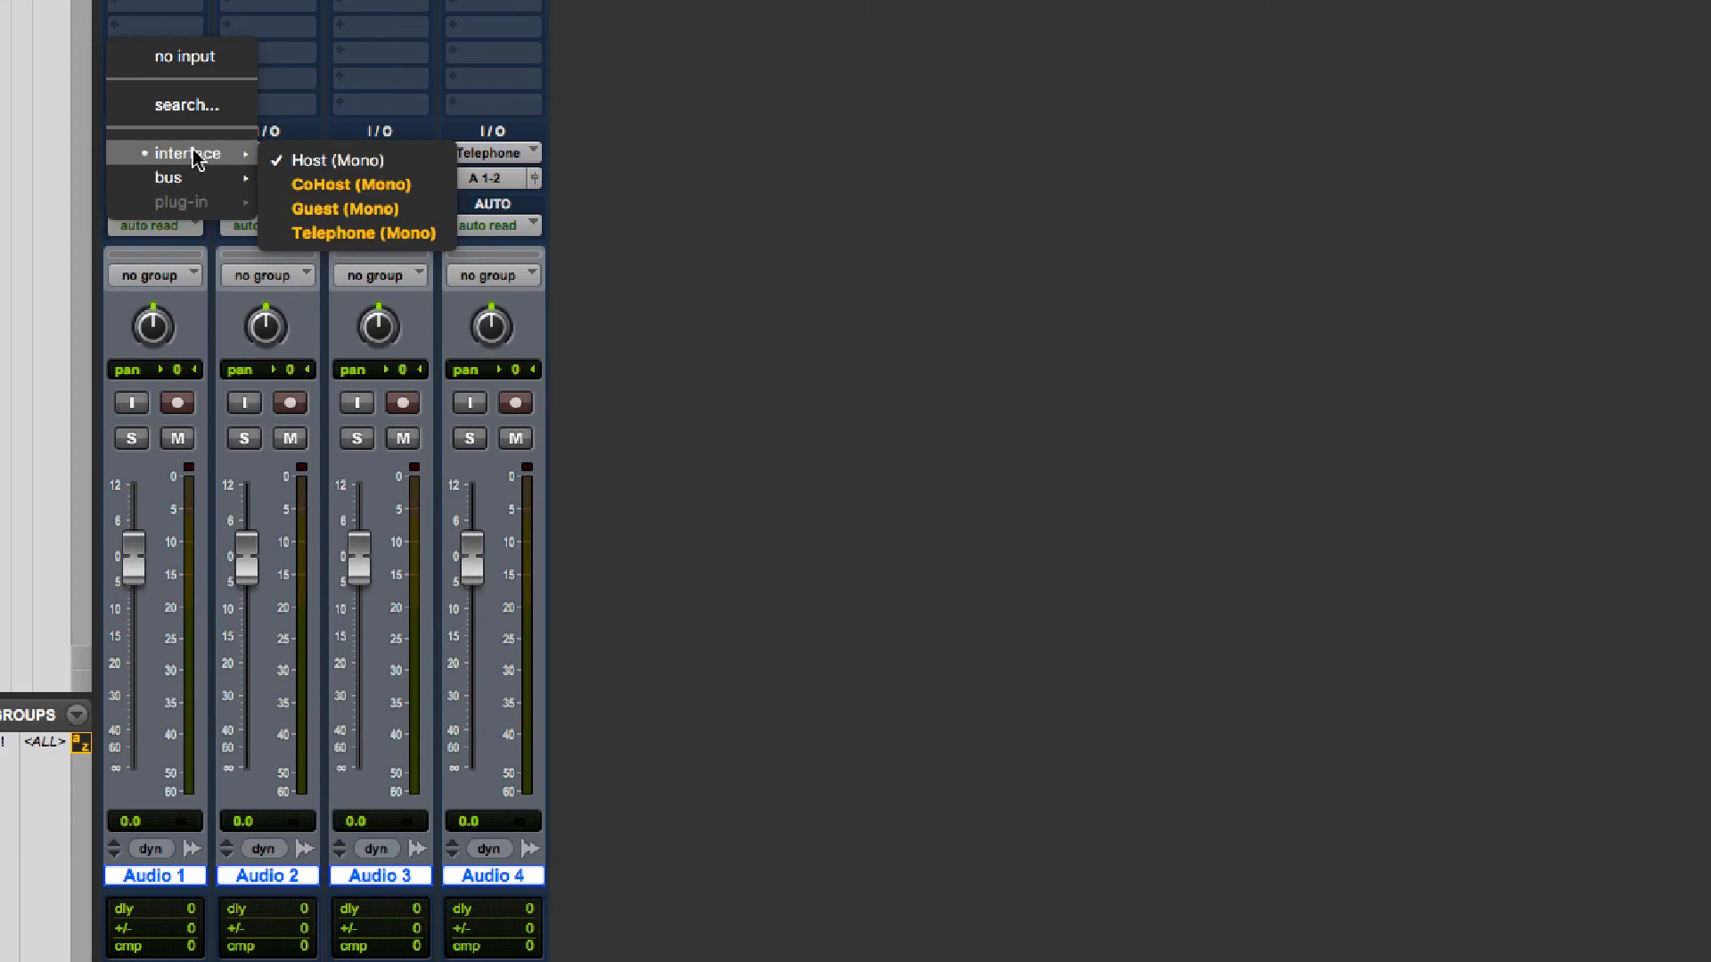
mouse_move(331, 208)
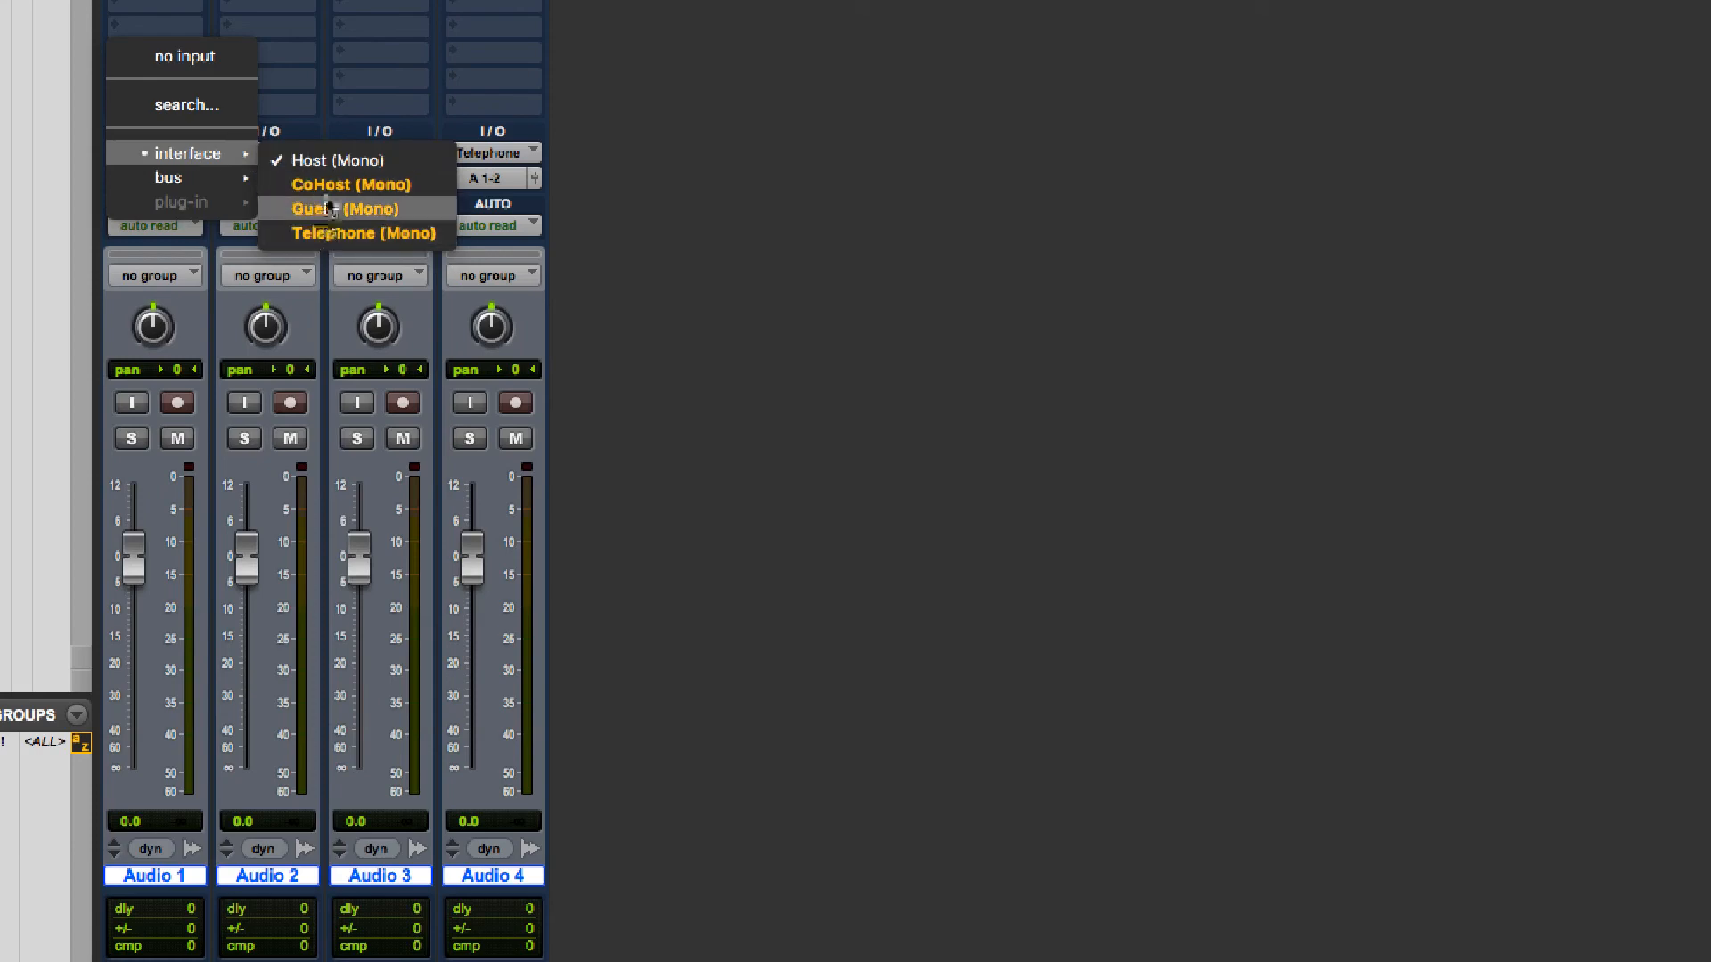
click(347, 208)
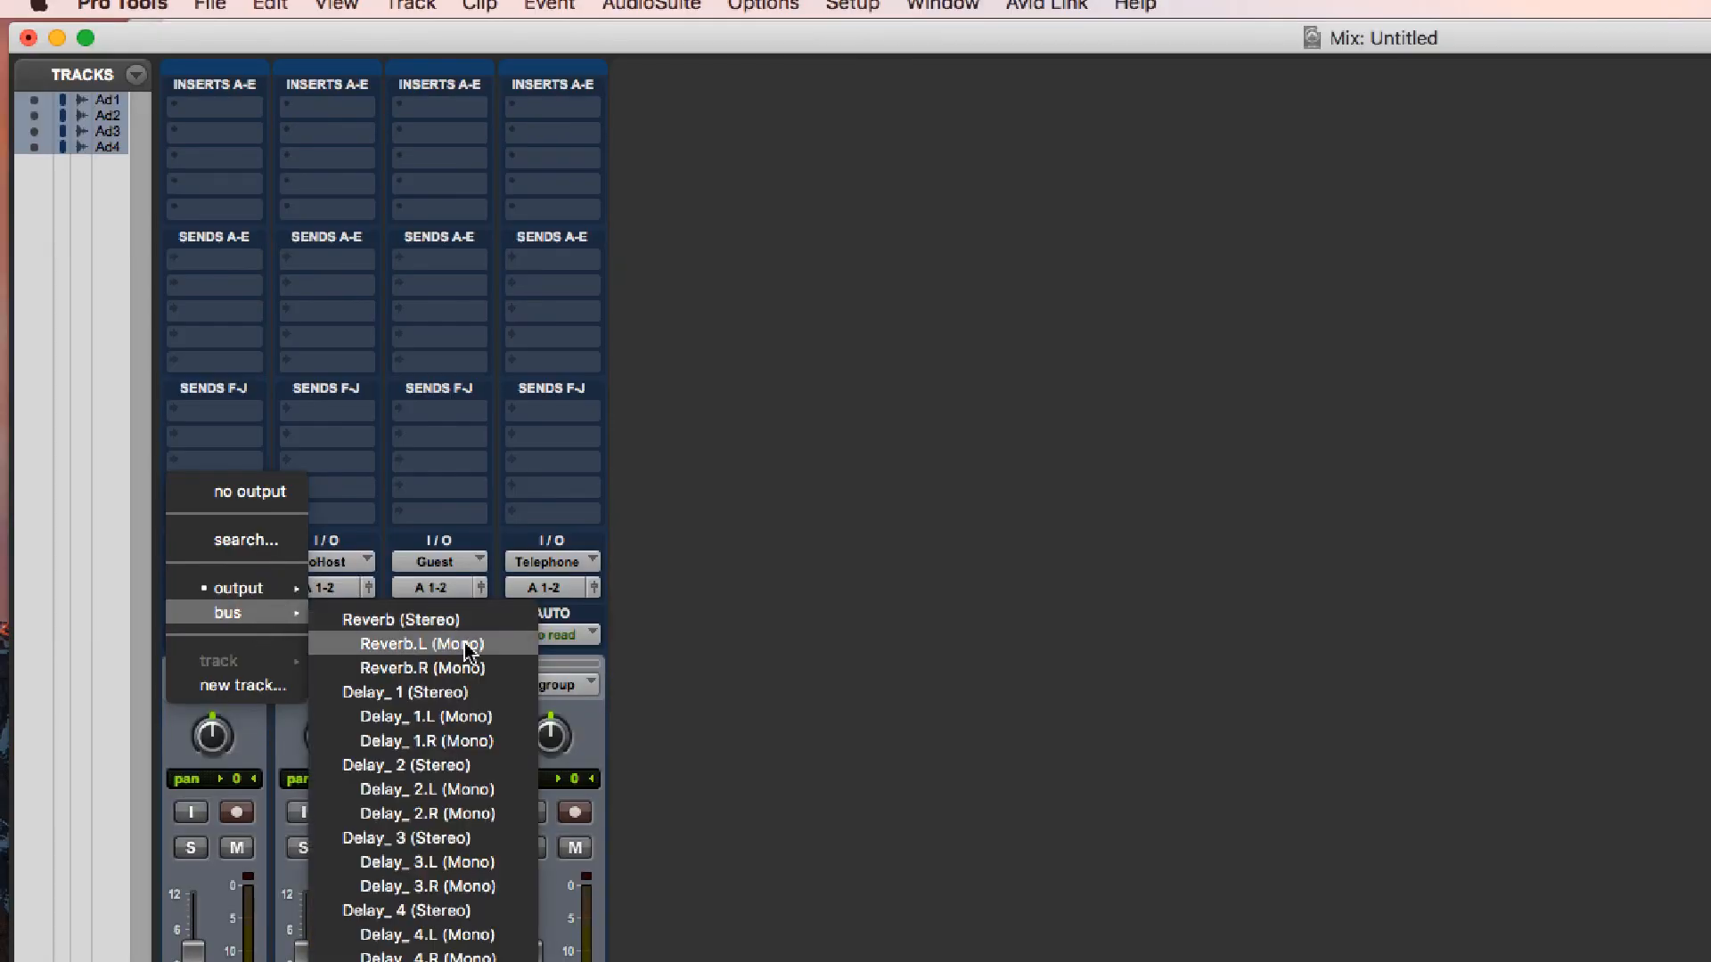
Step: List a track's output buses, showing Reverb, four Delay buses and REV Drums
scroll(down, 3)
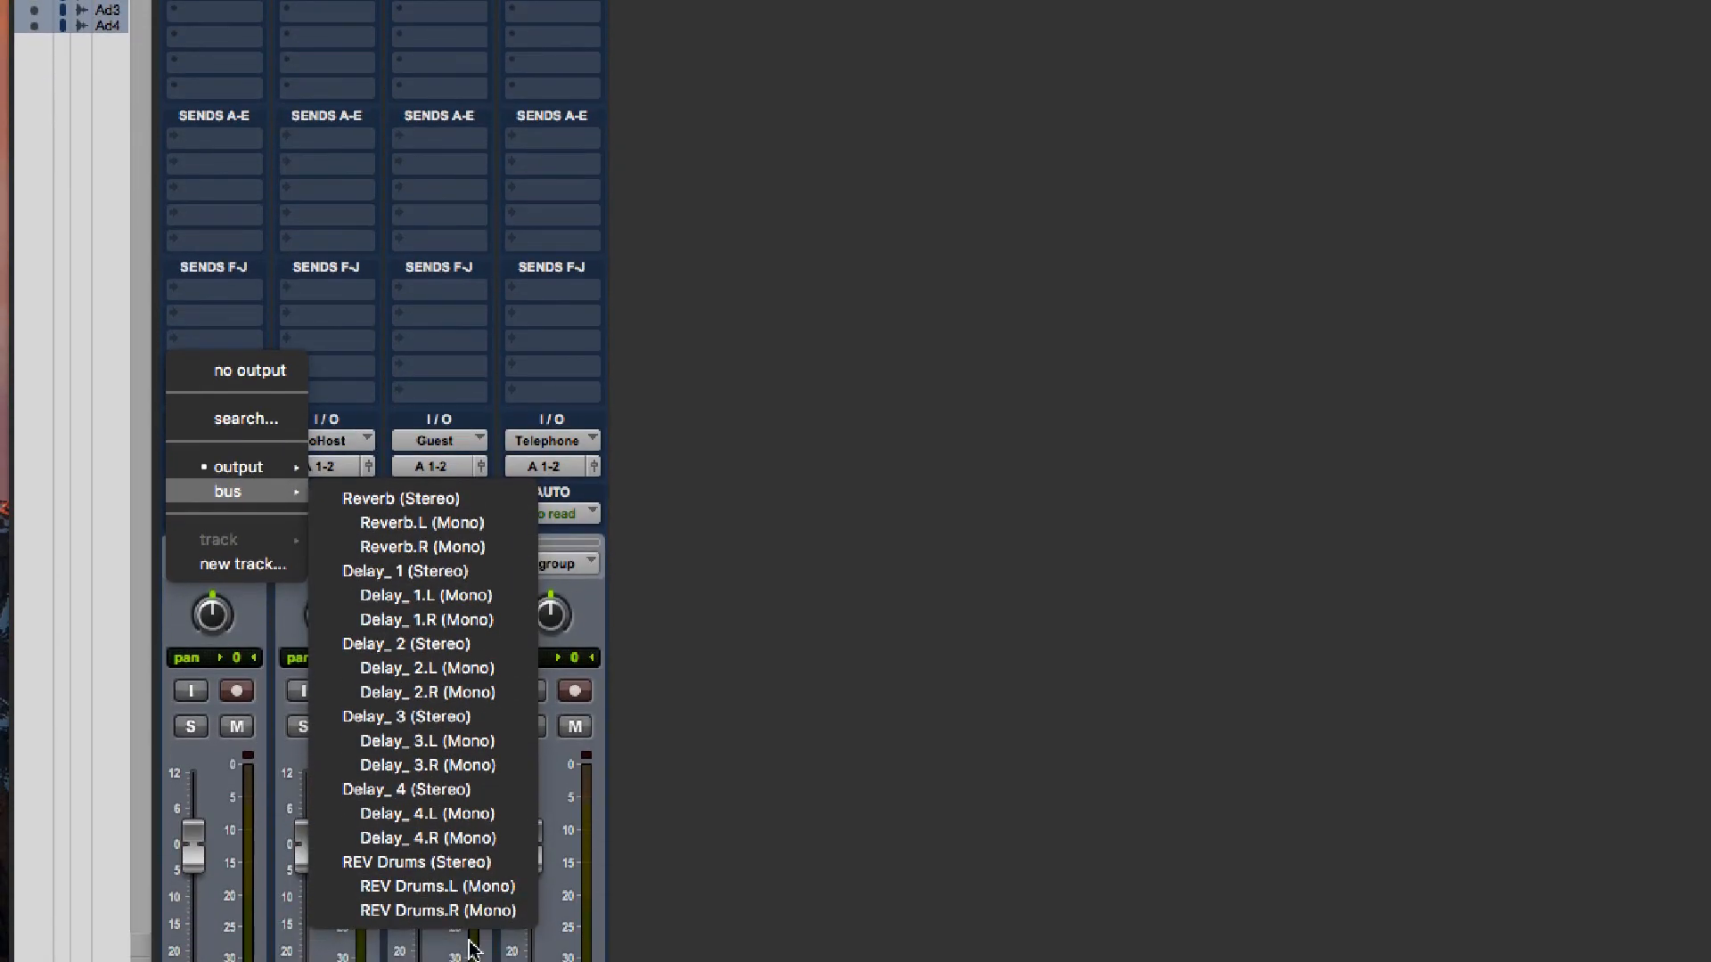